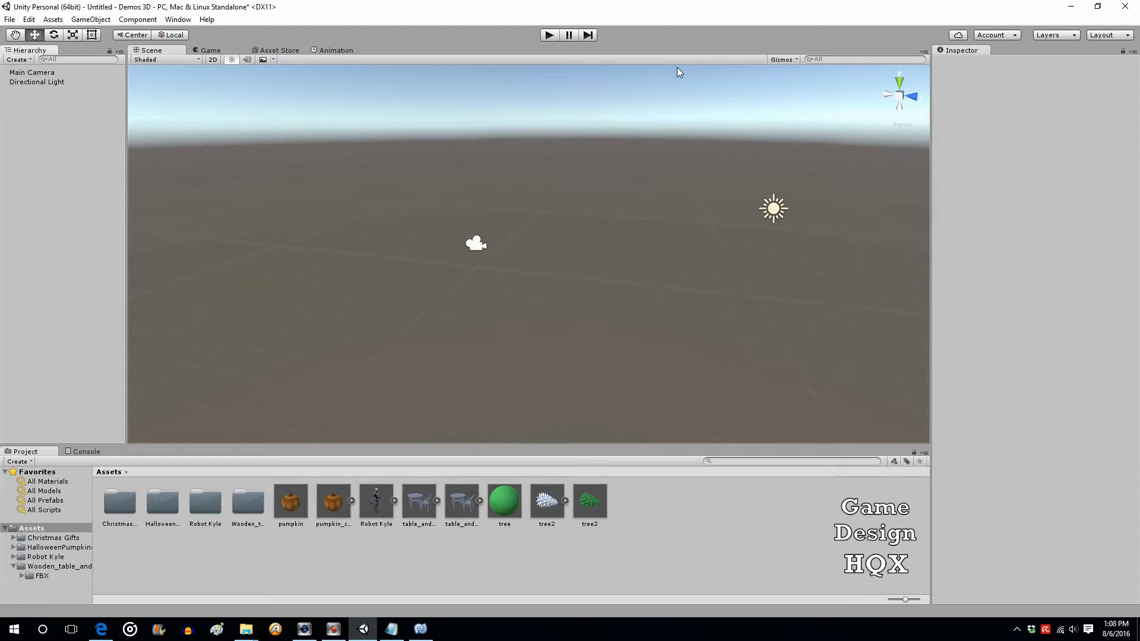
mouse_move(663, 168)
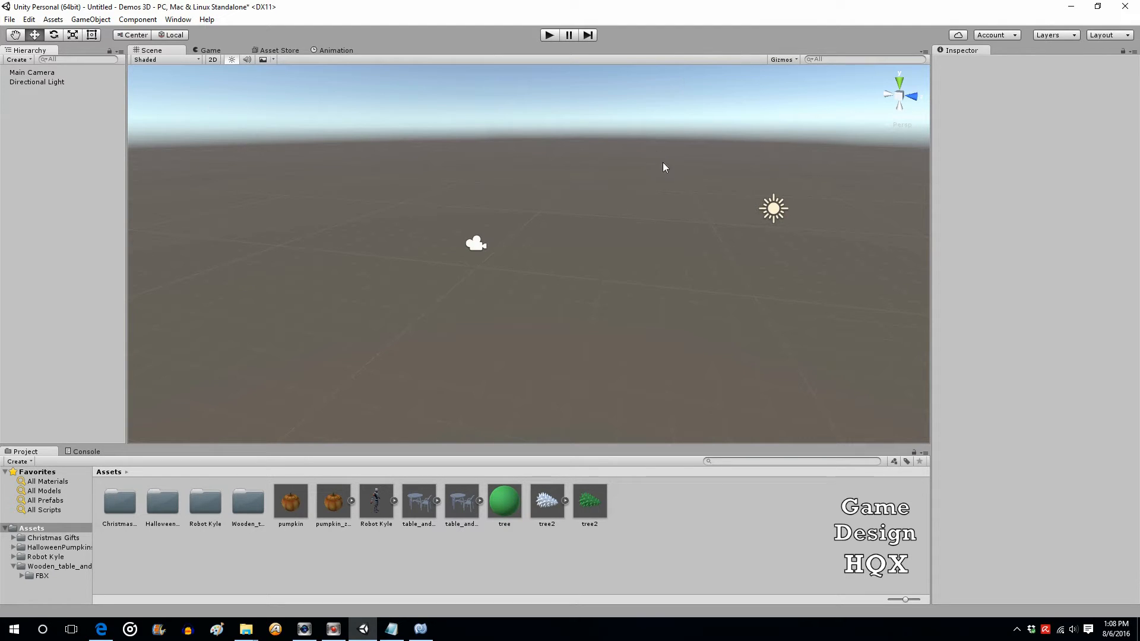
mouse_move(643, 285)
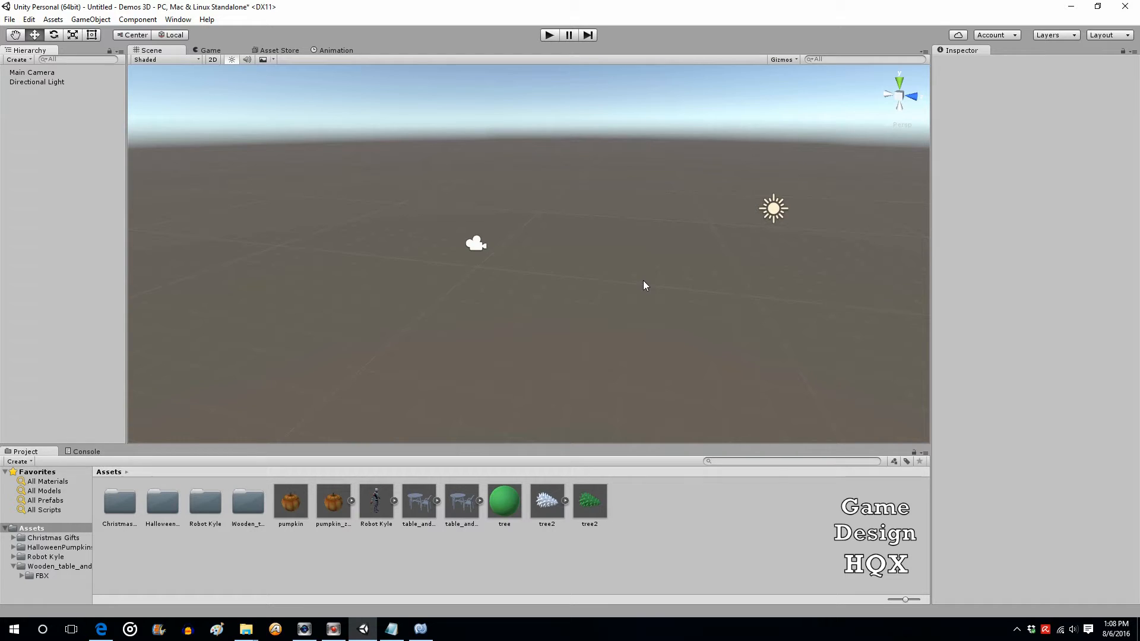
mouse_move(636, 288)
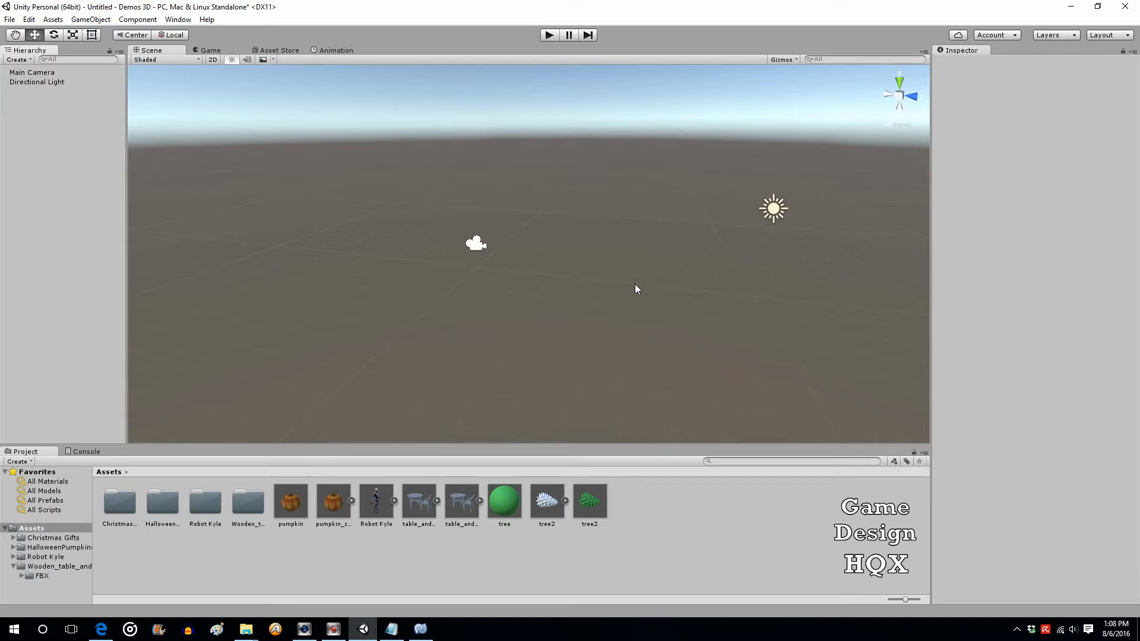
mouse_move(221, 164)
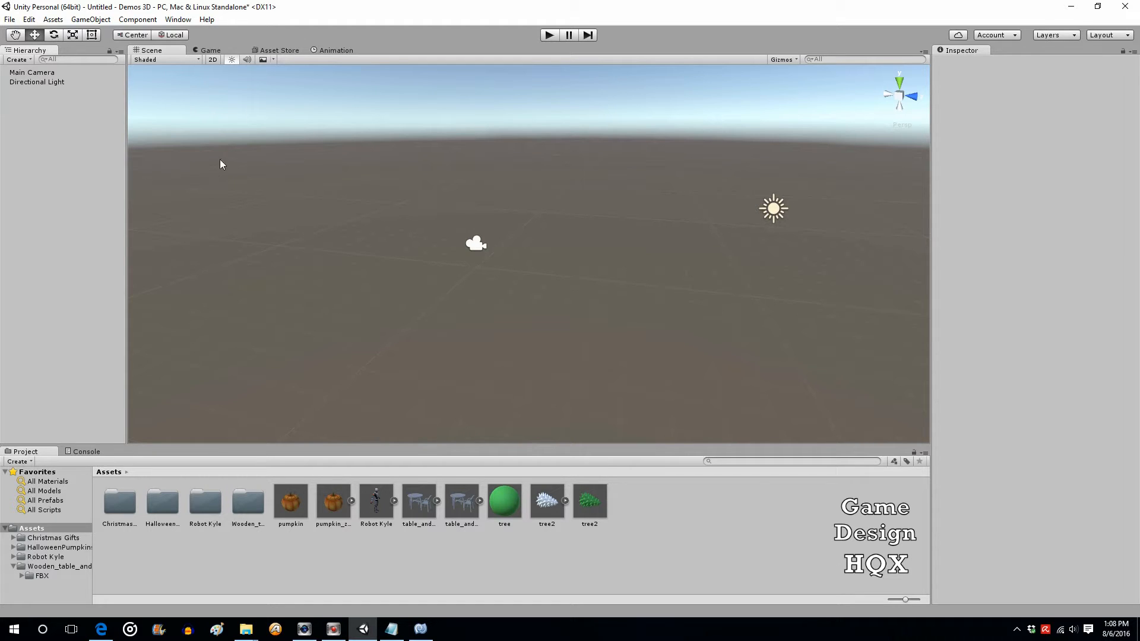
Step: Create an empty GameObject and name it GM
left_click(90, 19)
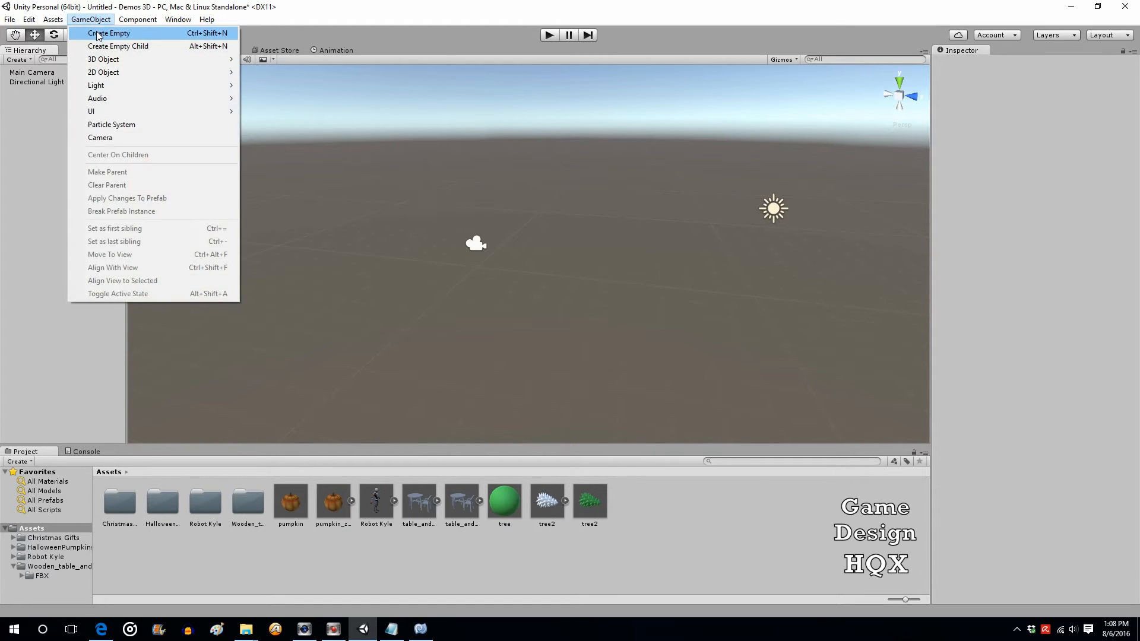
left_click(108, 33)
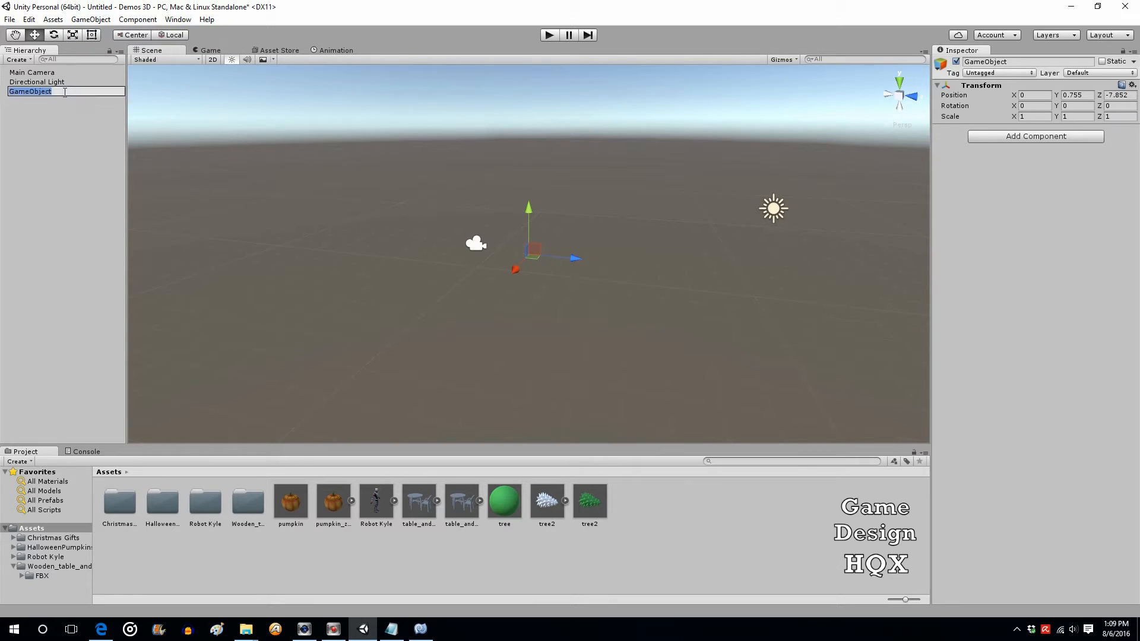
type("GM")
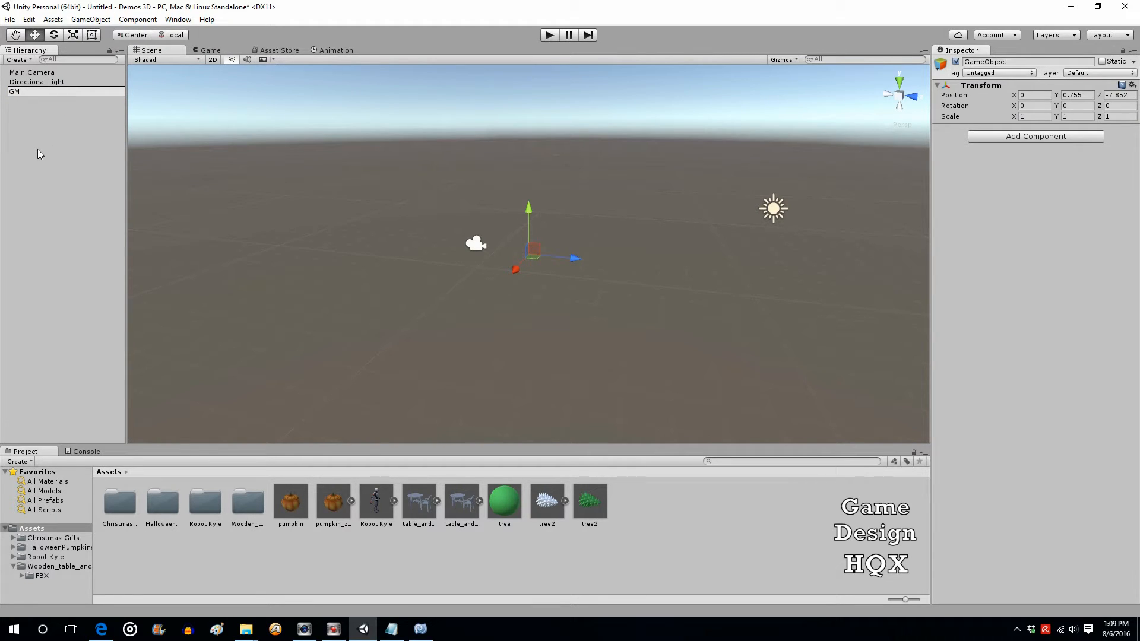
mouse_move(22, 123)
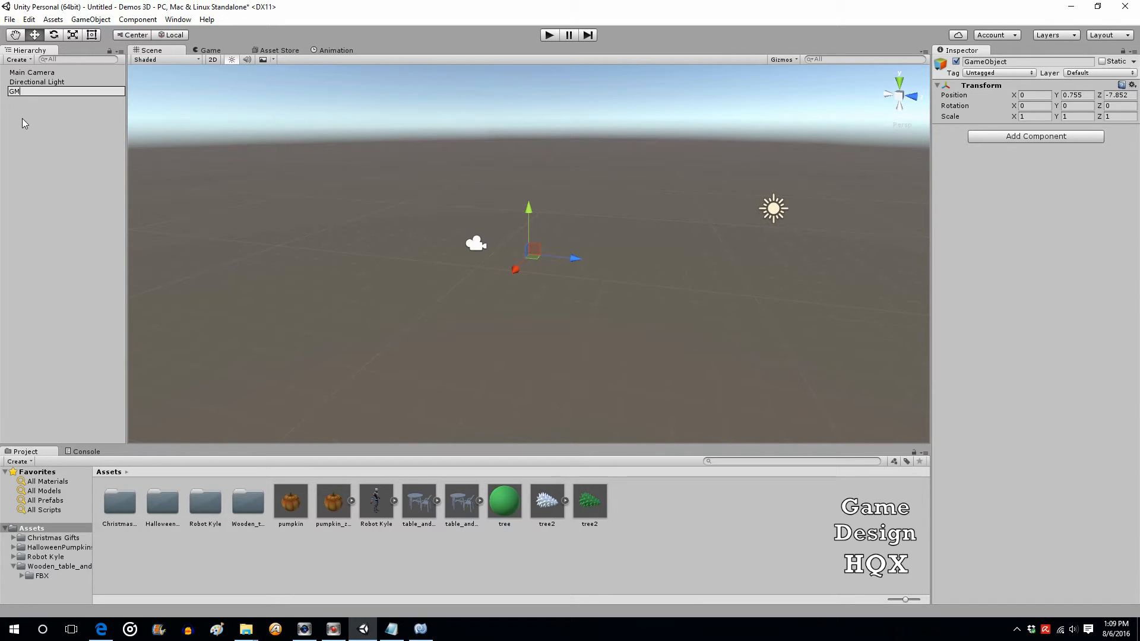
key("Return")
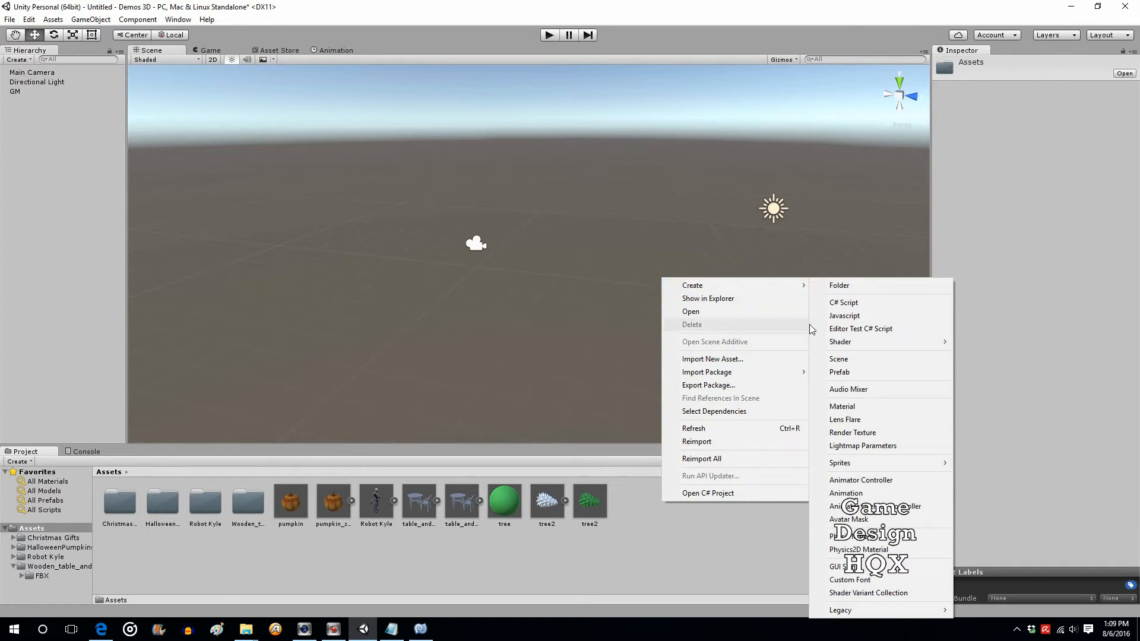
Step: Create a new C# script asset named seasonal in Assets
left_click(843, 303)
type("seasonal")
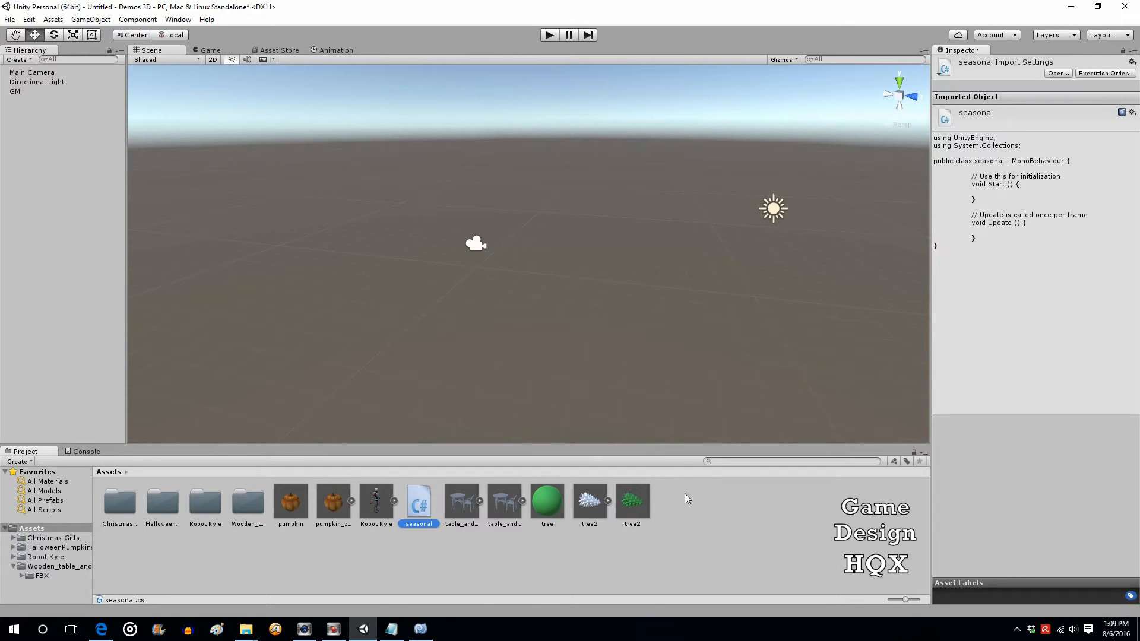
mouse_move(408, 518)
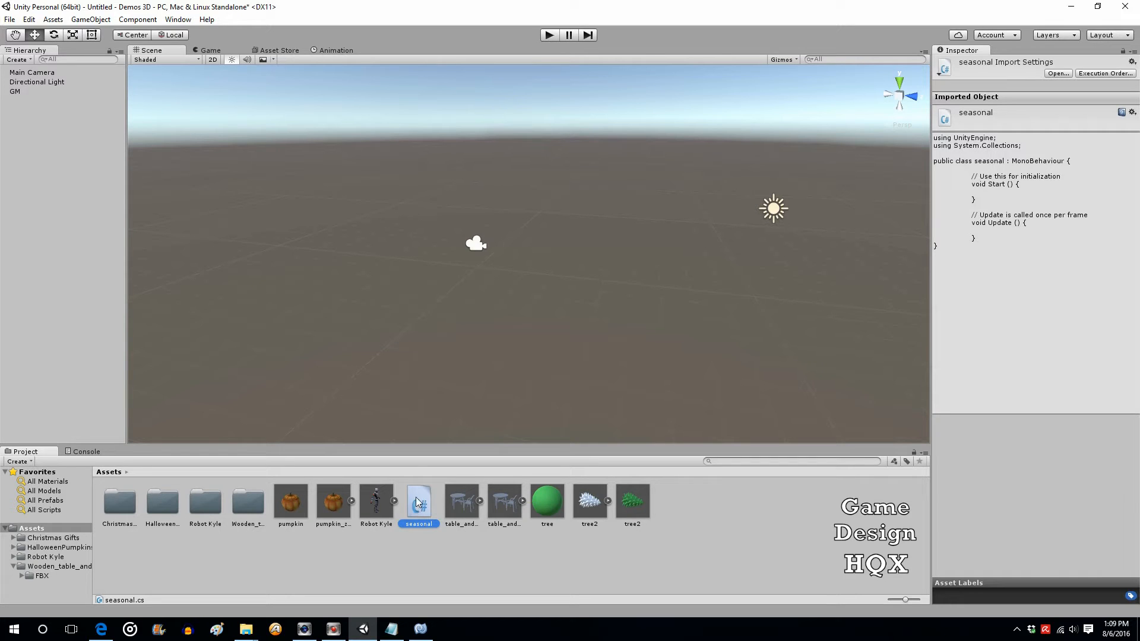
mouse_move(414, 414)
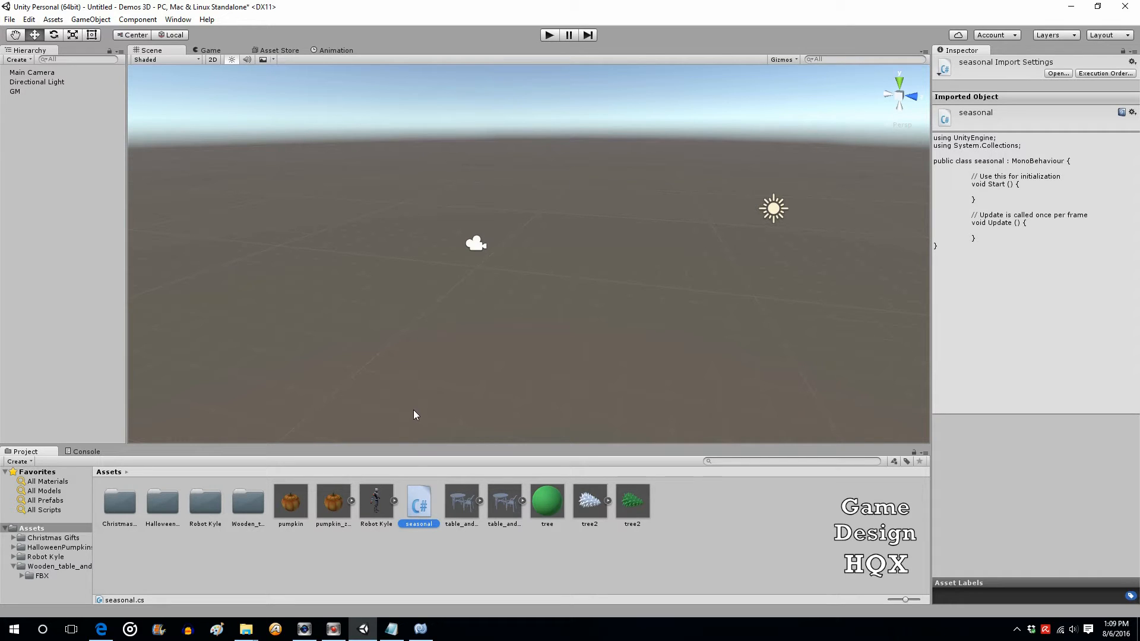
mouse_move(516, 510)
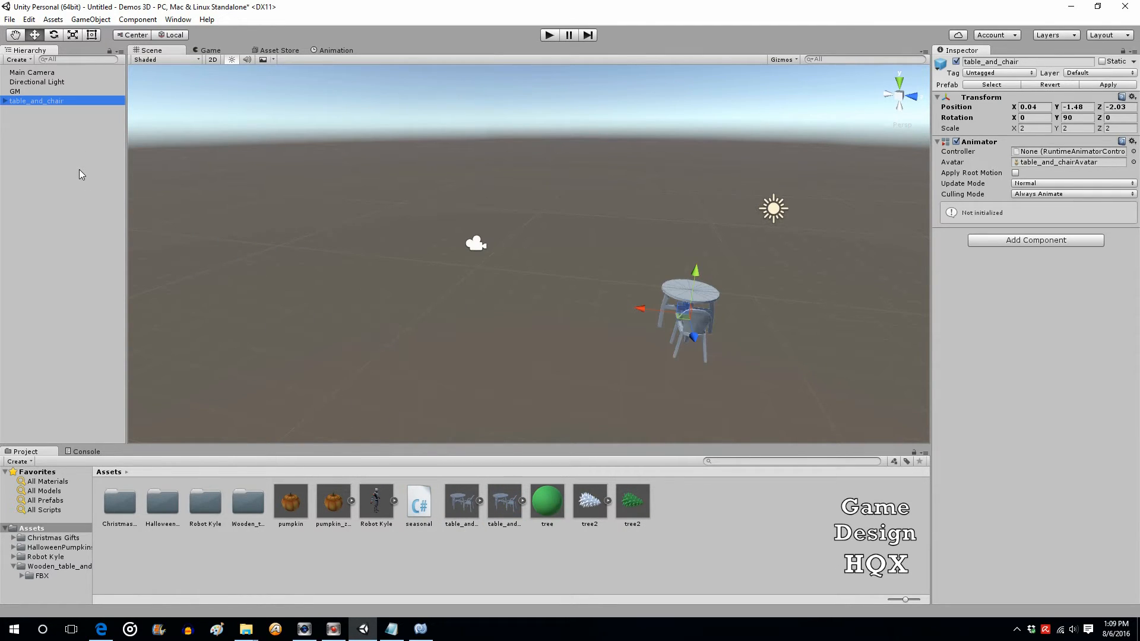
mouse_move(352, 229)
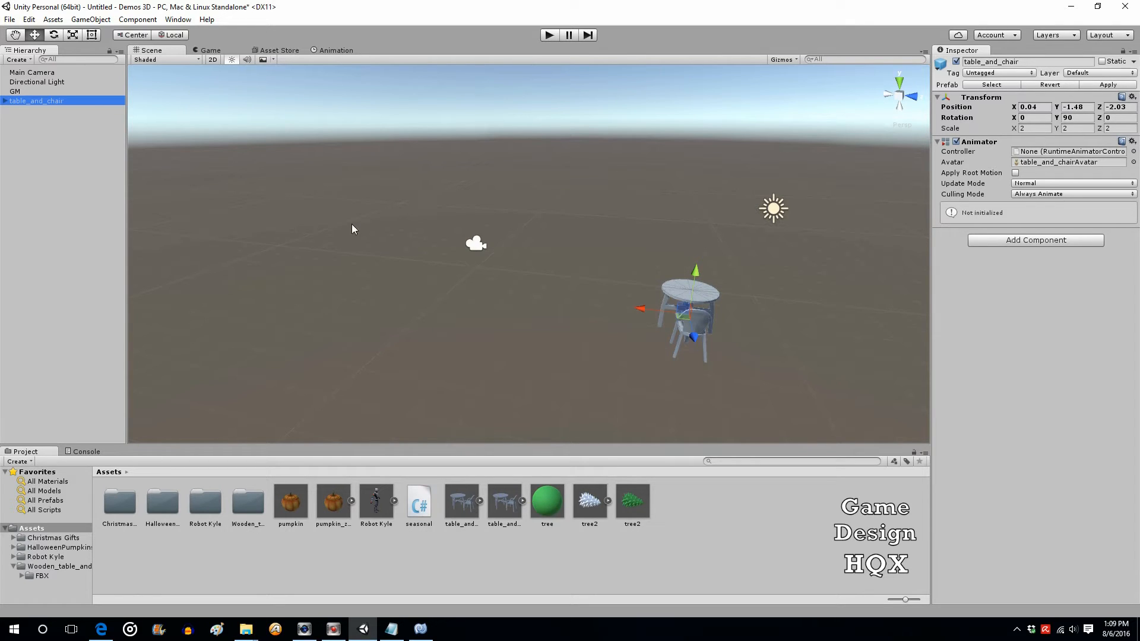
mouse_move(691, 290)
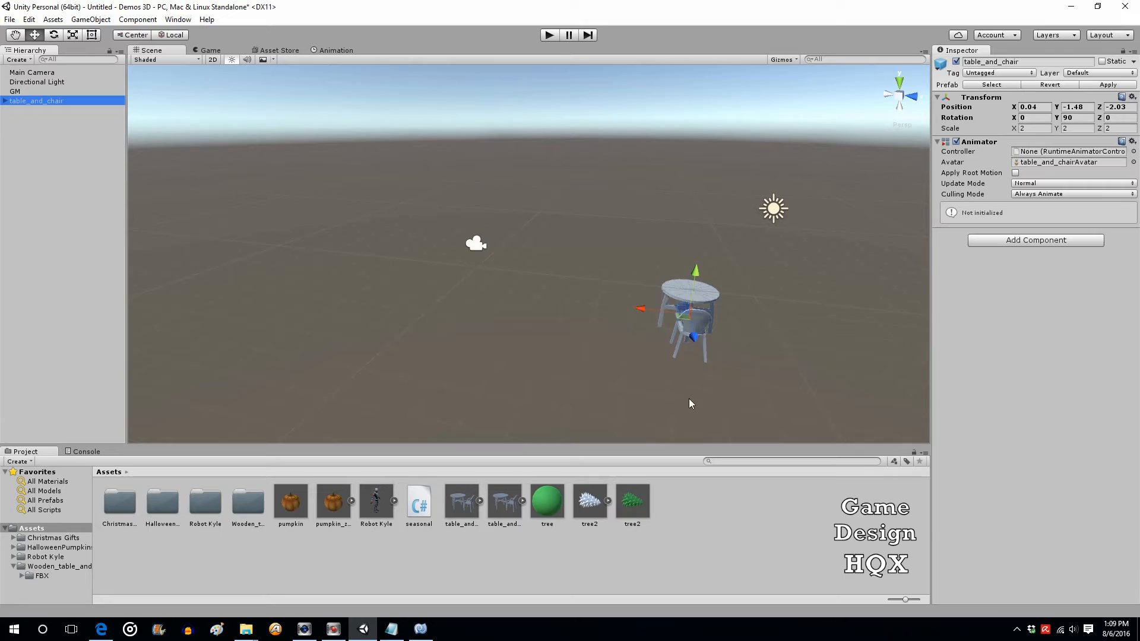
mouse_move(562, 461)
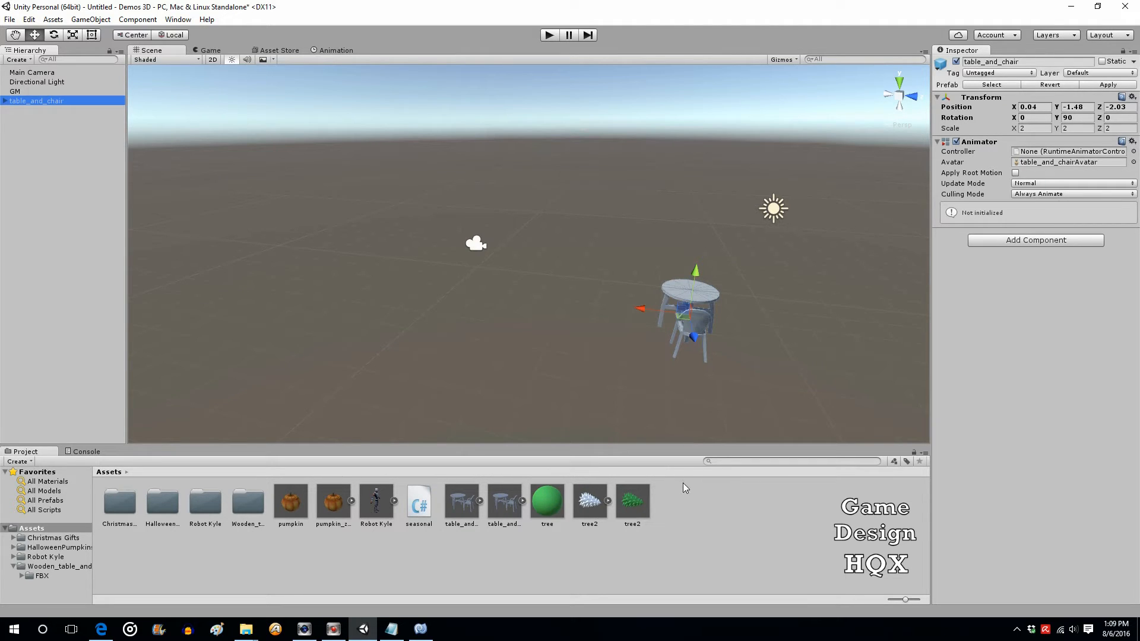
mouse_move(668, 484)
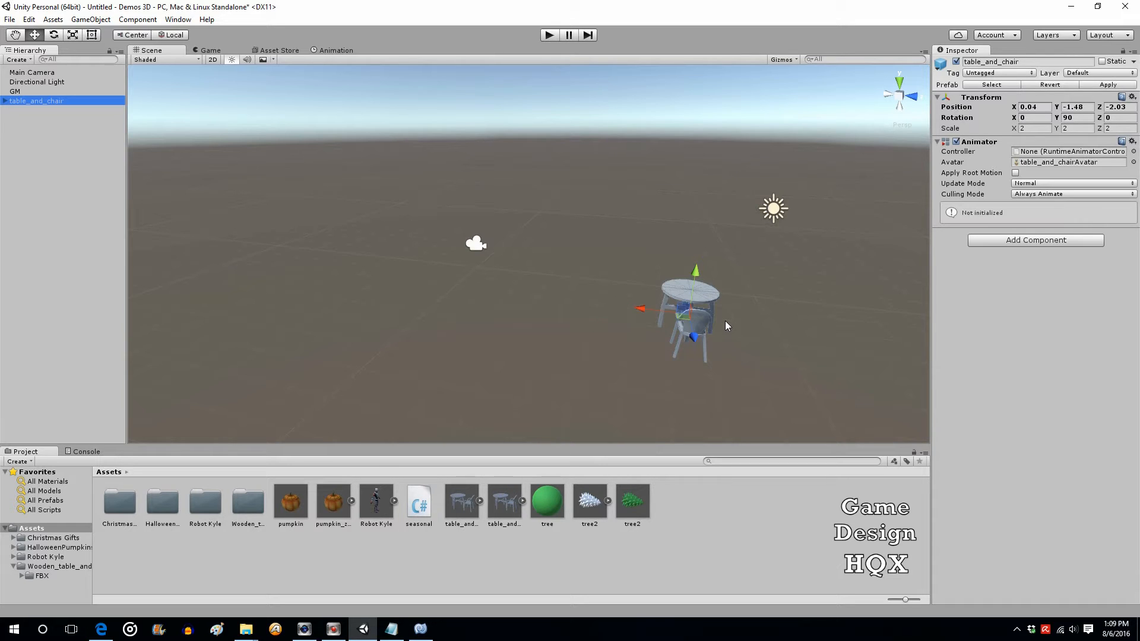
mouse_move(474, 586)
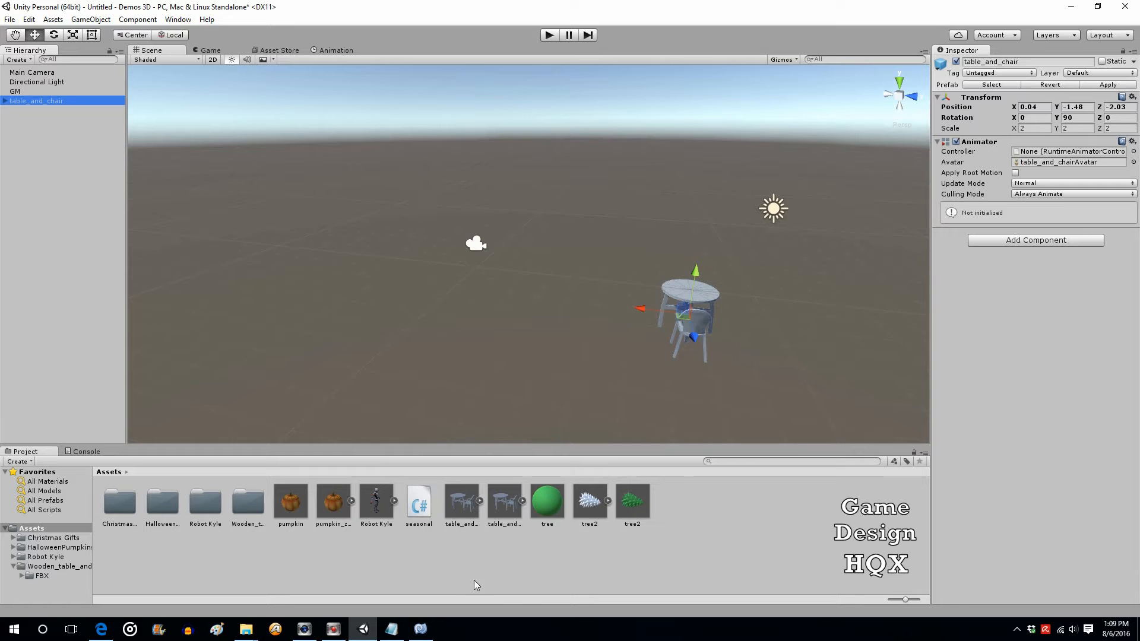
Step: Select the seasonal script in the Project panel
left_click(418, 502)
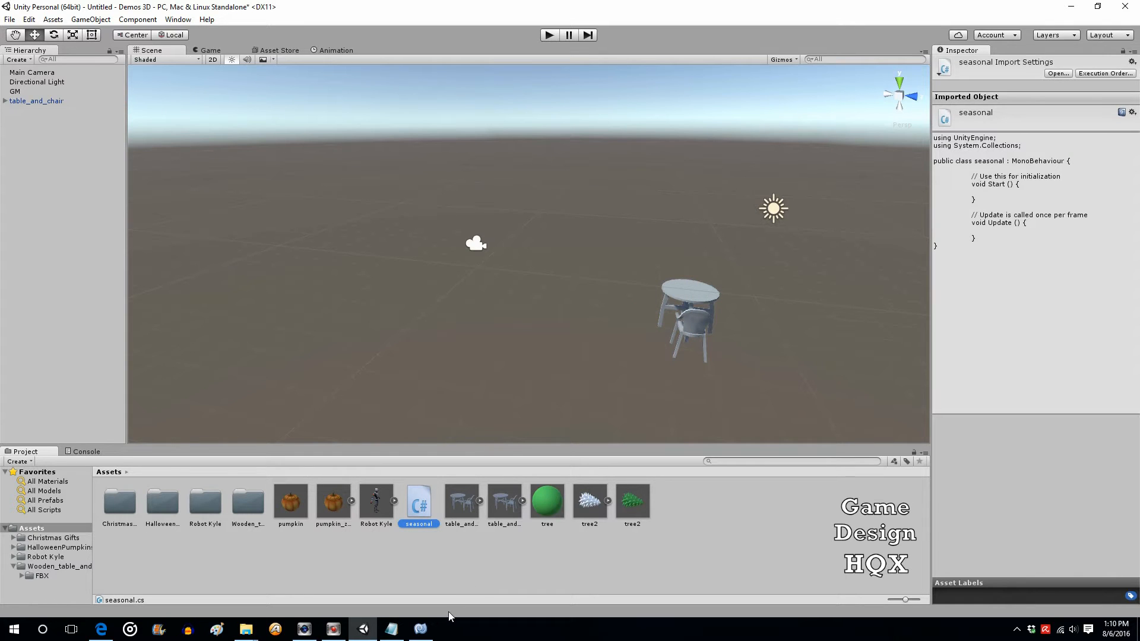
Step: Declare 'public Transform pumpkinObj;' and 'public Transform treeObj;' in seasonal.cs
double_click(418, 500)
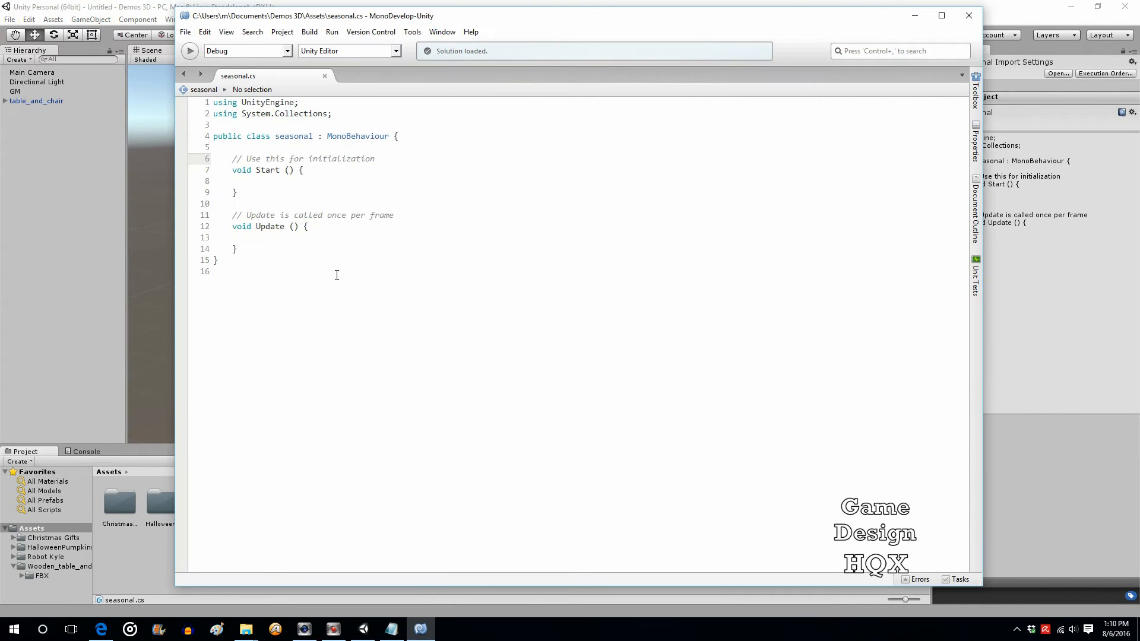
key("enter")
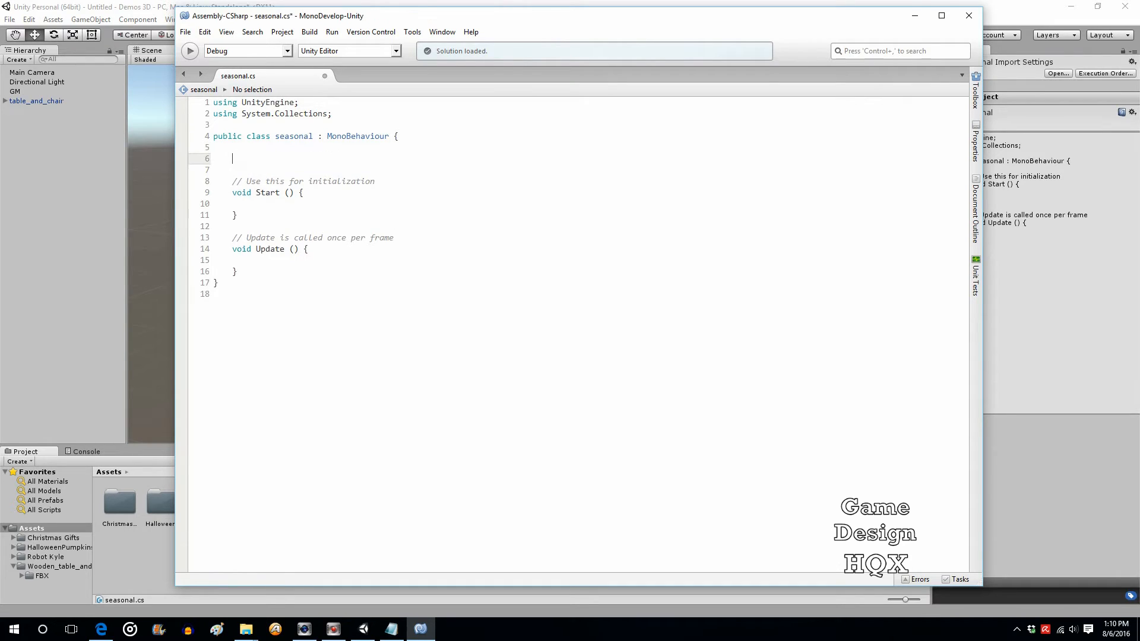
type("public Transform")
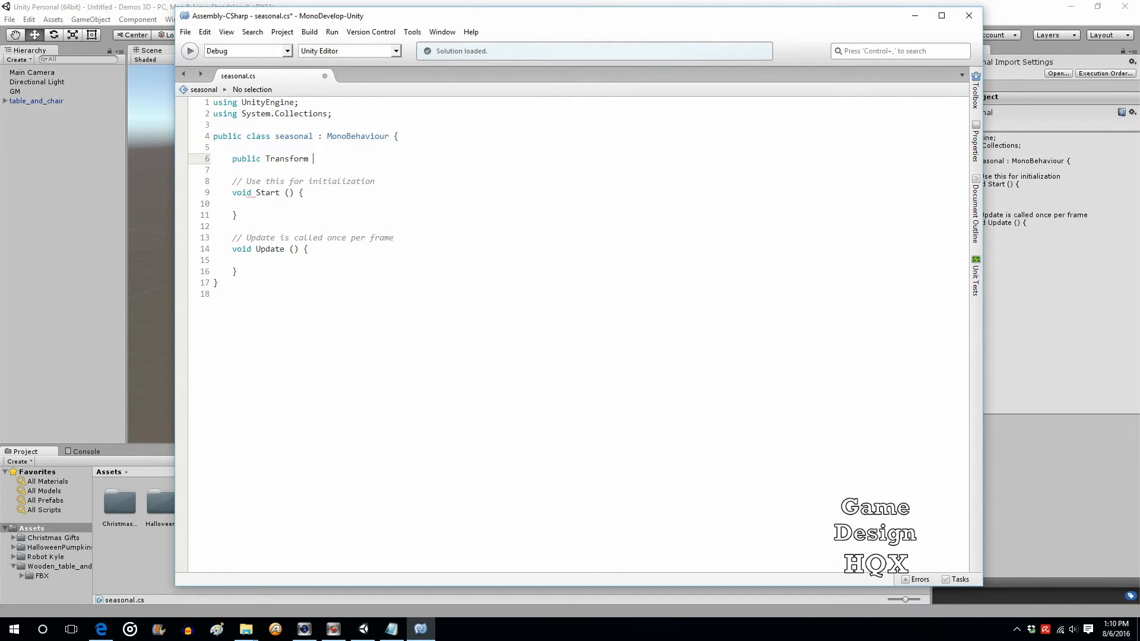
type("p")
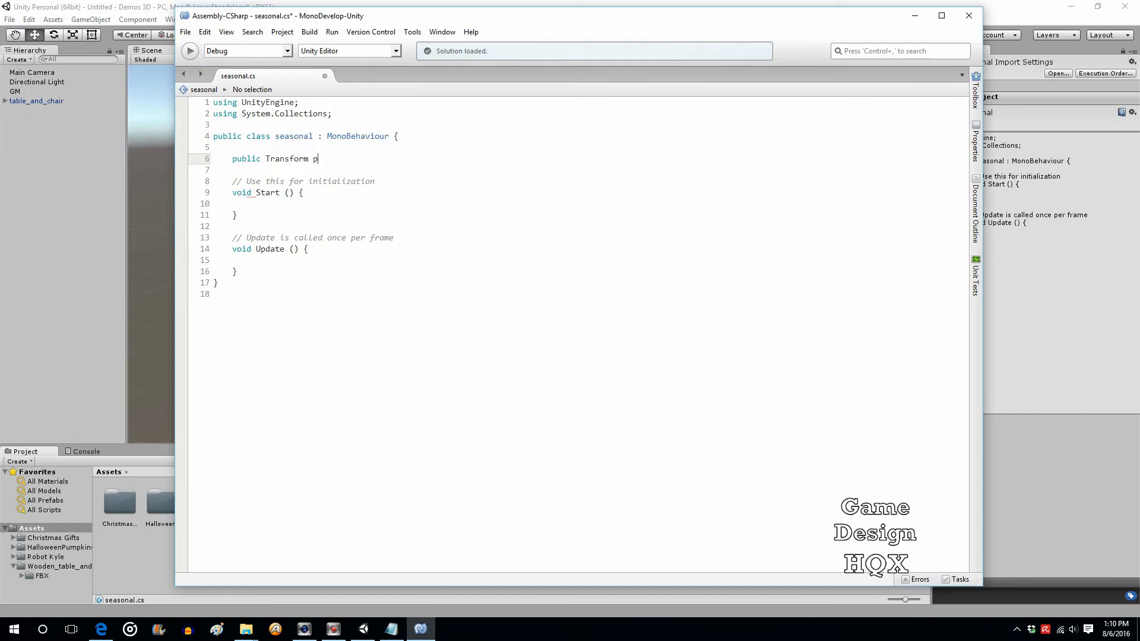
type("umpki")
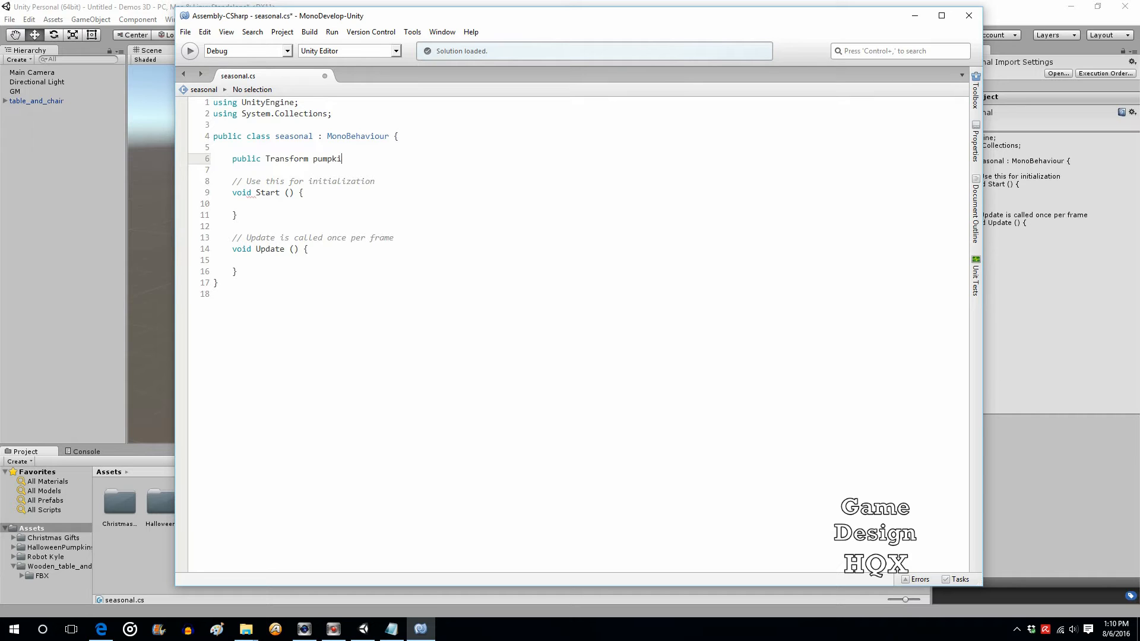
type("nObj;")
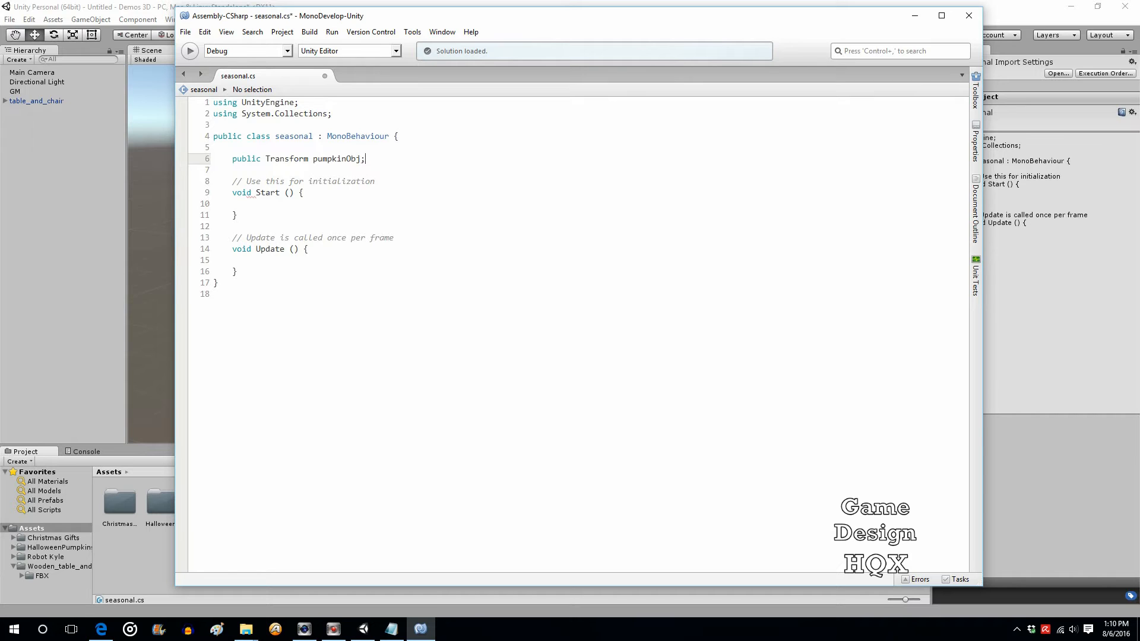
type("public Transform t")
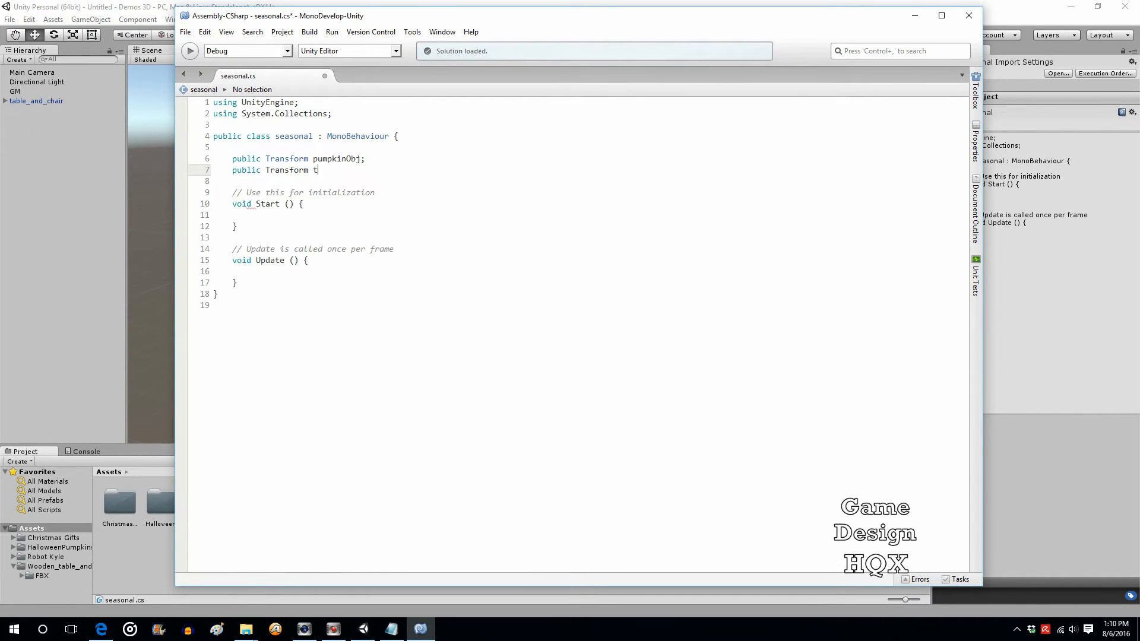
type("reeObj")
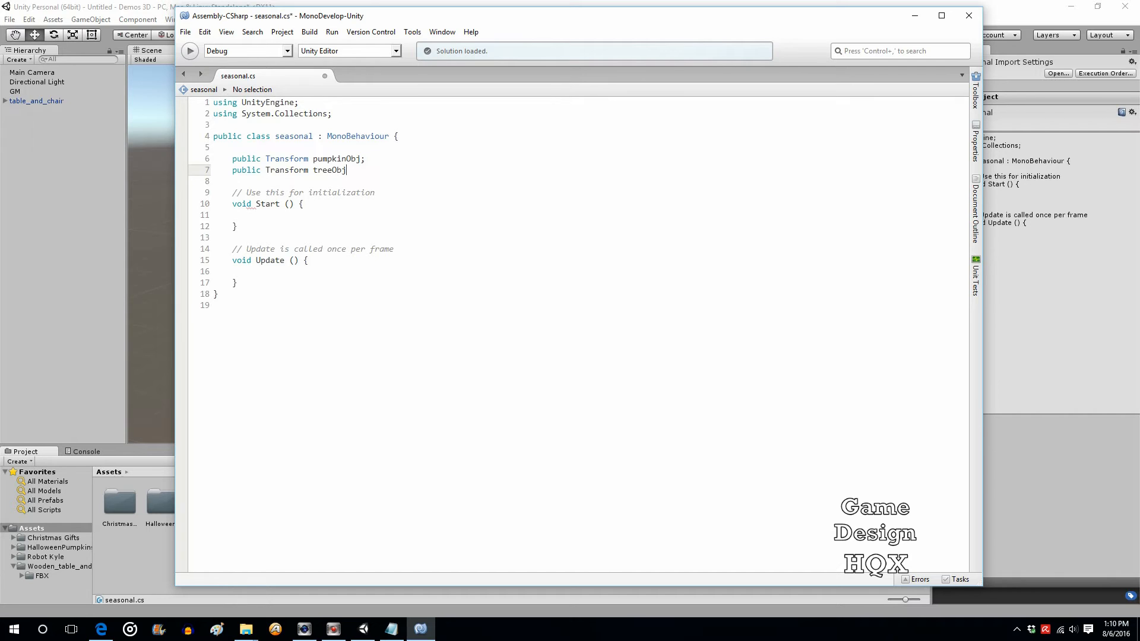
type(";")
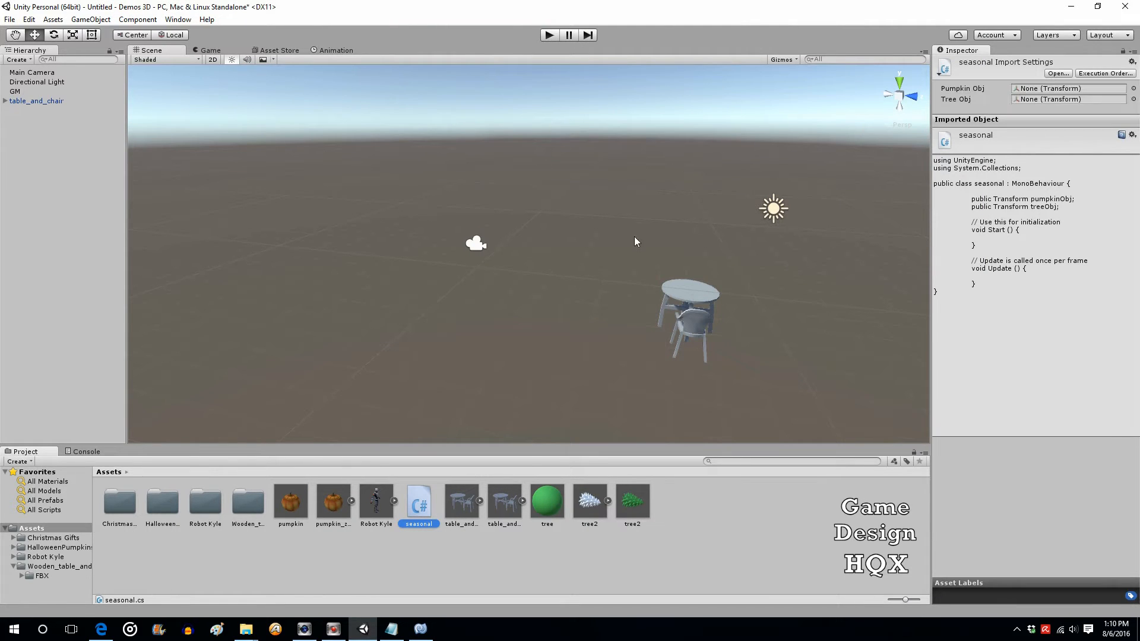
Step: Add the seasonal script as a component on the GM object
left_click(15, 91)
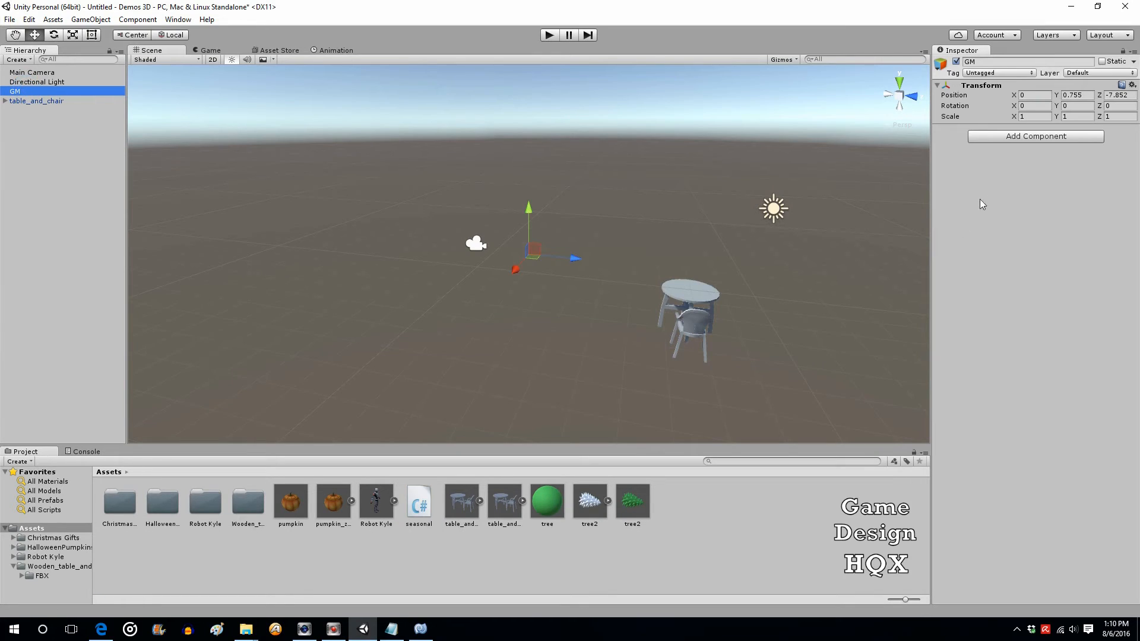
left_click(418, 502)
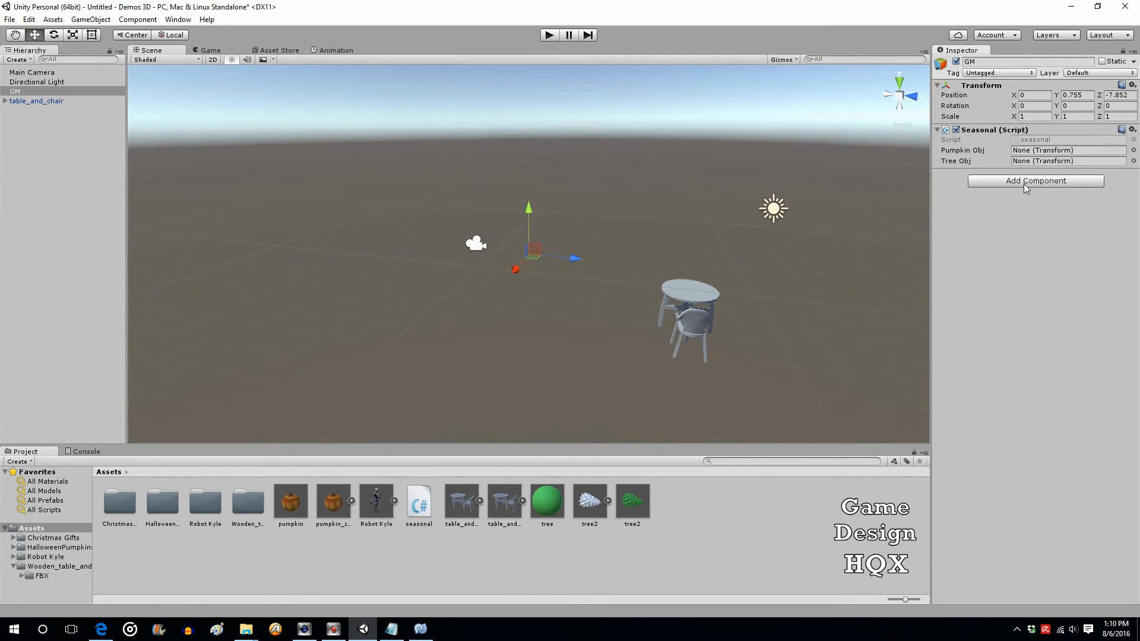
mouse_move(1035, 174)
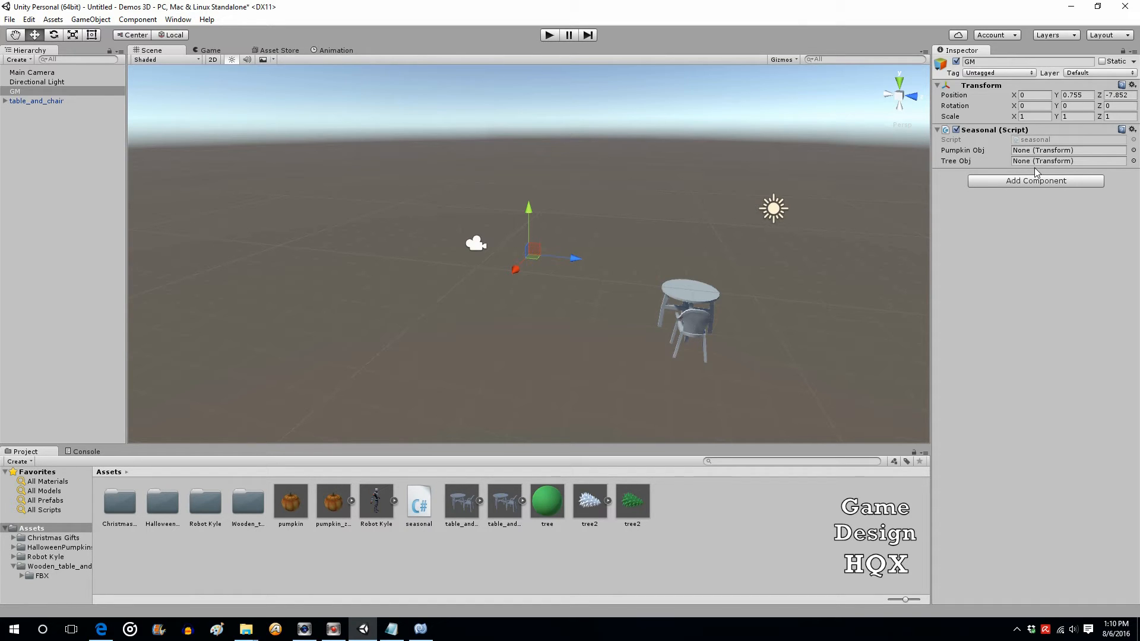
Step: Assign the pumpkin asset to the Pumpkin Obj field
left_click(631, 501)
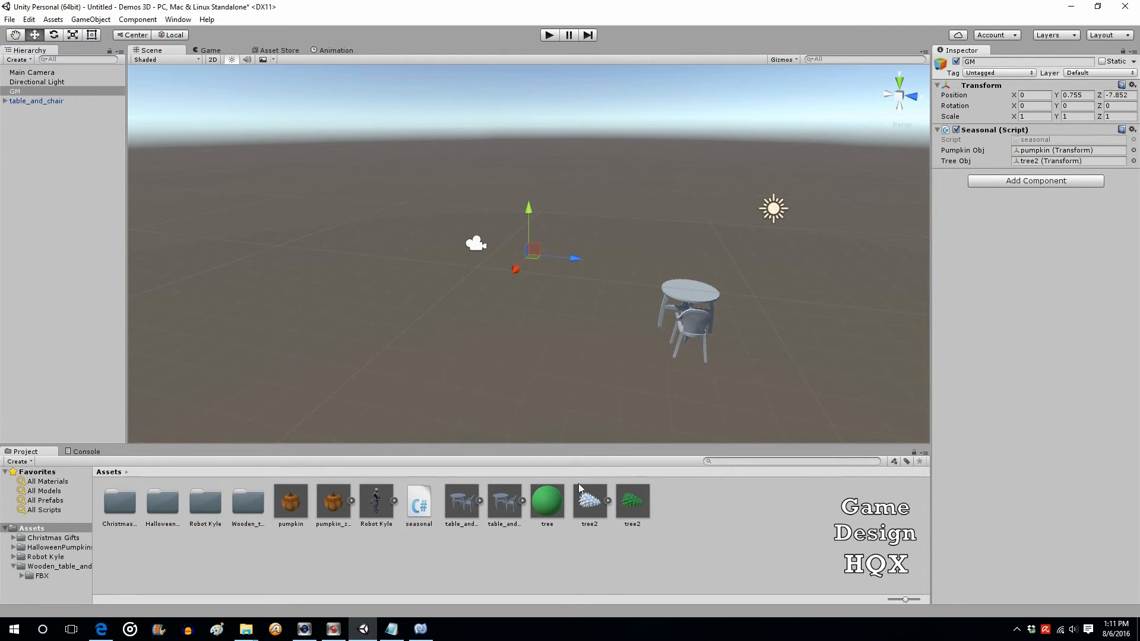
mouse_move(171, 500)
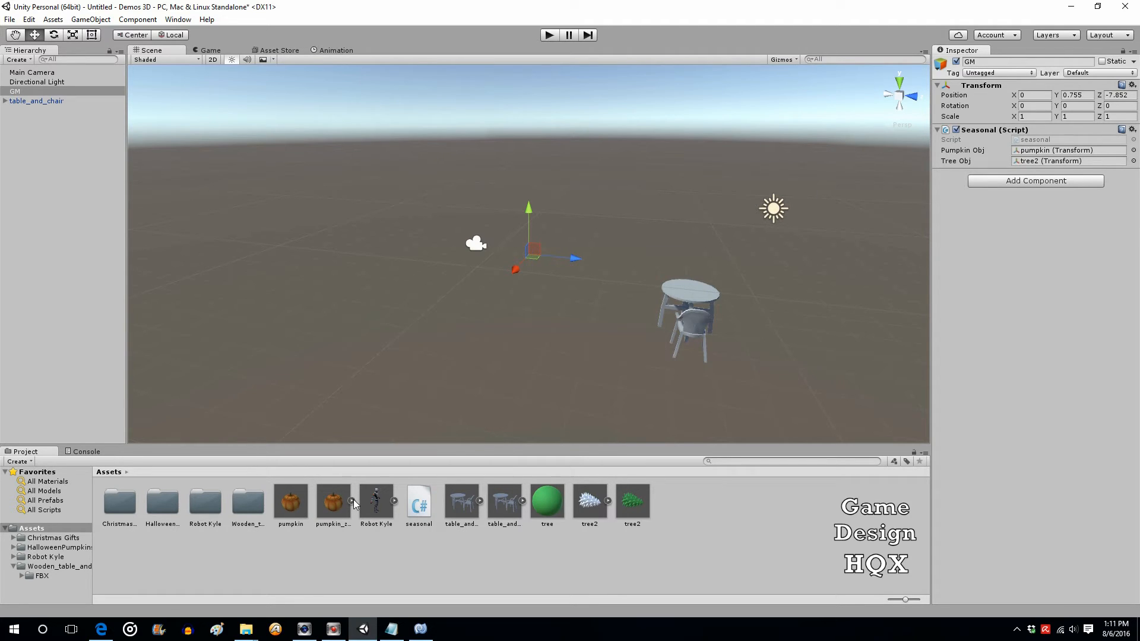
mouse_move(366, 527)
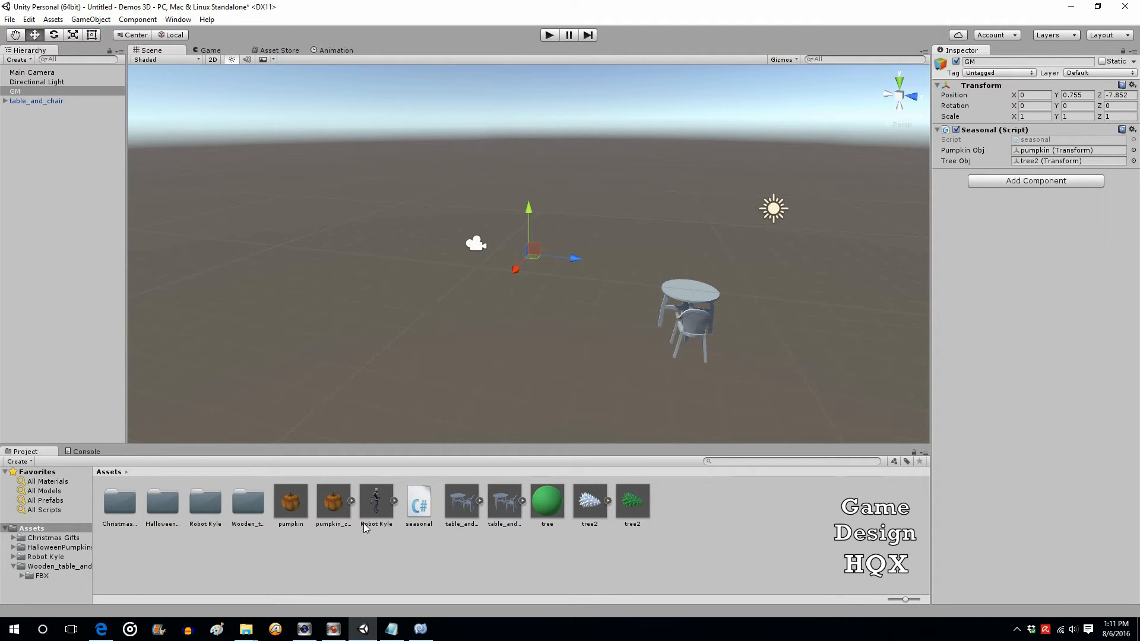
mouse_move(339, 545)
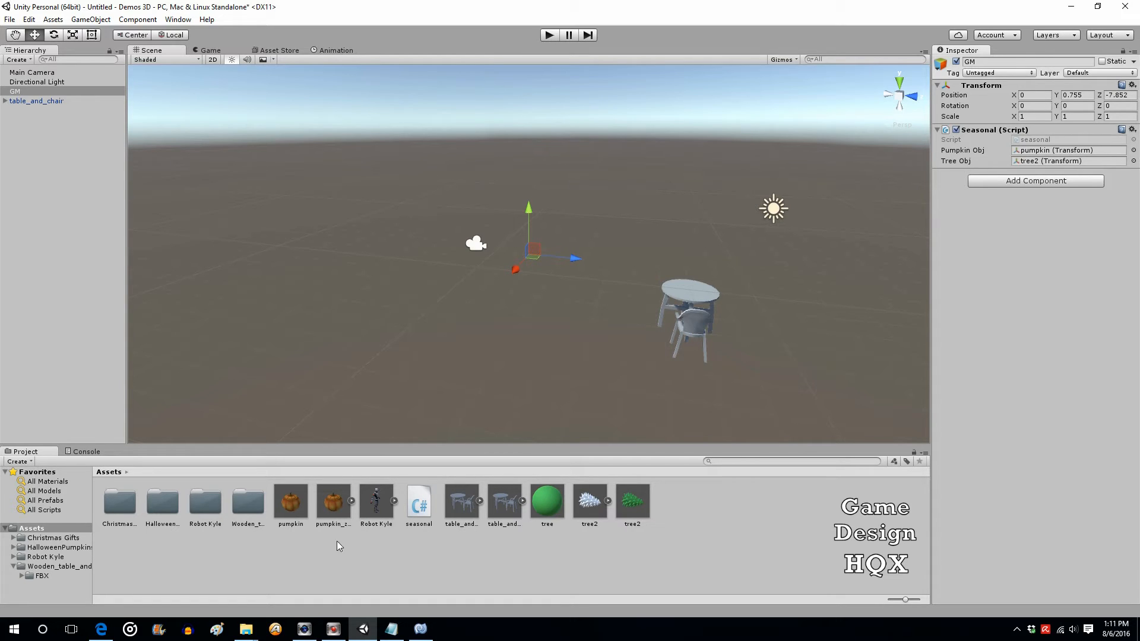
mouse_move(535, 578)
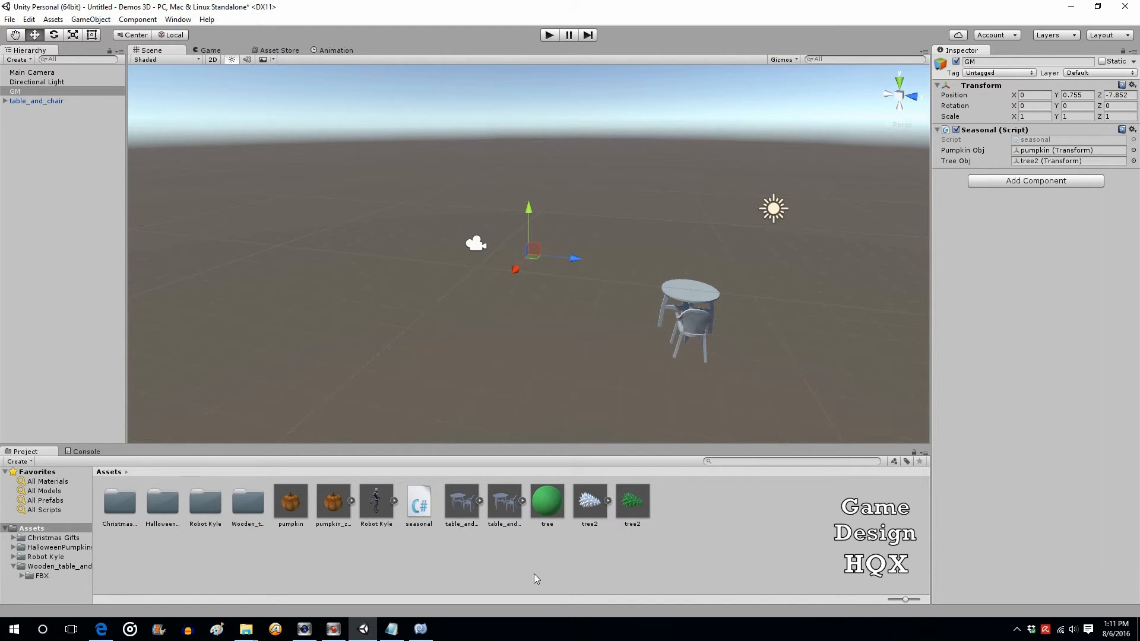
mouse_move(631, 535)
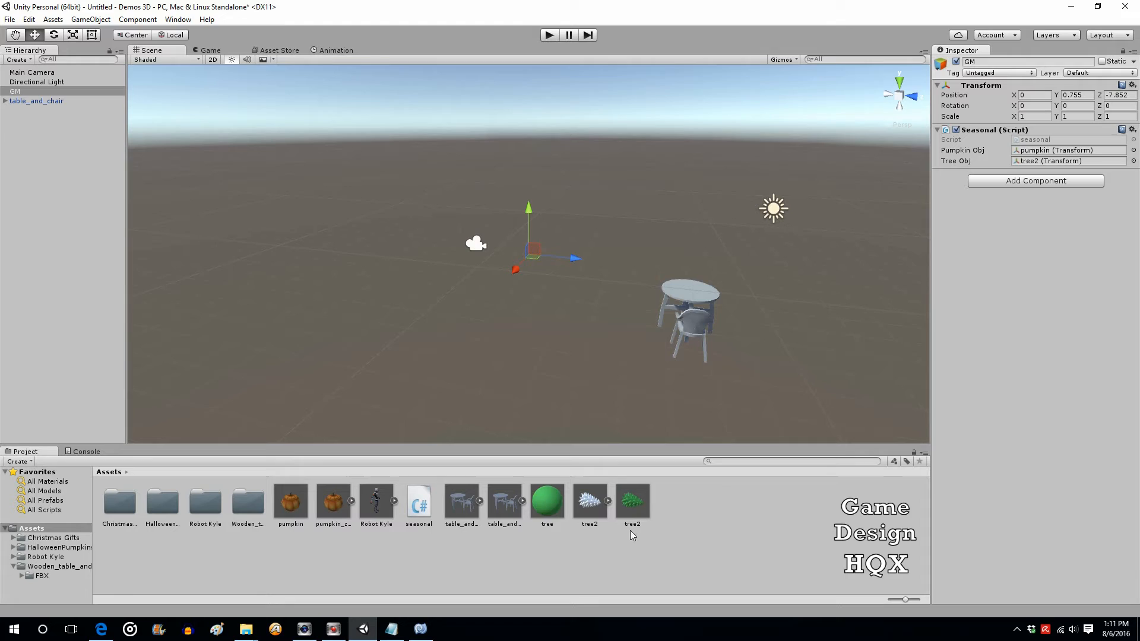
mouse_move(640, 531)
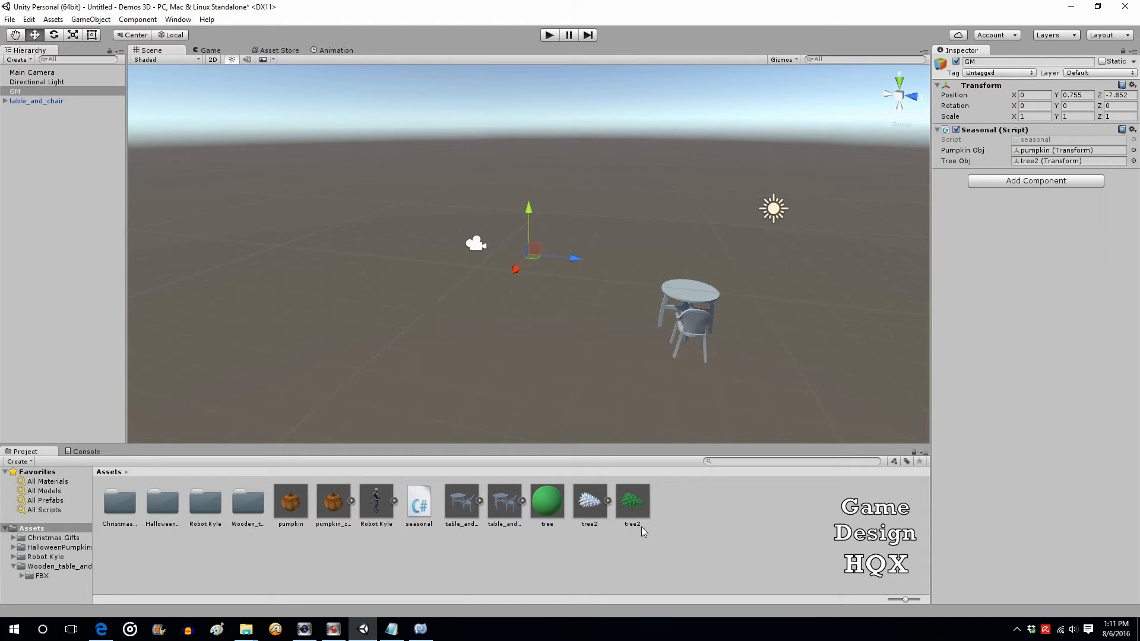
mouse_move(640, 500)
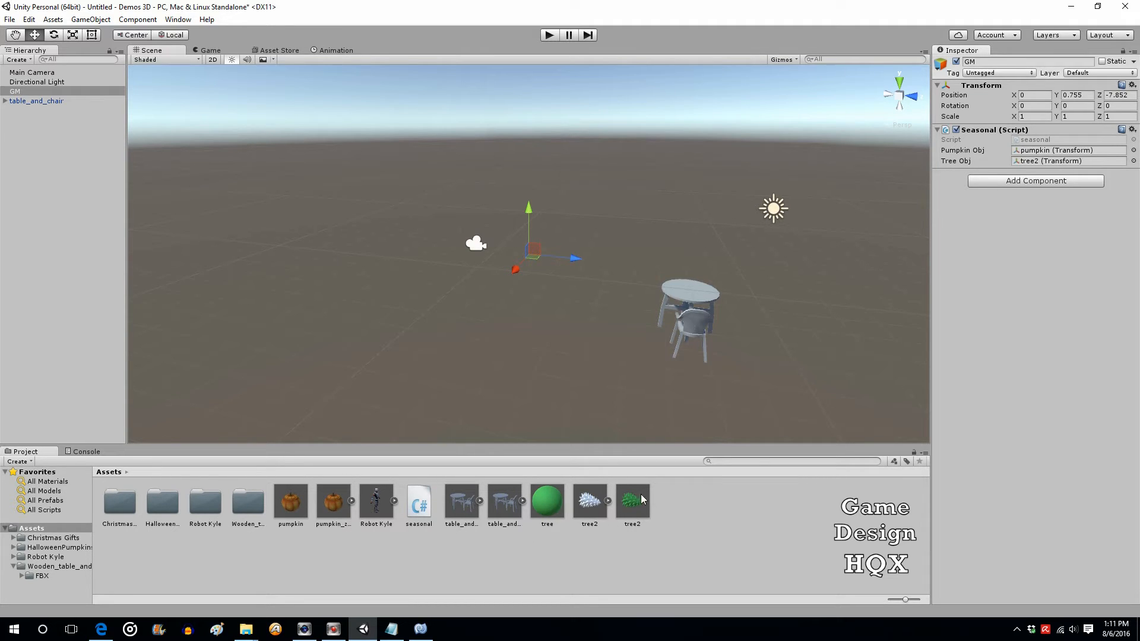
mouse_move(647, 496)
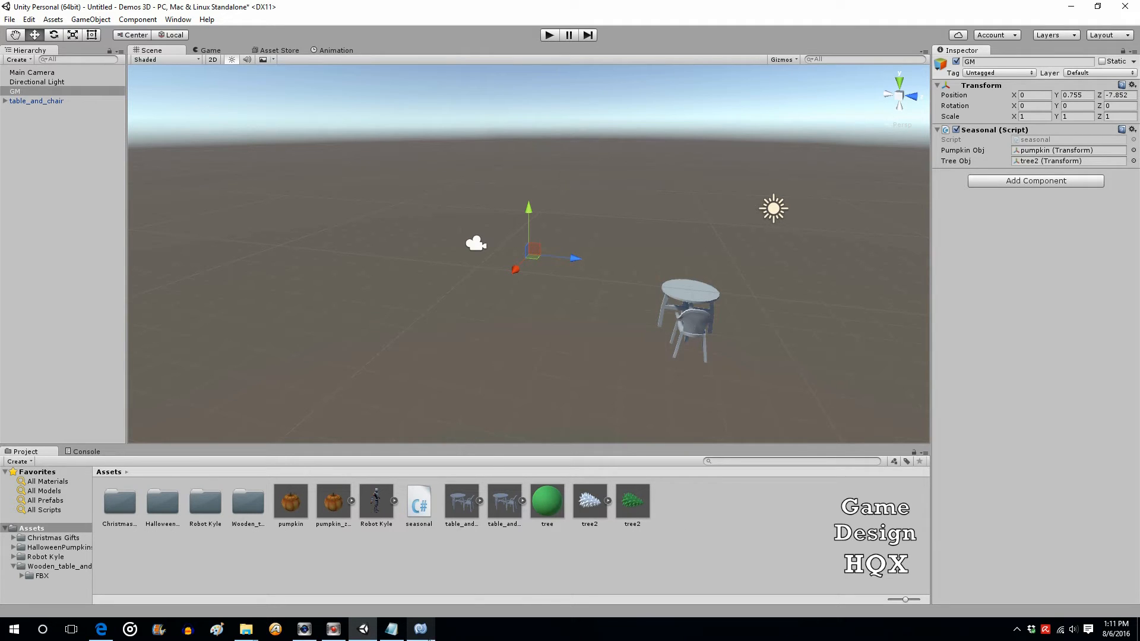
mouse_move(975, 186)
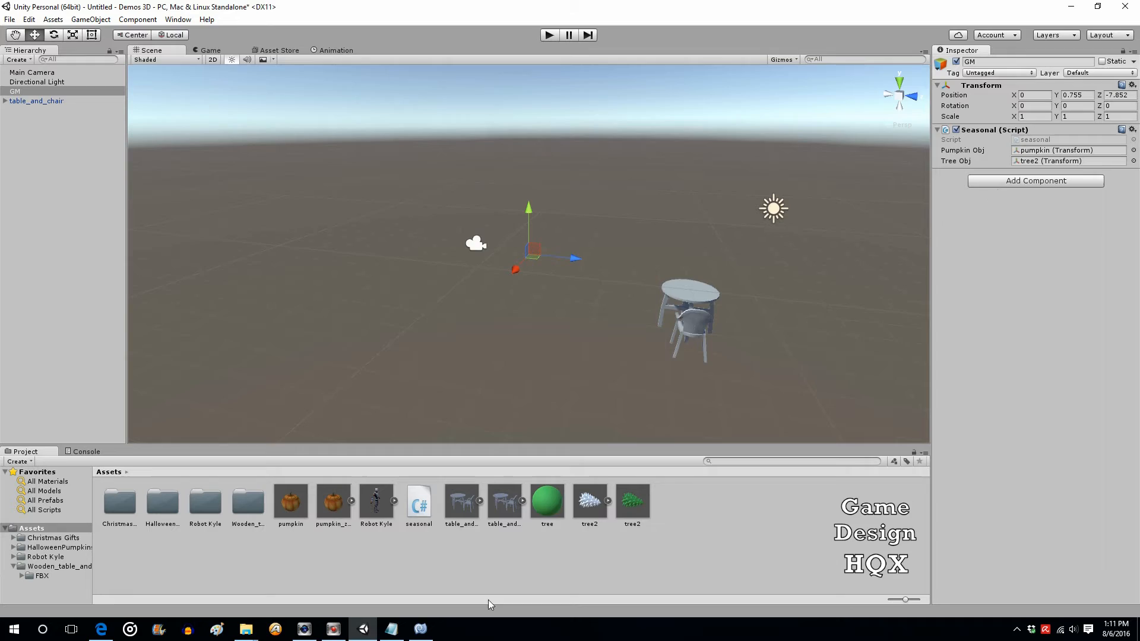
Step: In Start(), write if (System.DateTime.Today.ToString("MM-dd") as the condition start
double_click(418, 500)
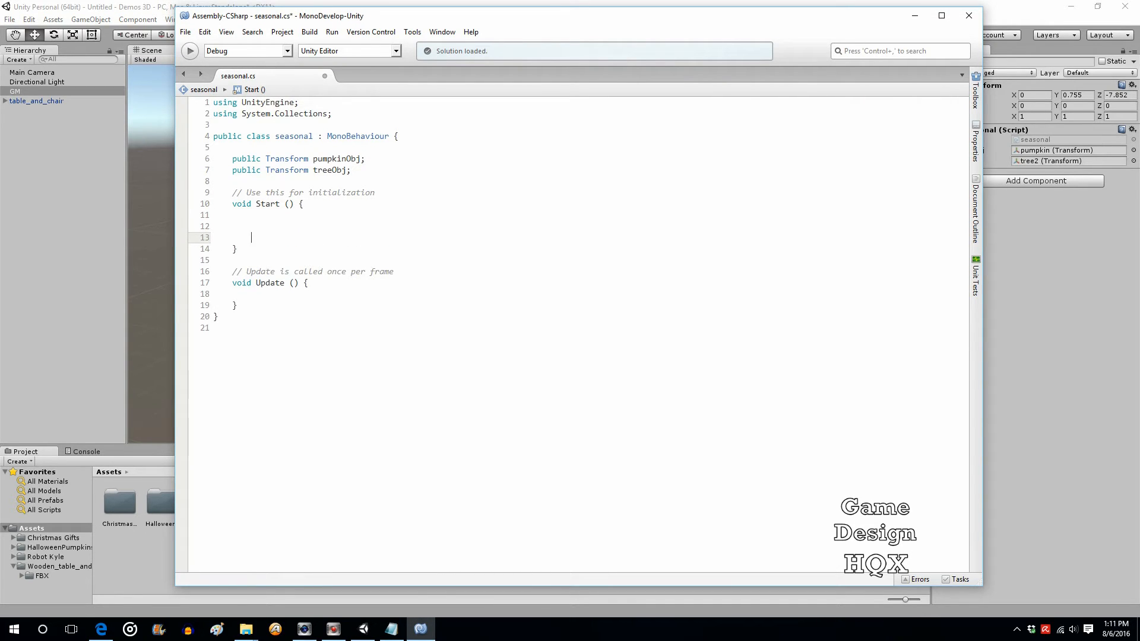
type("if")
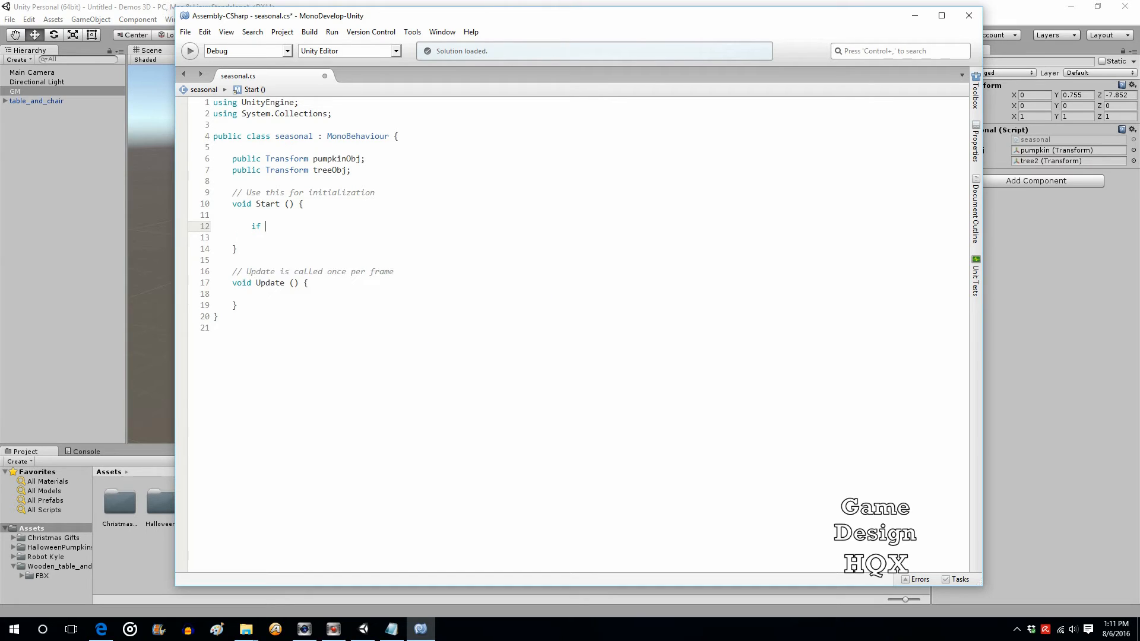
type("(sys")
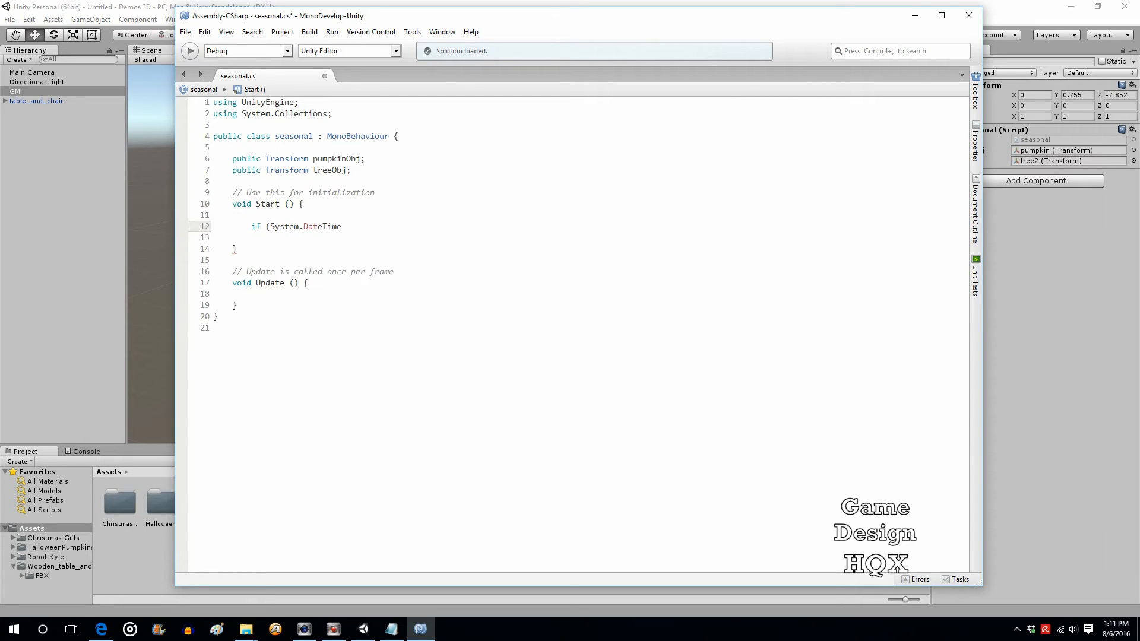
type(".Today")
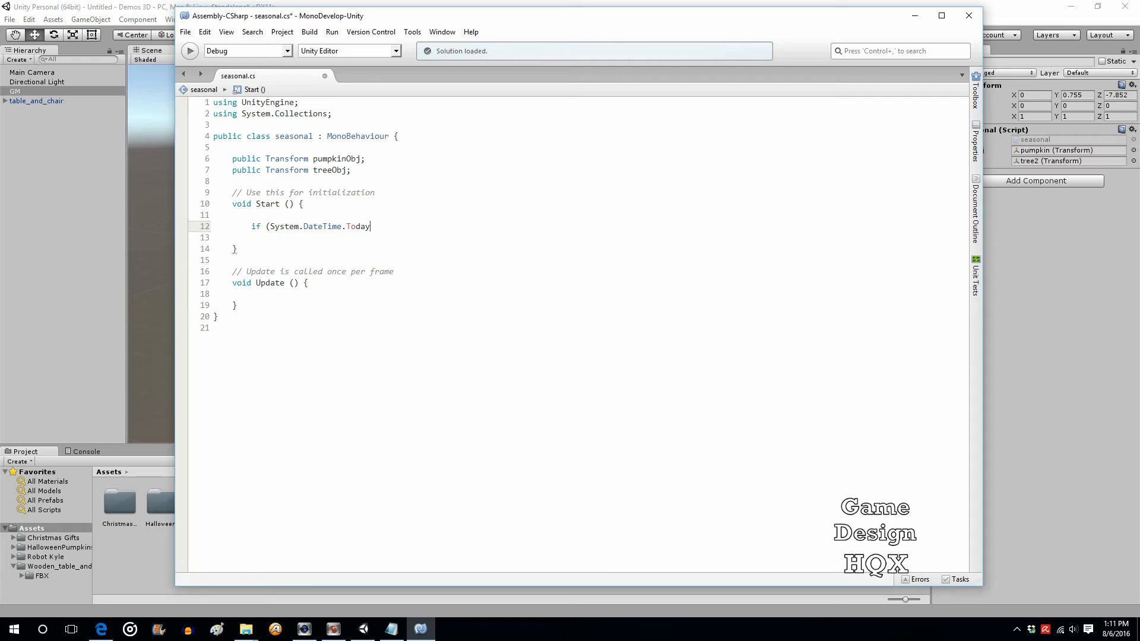
type("(")
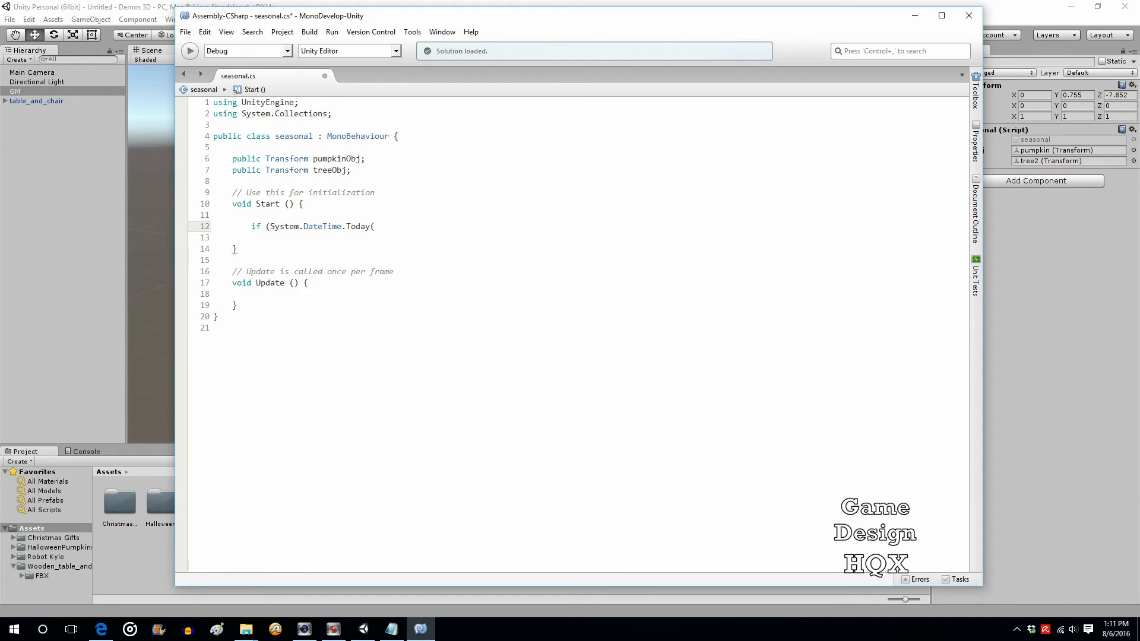
key("Backspace")
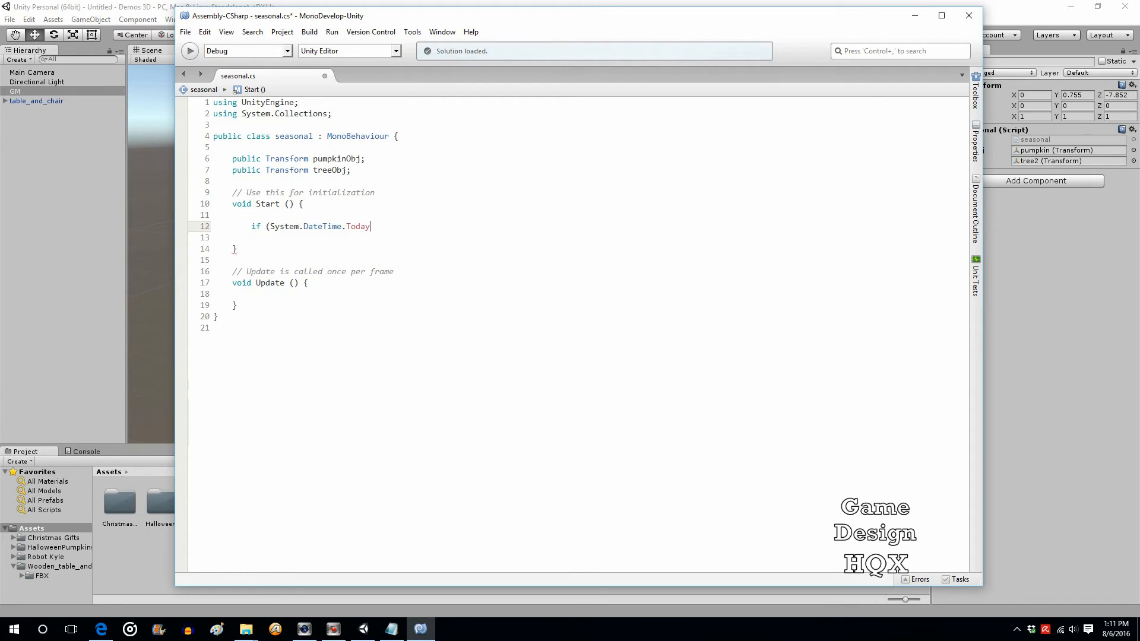
type(".to")
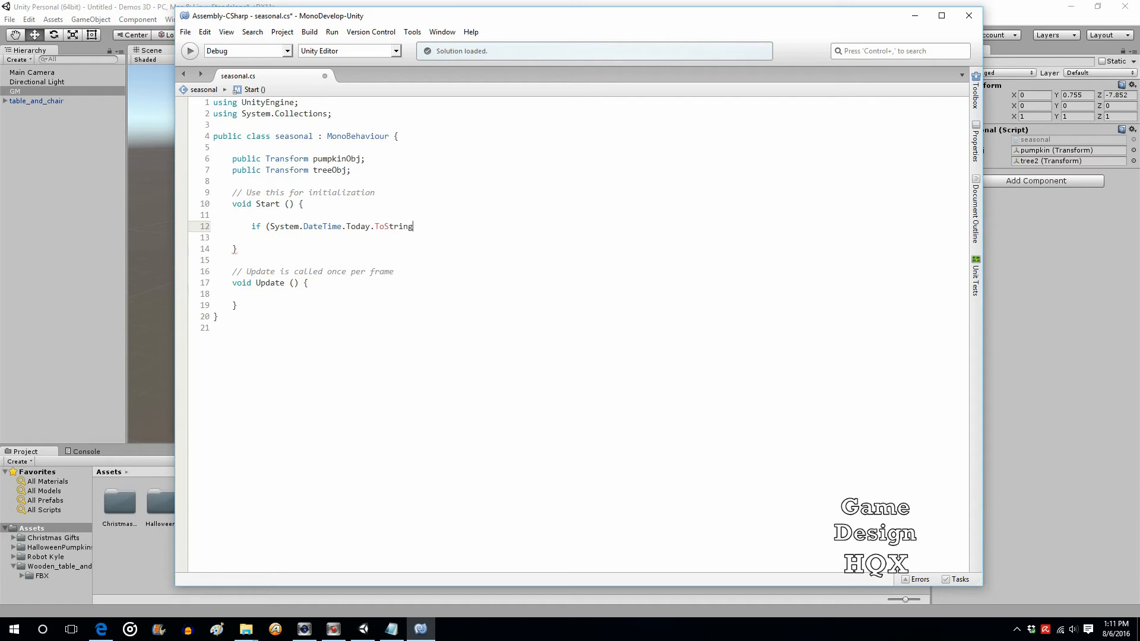
type("(\"")
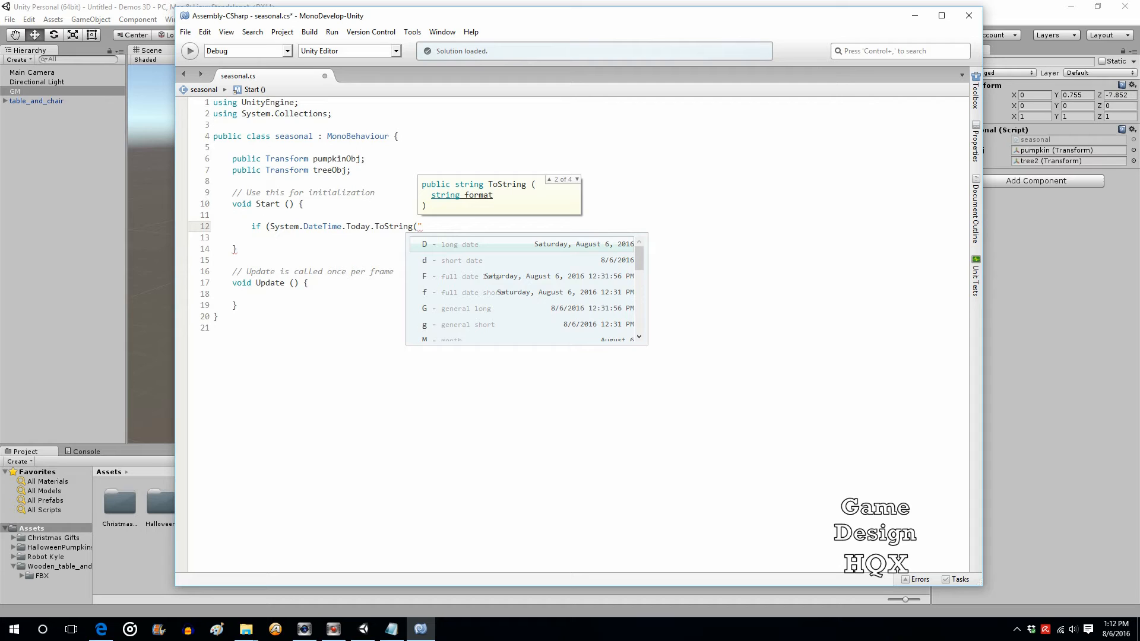
type("MM")
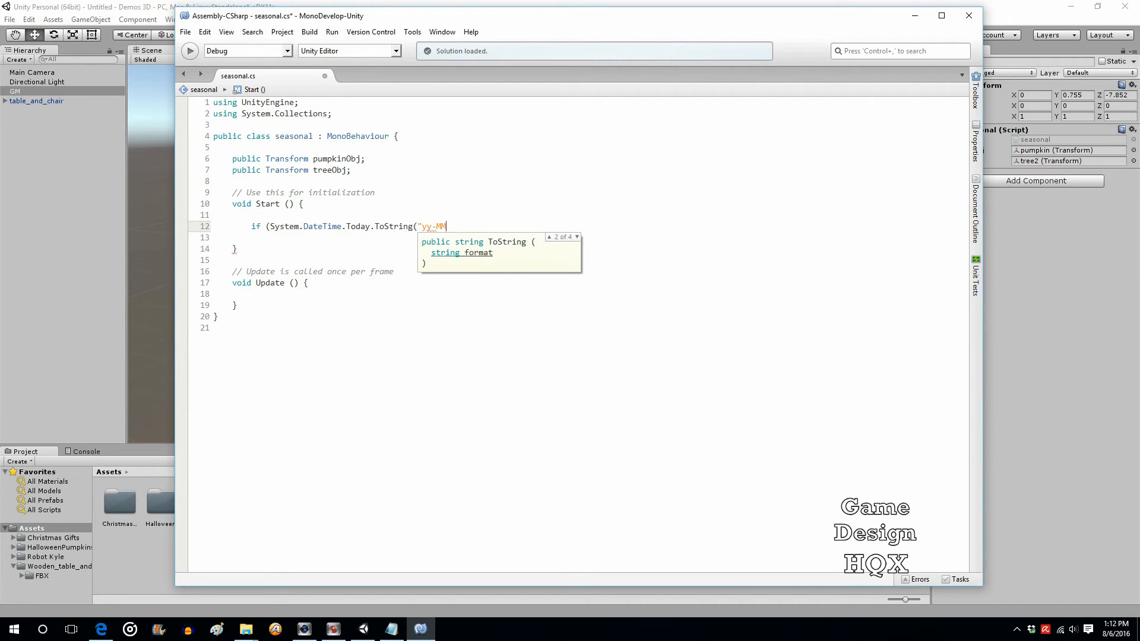
key("BackSpace")
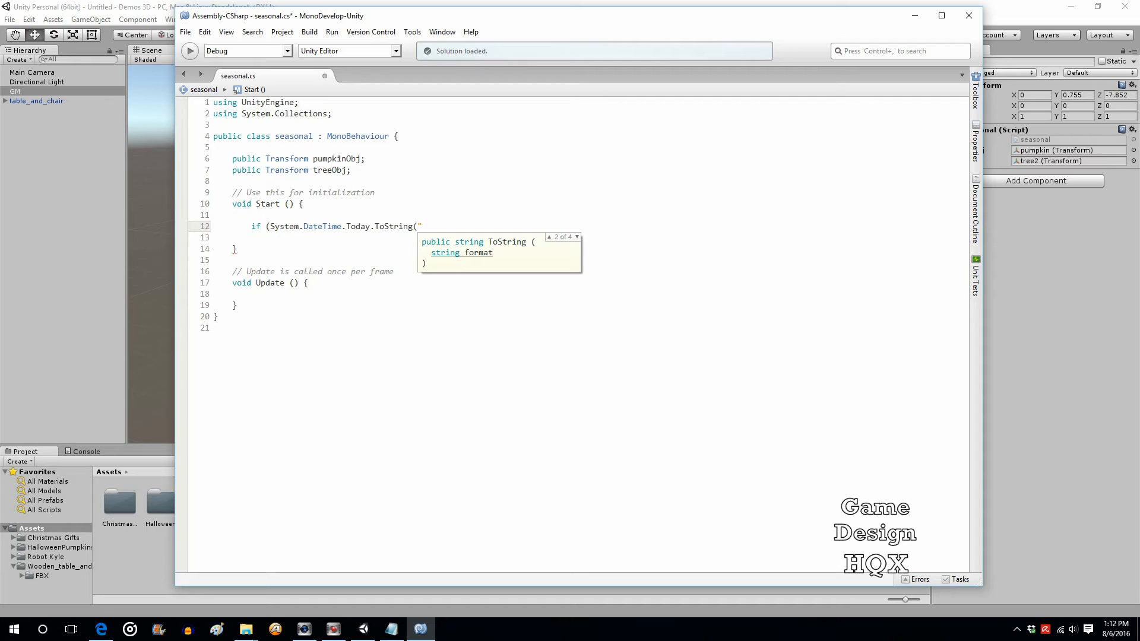
type("MM")
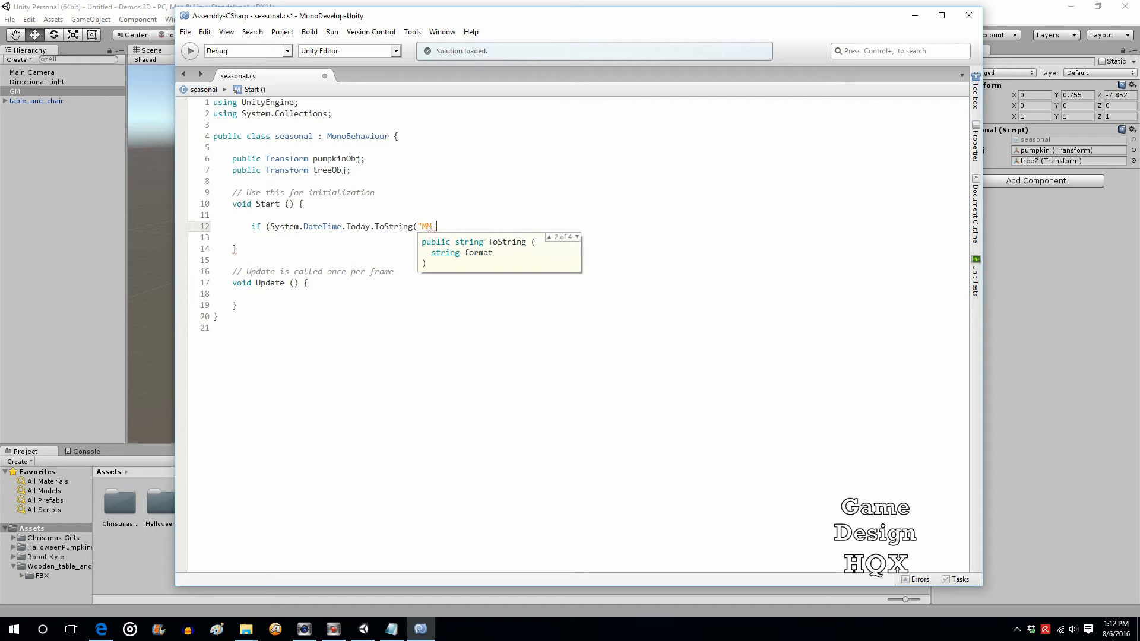
type("-dd")
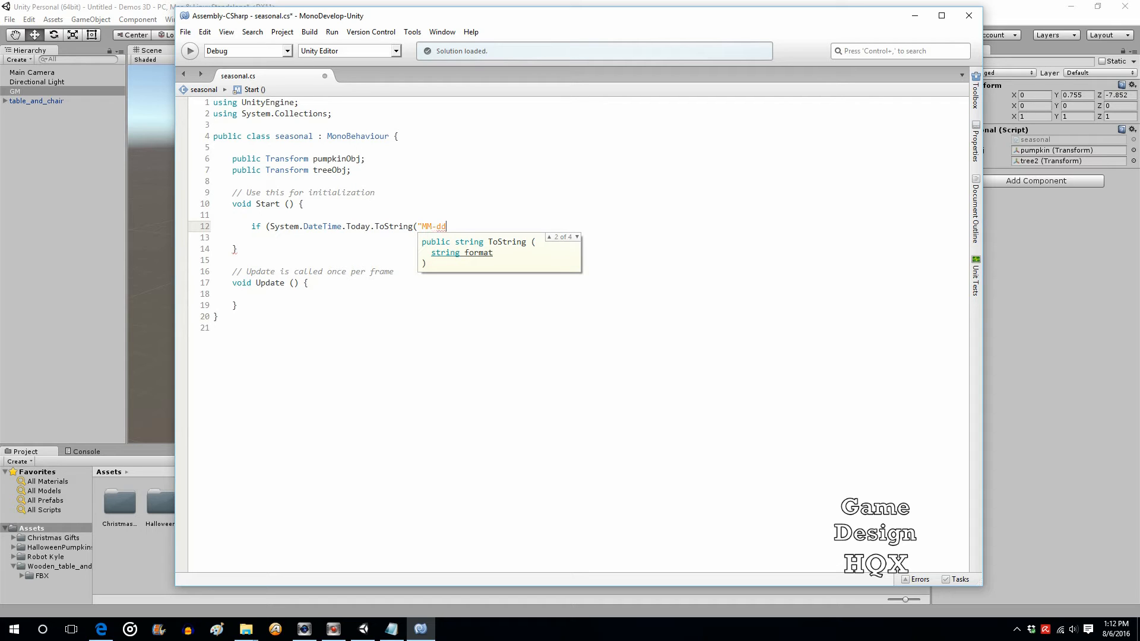
type("\")")
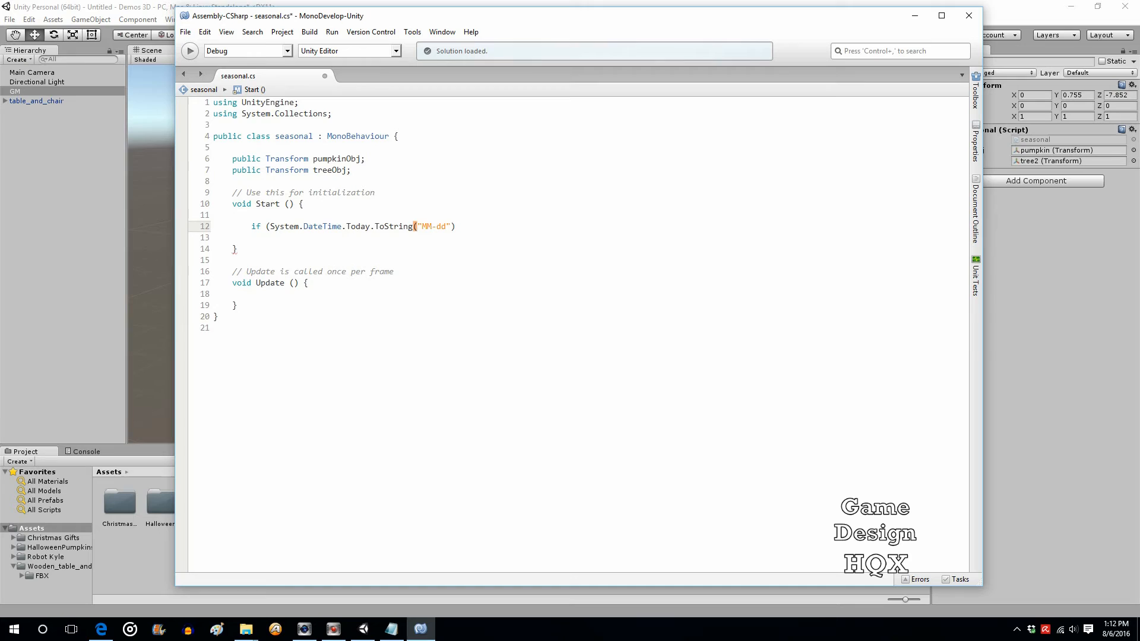
Step: Finish the condition as == "08-06") with an empty brace block beneath
left_click(457, 225)
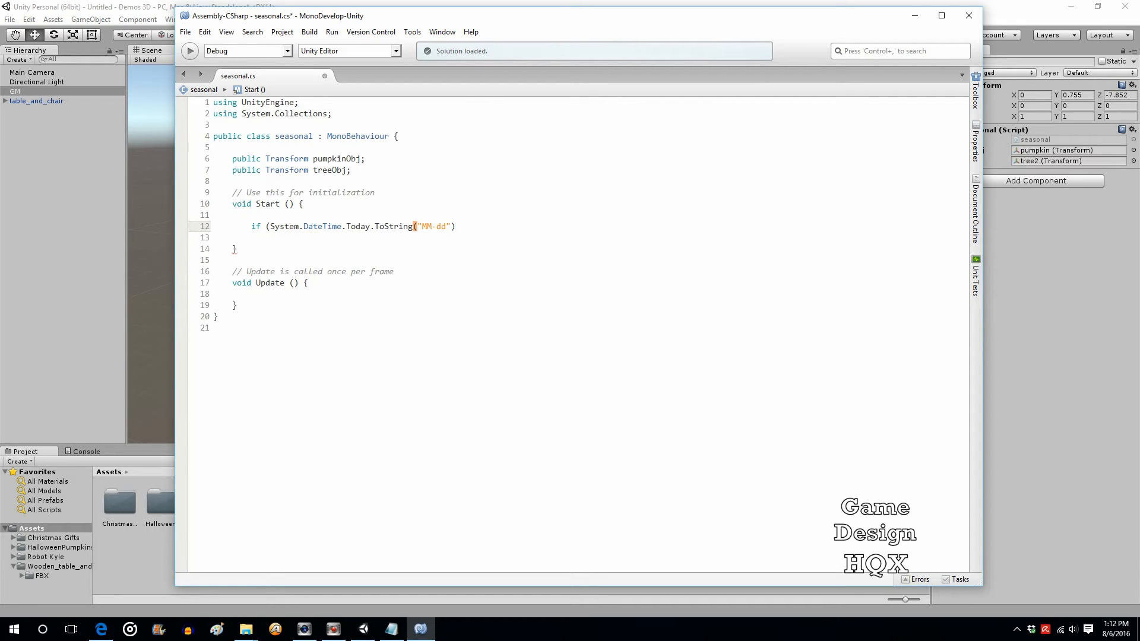
left_click(456, 226)
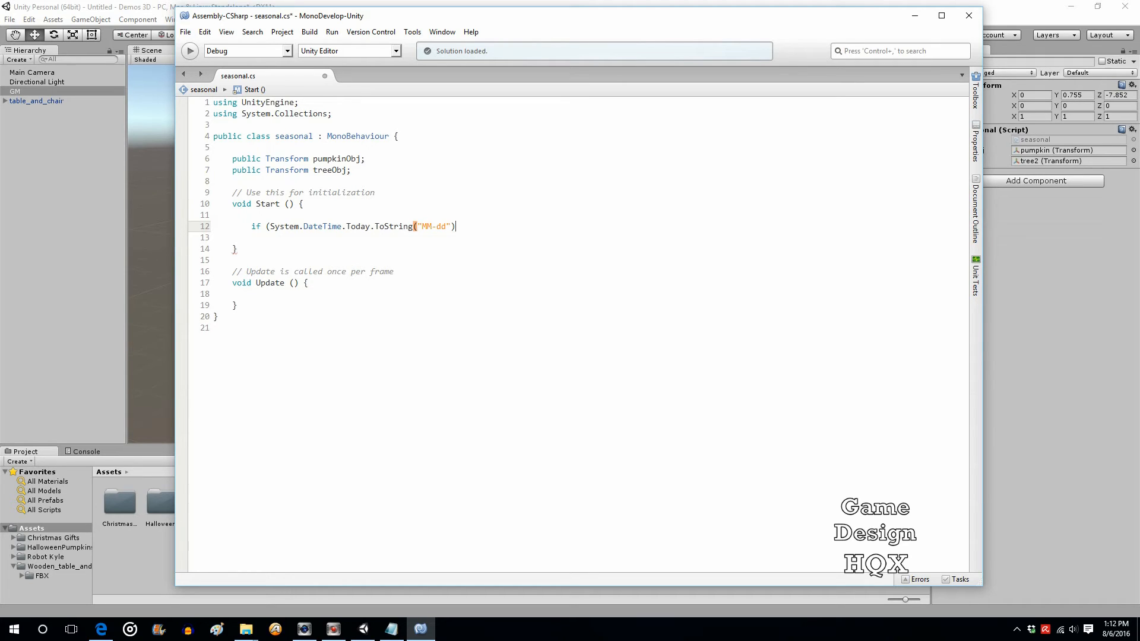
type("==")
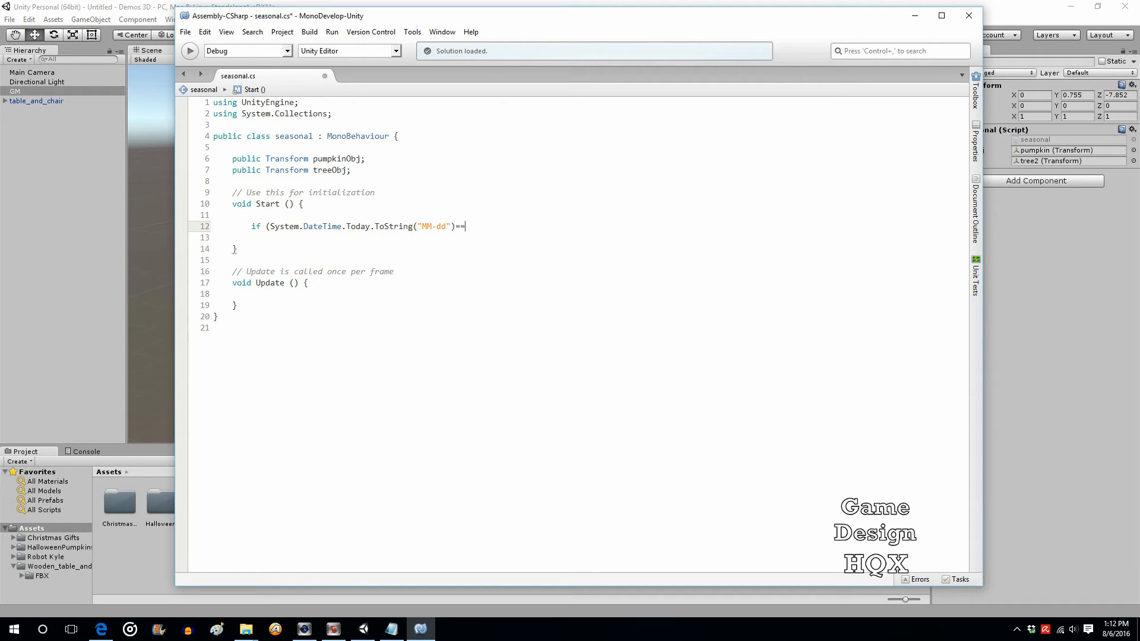
type("\"")
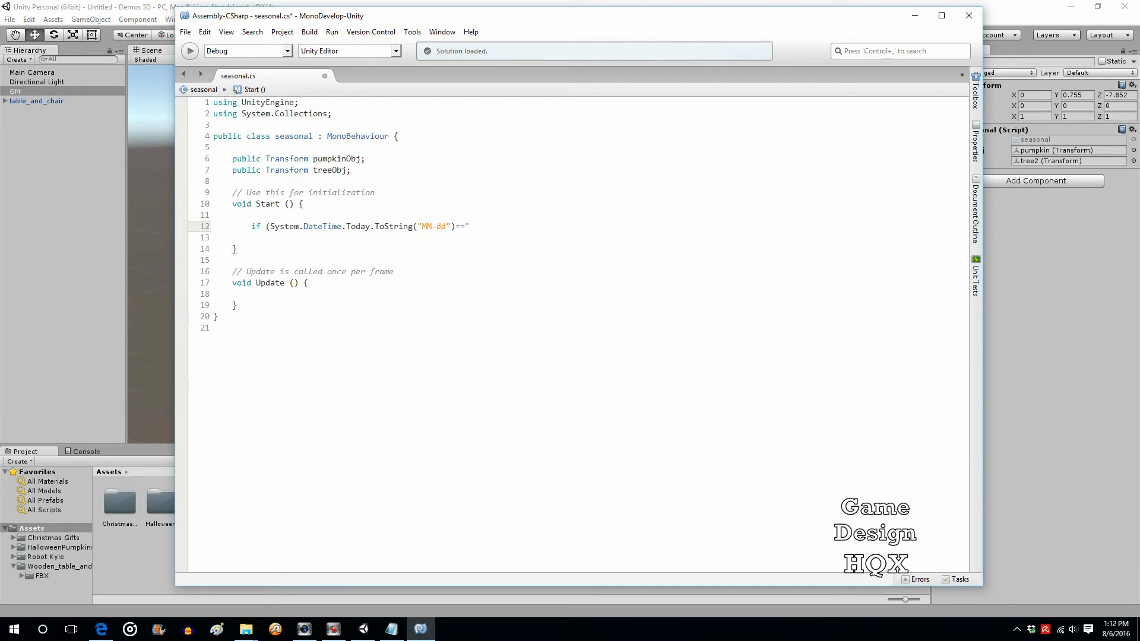
left_click(471, 226)
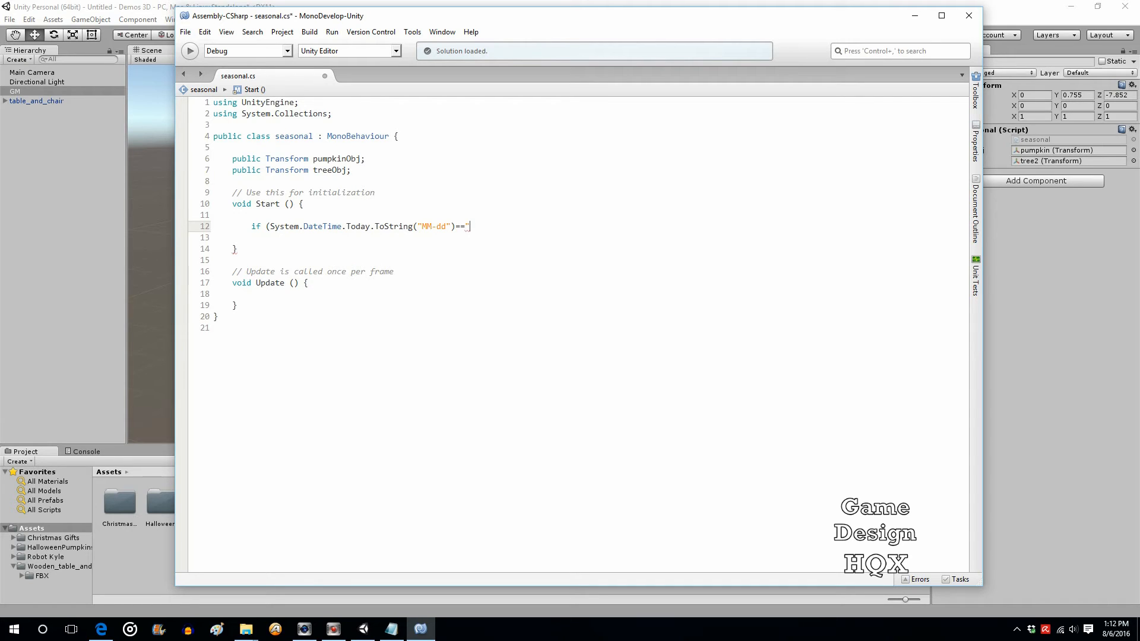
type("08-")
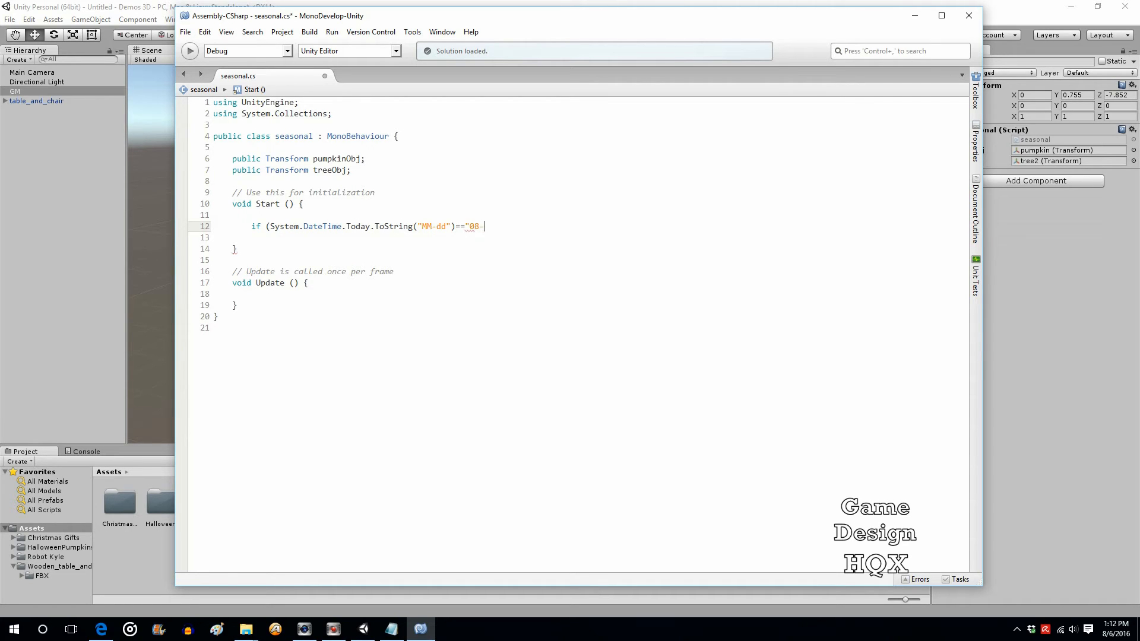
type("06\"")
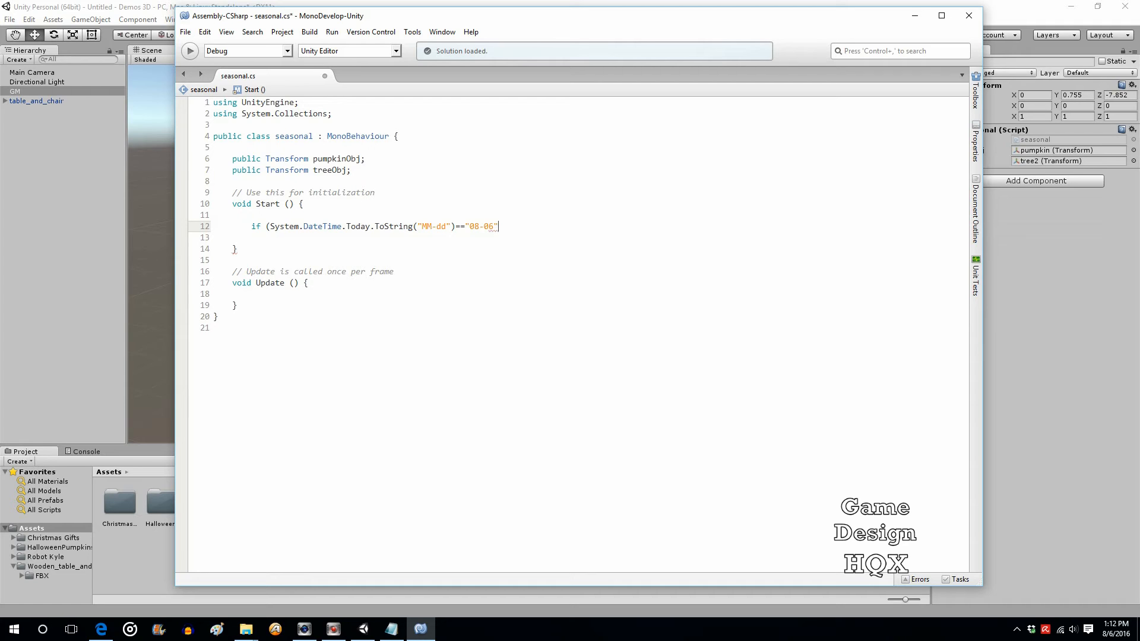
type(")")
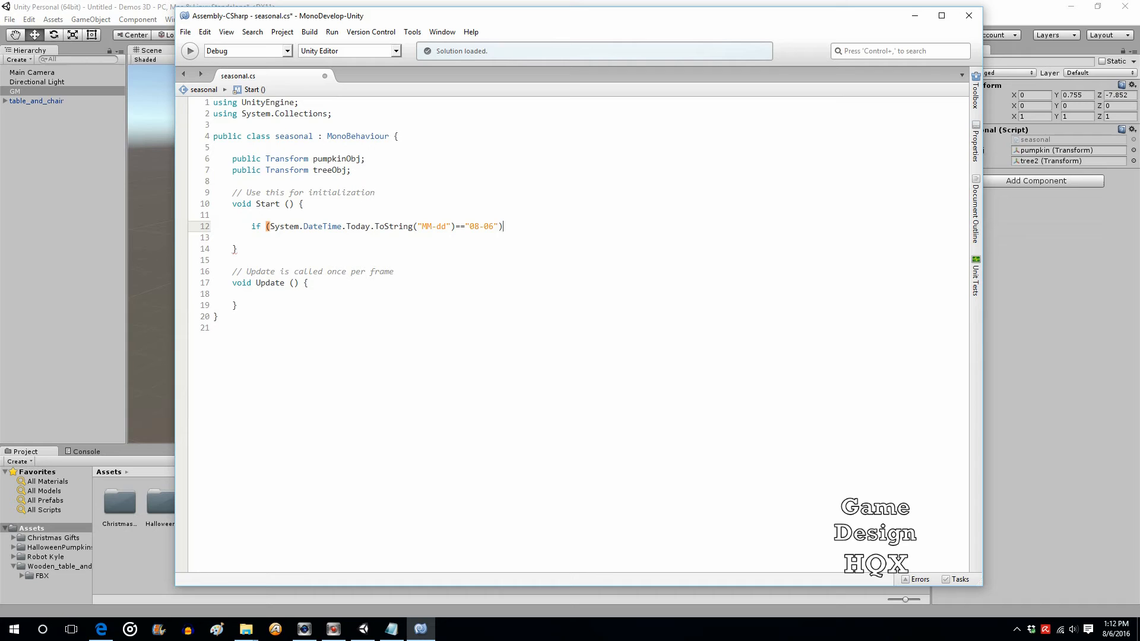
mouse_move(140, 242)
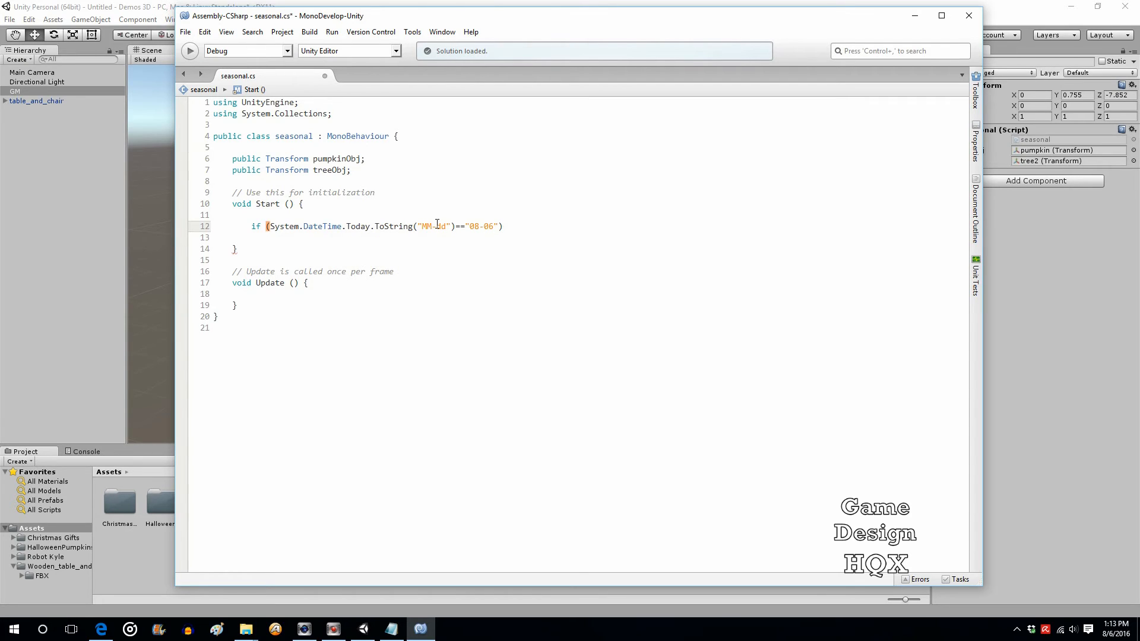
type("{")
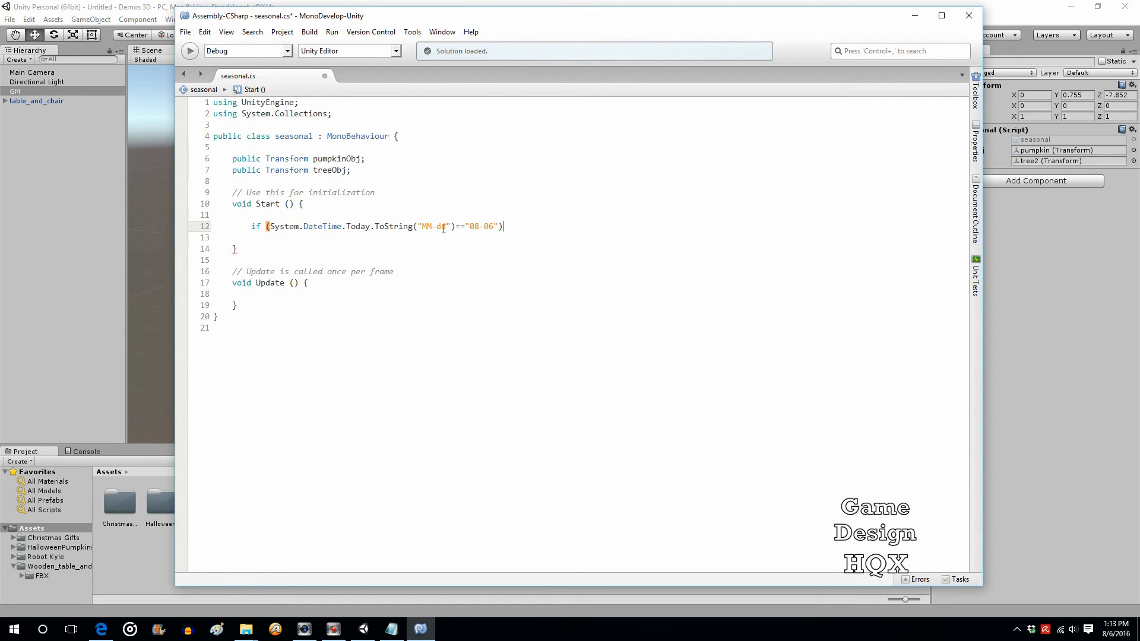
mouse_move(435, 226)
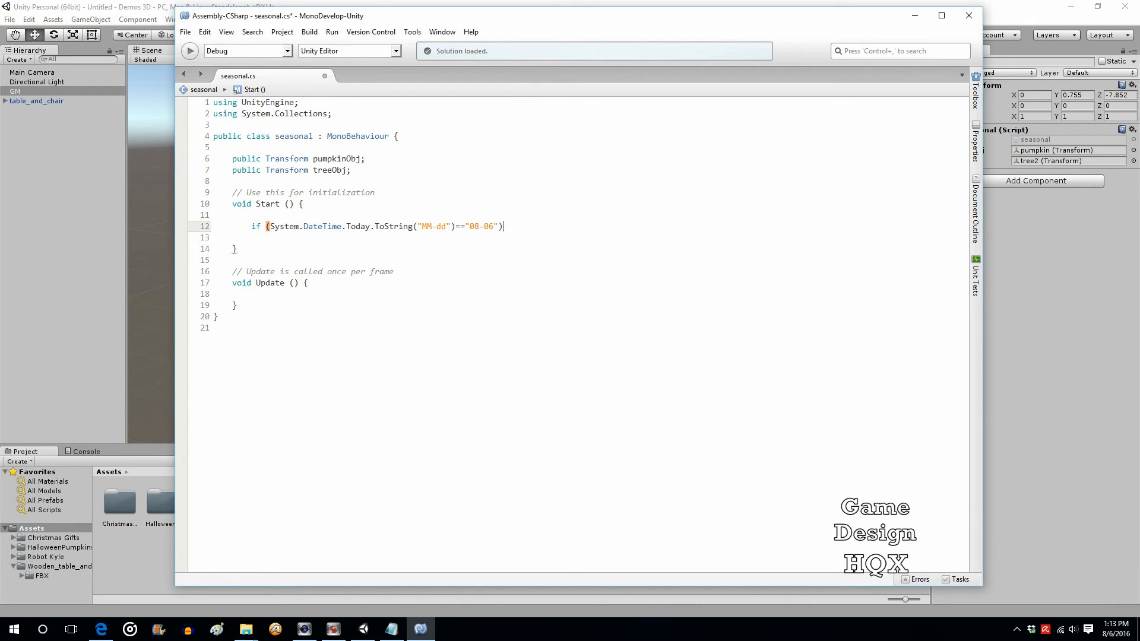
type(" {")
key("Return")
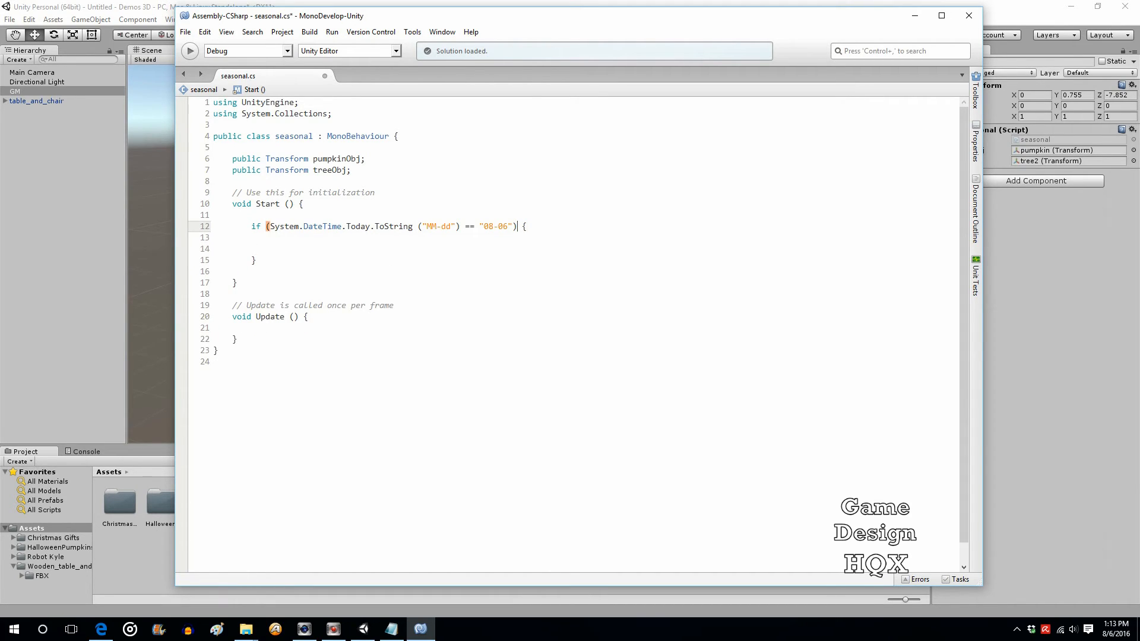
Step: Write Instantiate(pumpkinObj, pumpkinObj.position, pumpkinObj.rotation) inside the if block
type("i")
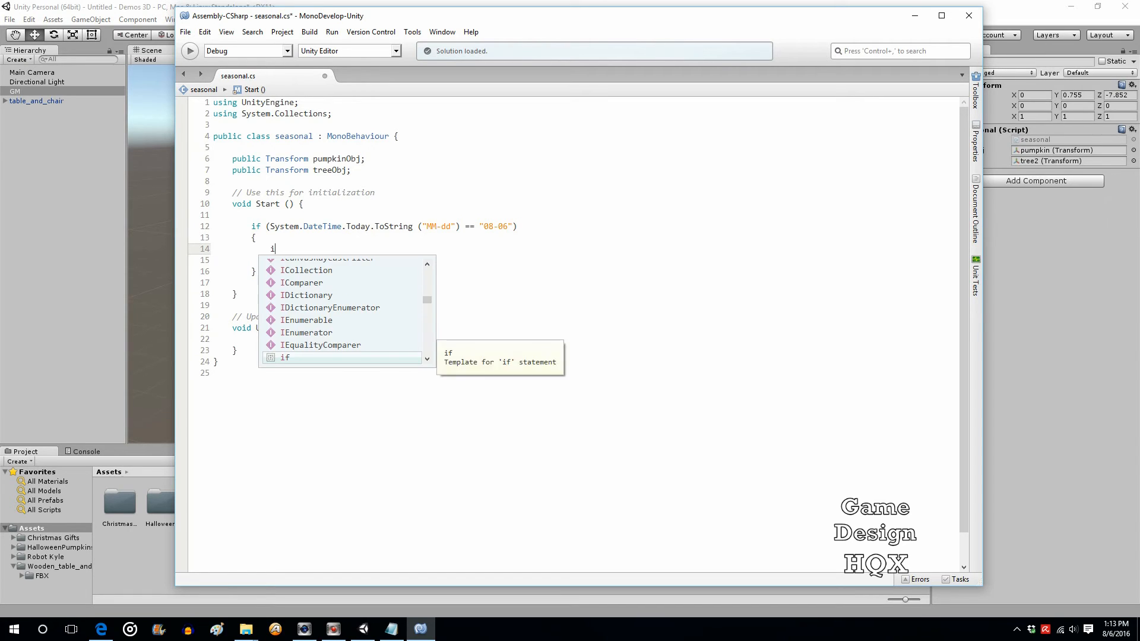
type("nstantiate")
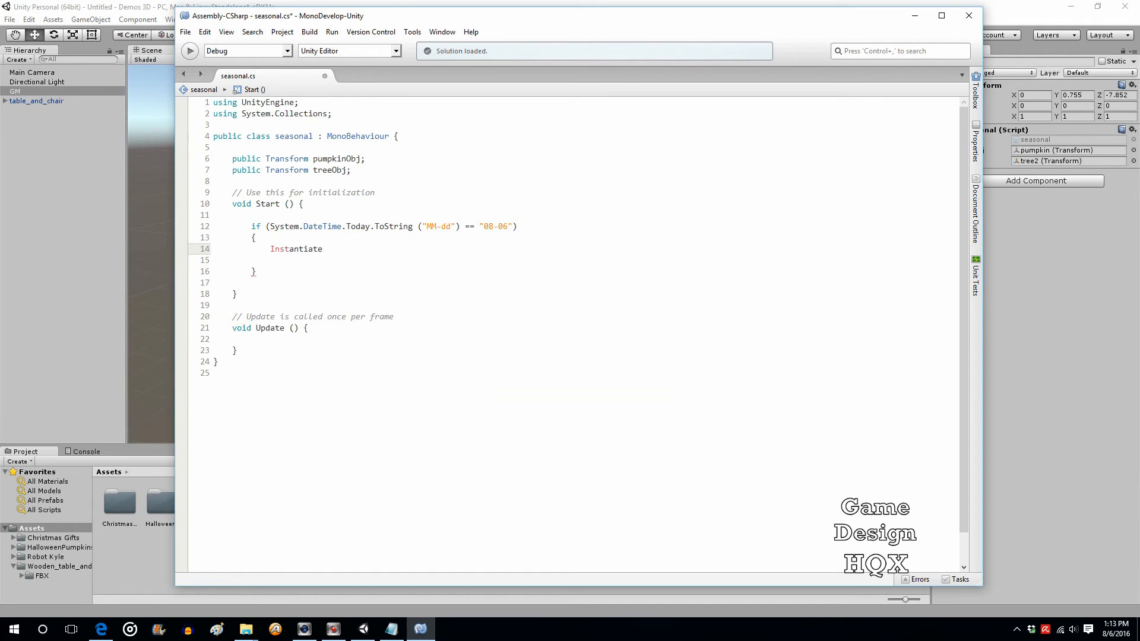
type("(p")
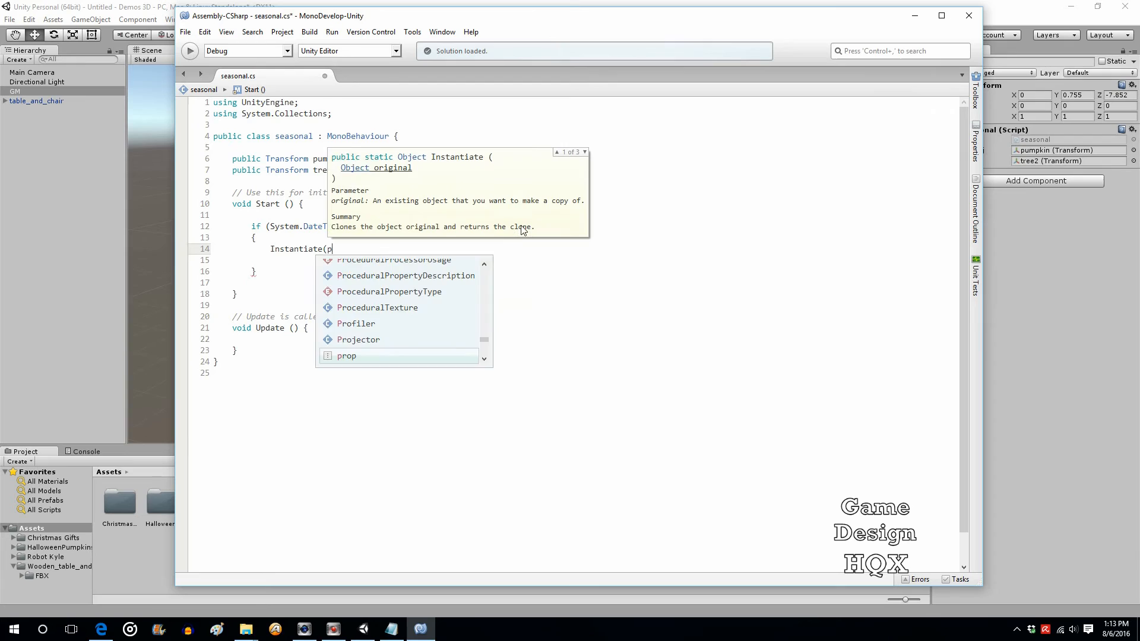
type("umpkinObj")
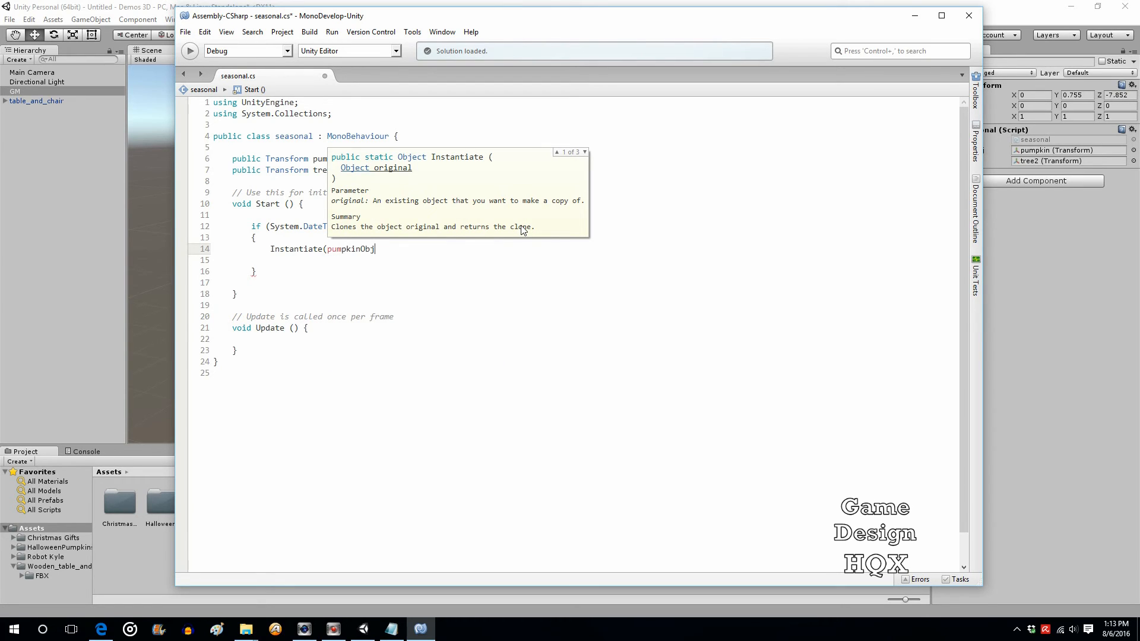
type(", p")
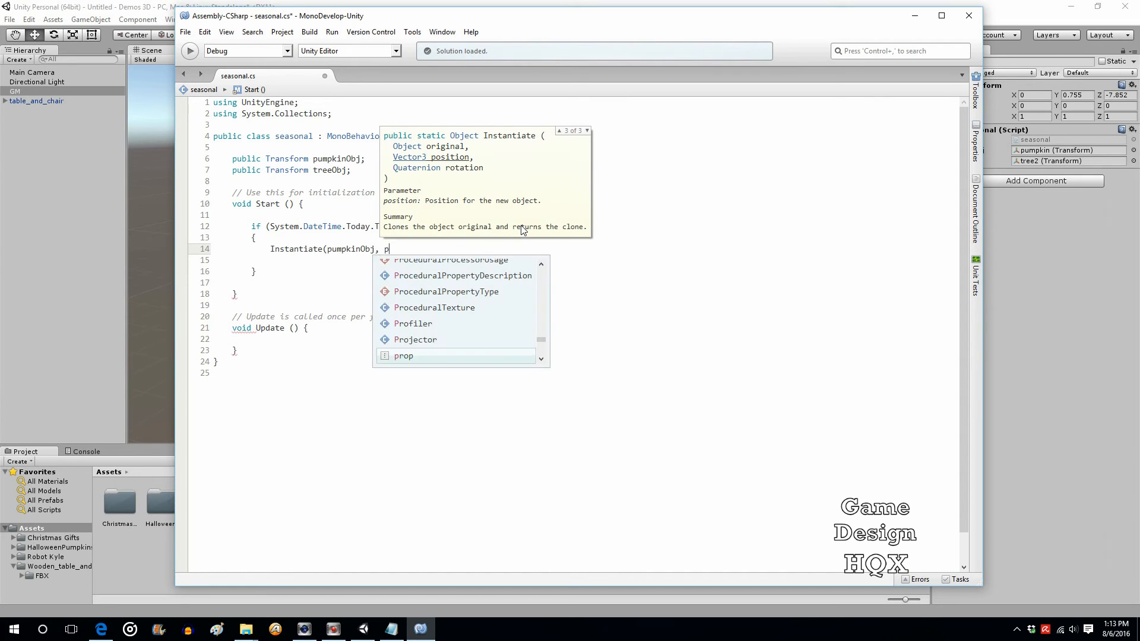
type("umpkinObj.position,")
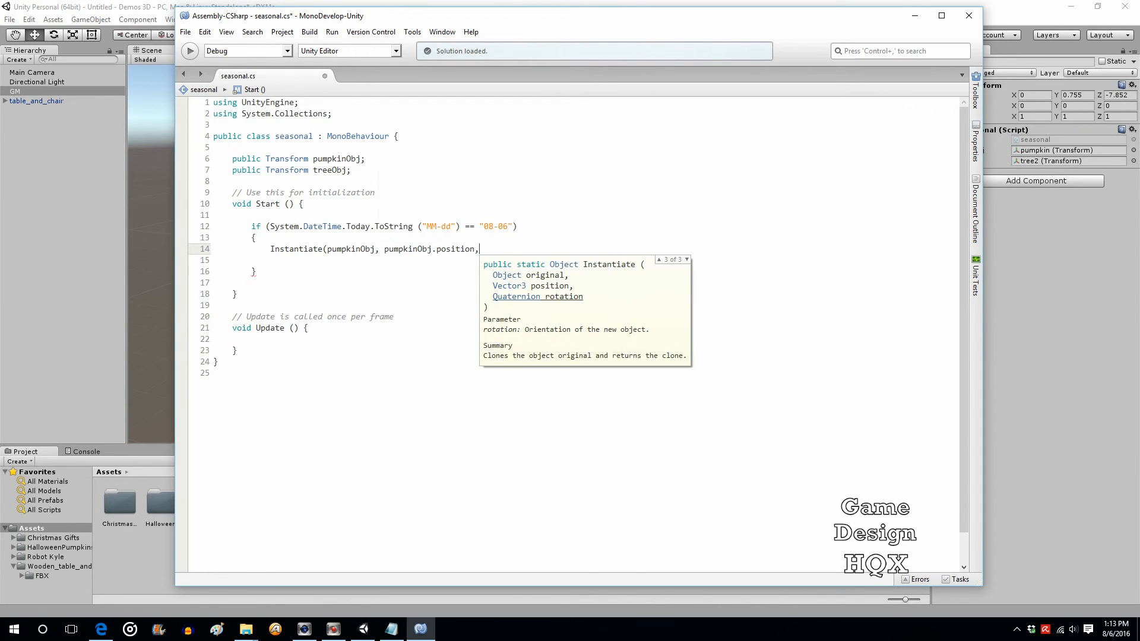
type("pumpkinObj.")
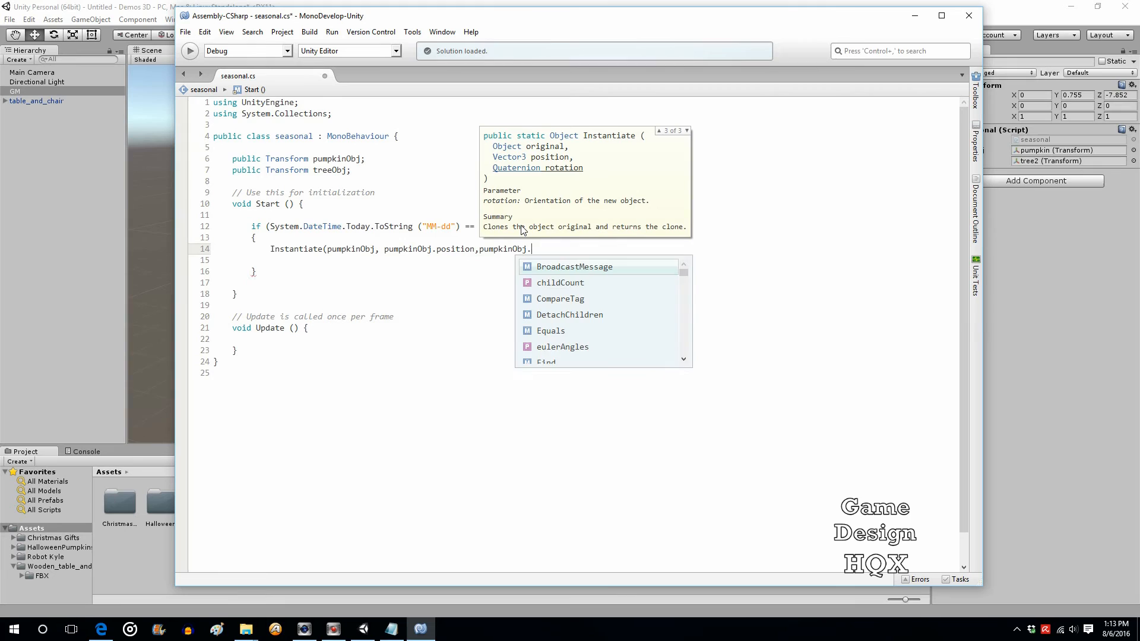
type("ro")
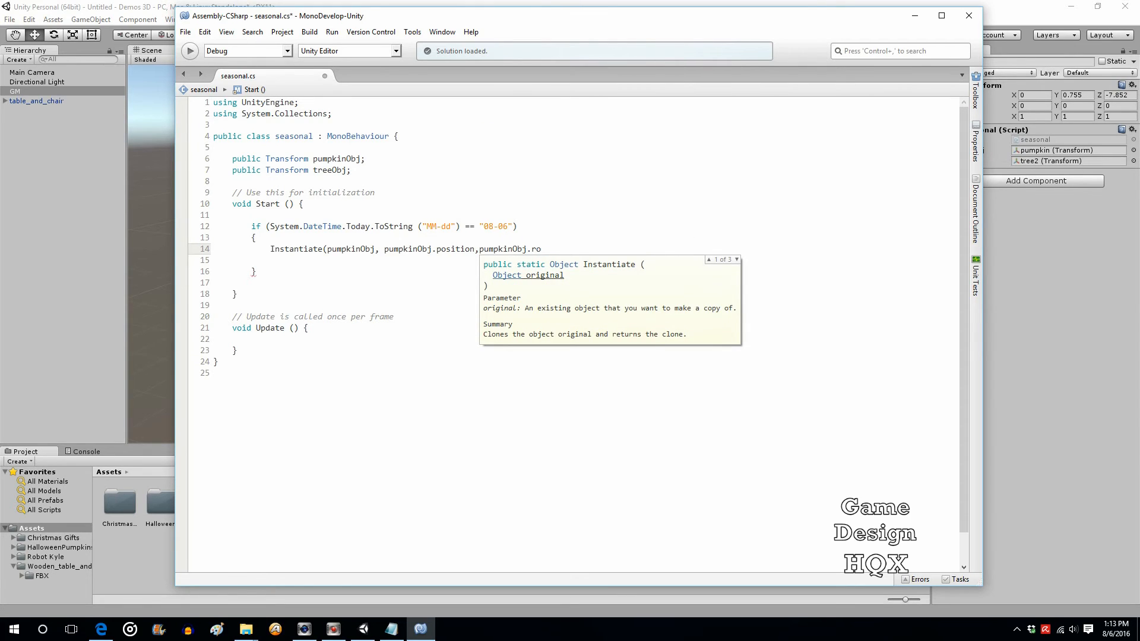
type("ro")
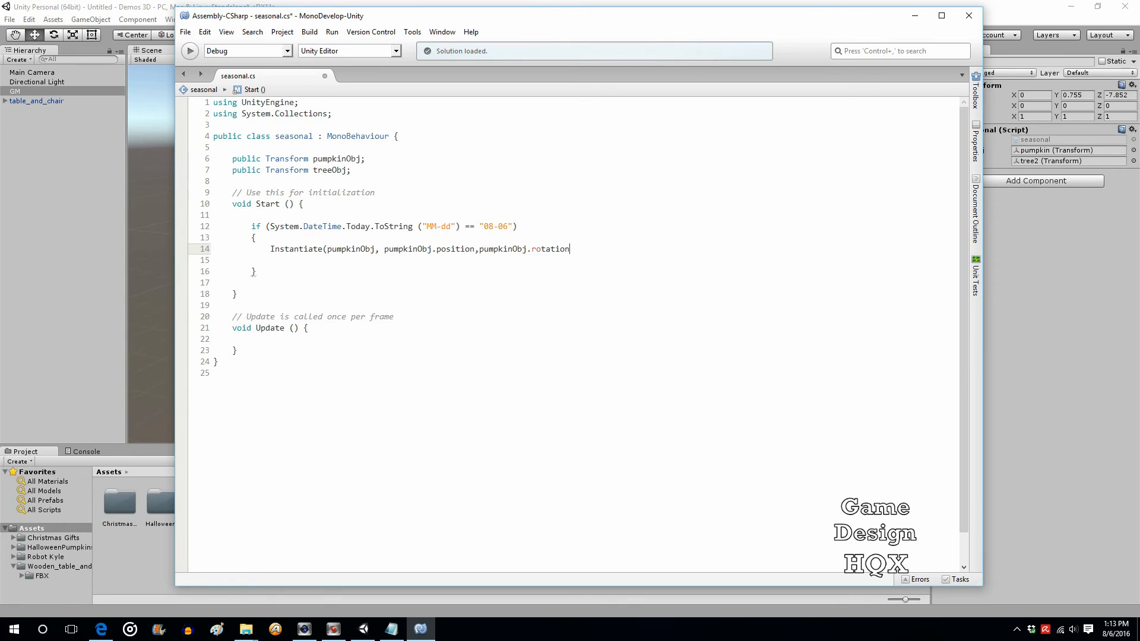
type(")")
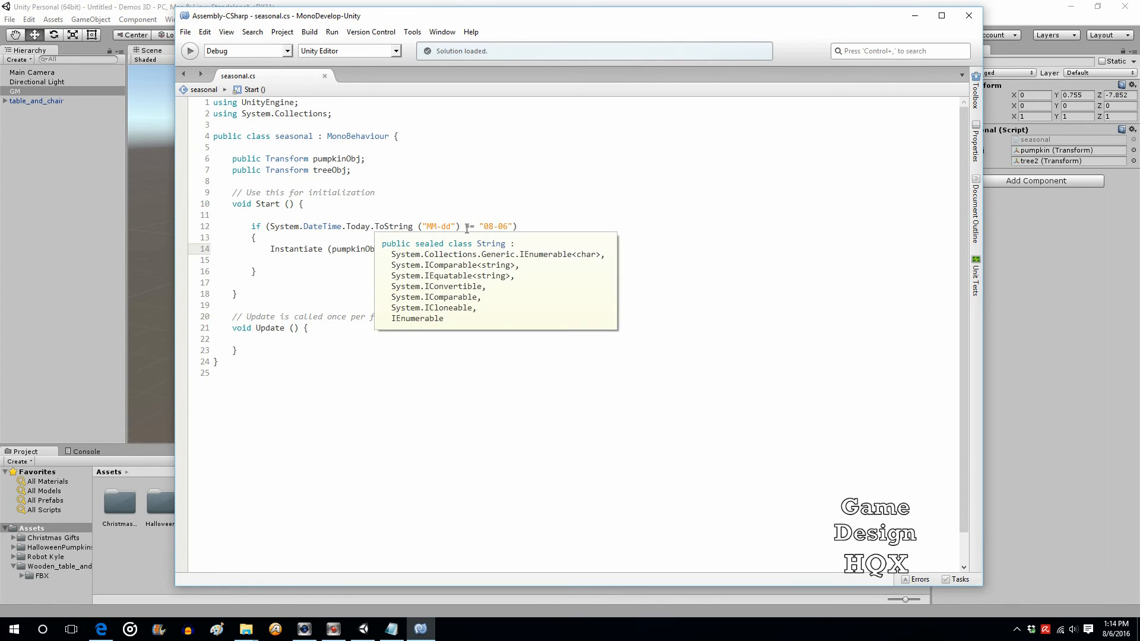
Step: Play the scene to see the pumpkin spawn on the table, then stop it
left_click(186, 31)
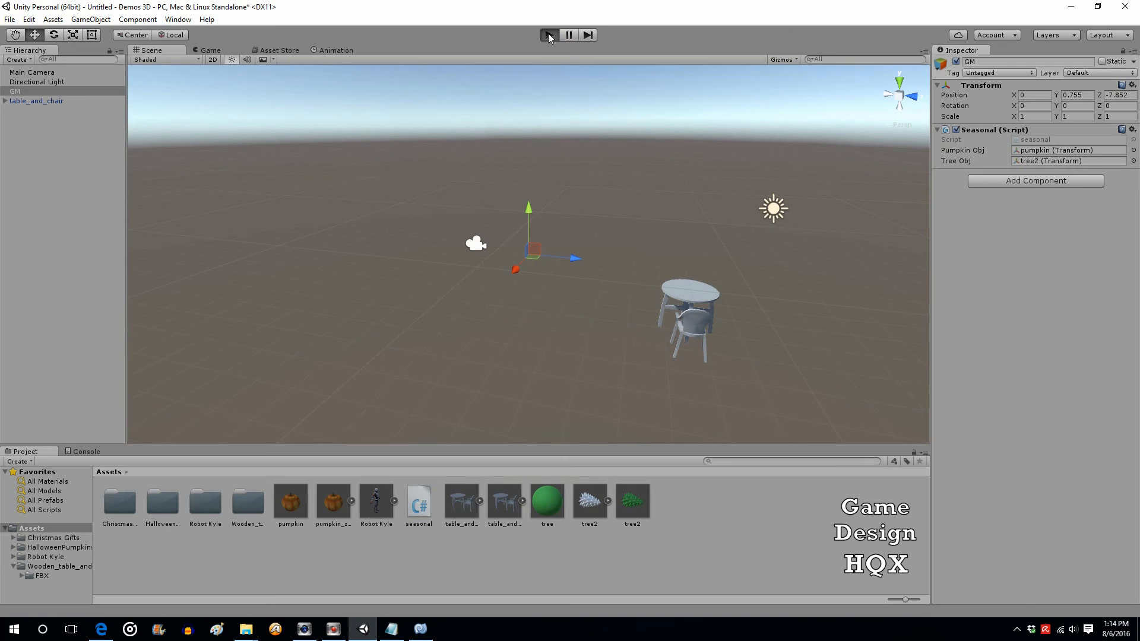
left_click(548, 35)
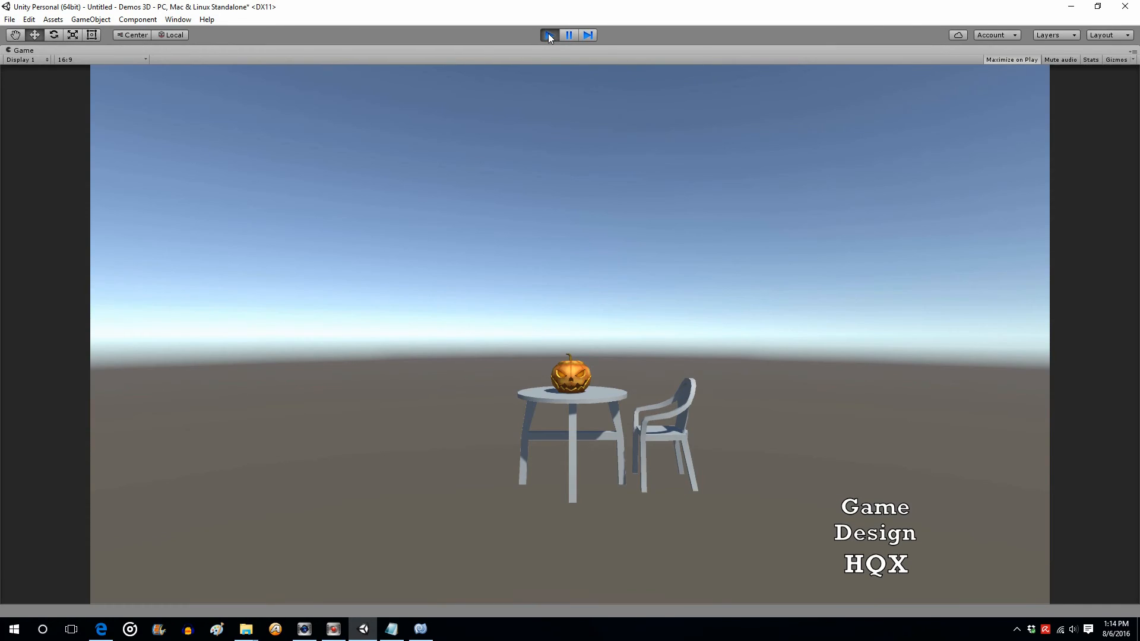
left_click(549, 34)
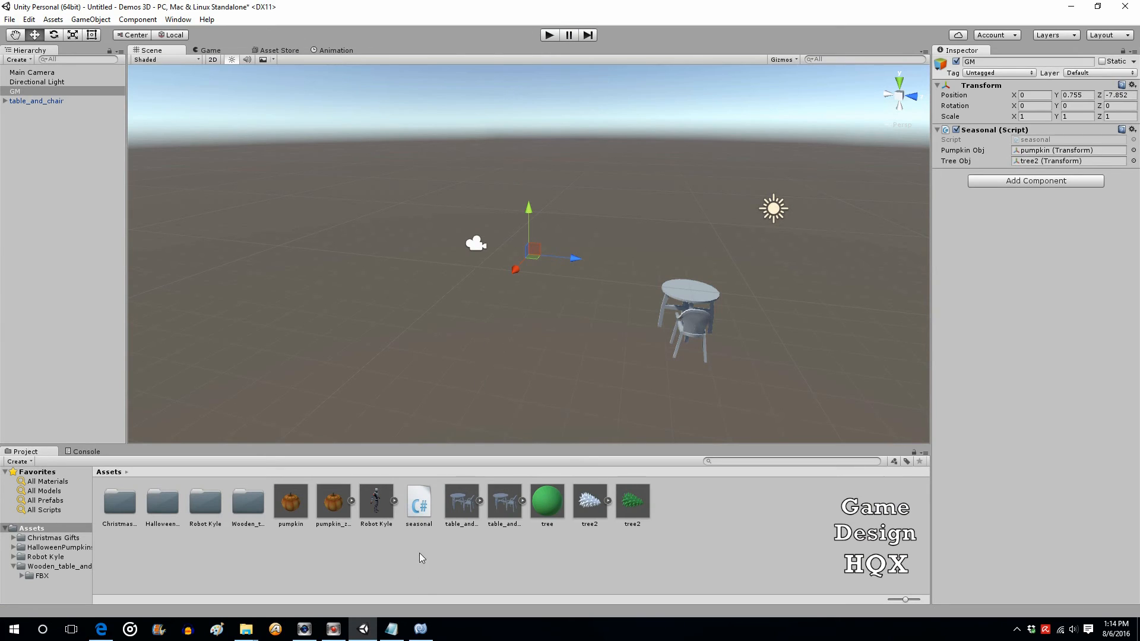
Step: Change the script's date check to 08-07 and run the scene in Unity to test it
double_click(418, 501)
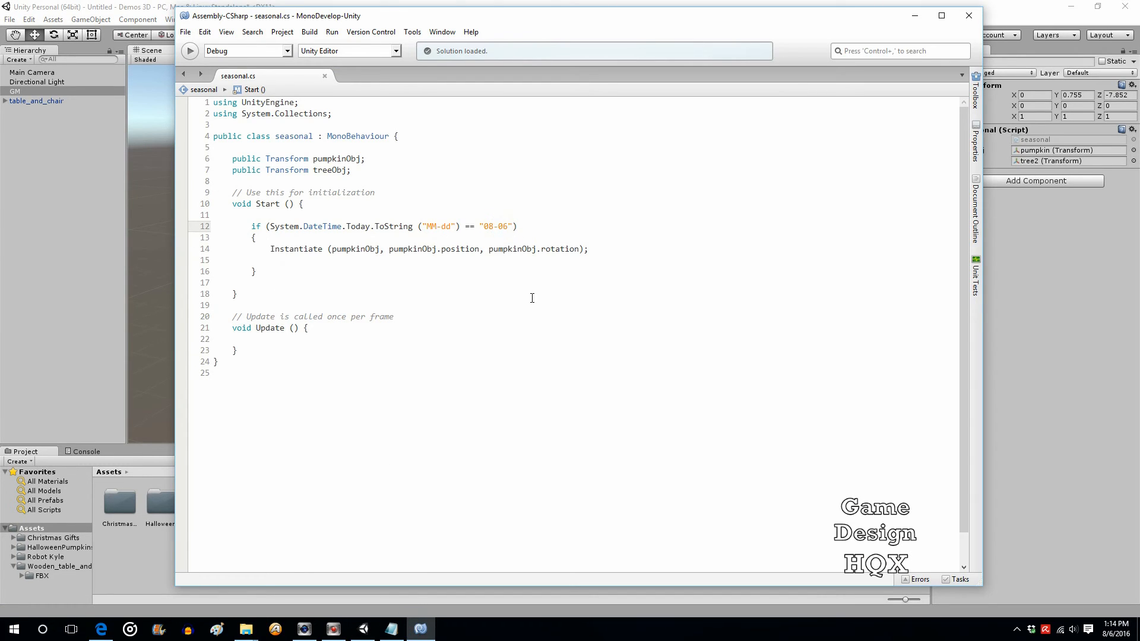
type("7")
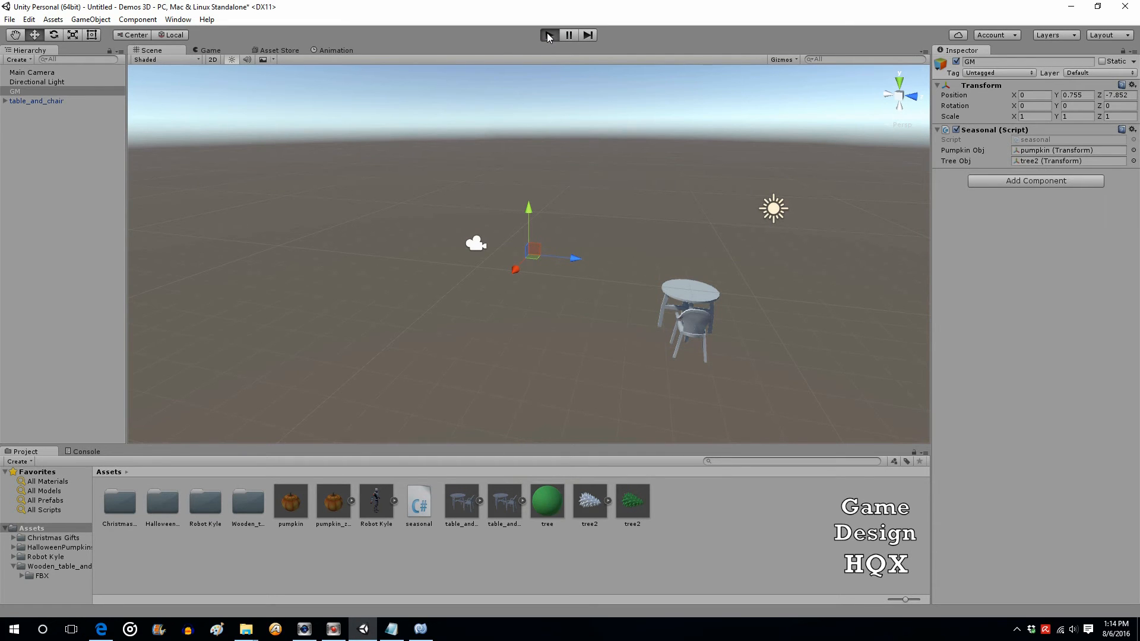
left_click(546, 34)
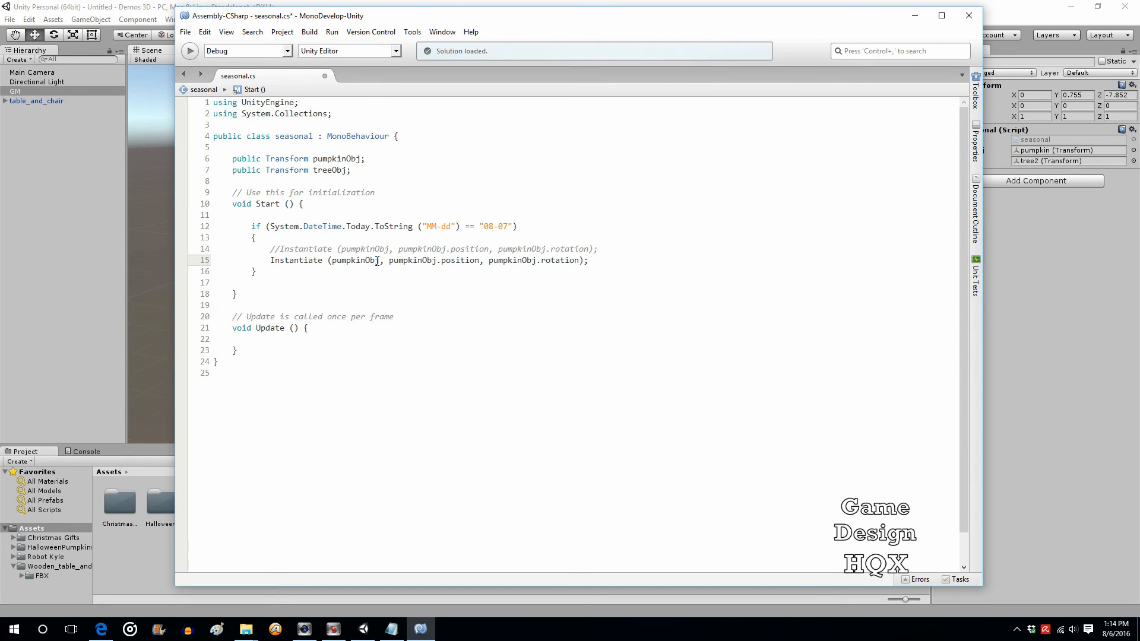
Step: Replace the three pumpkinObj references in the Instantiate line with treeObj
double_click(355, 261)
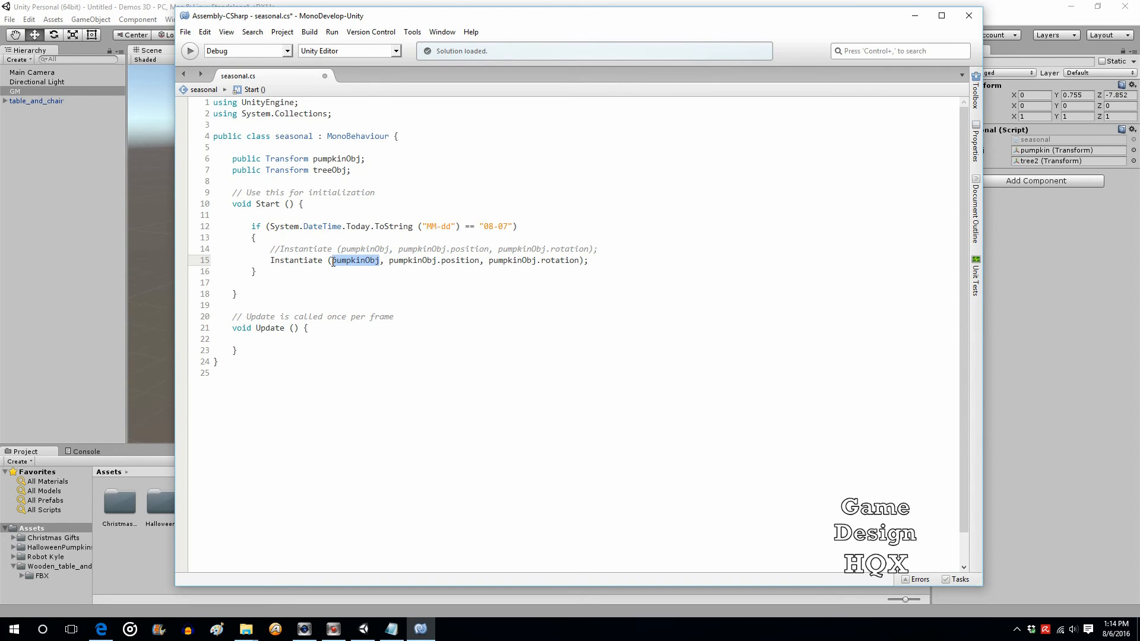
type("treeObj")
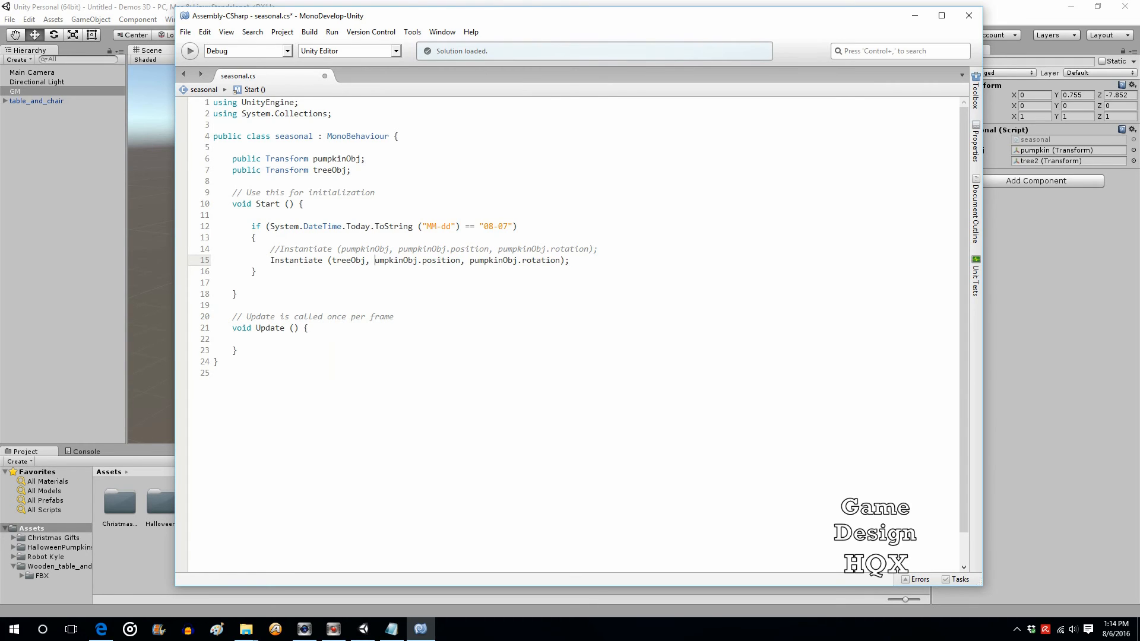
type("tree")
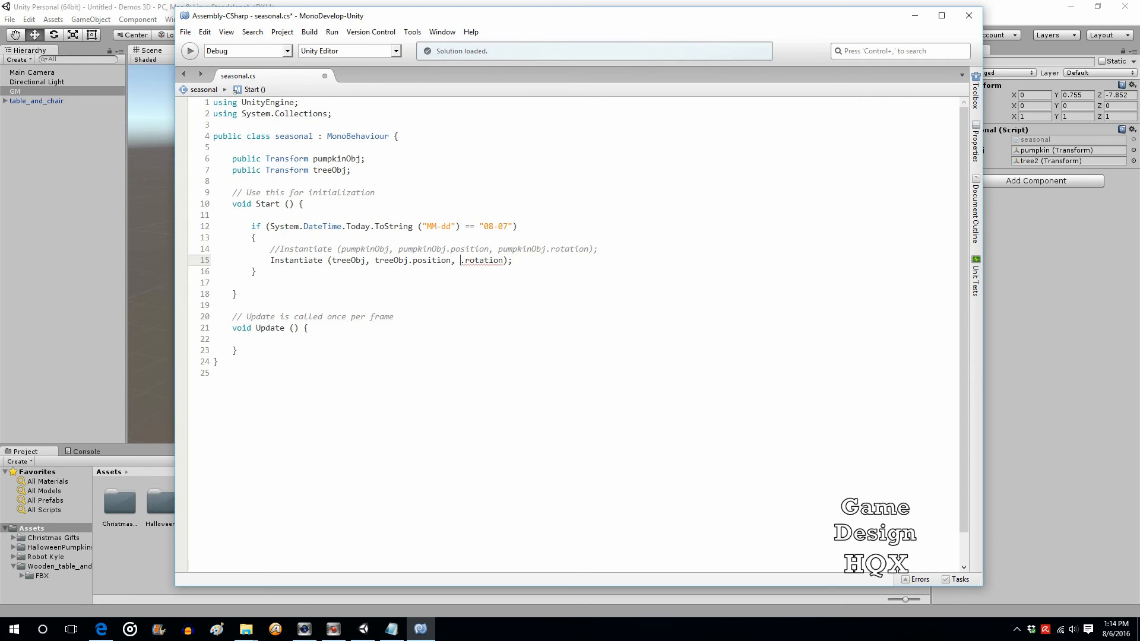
type("tre")
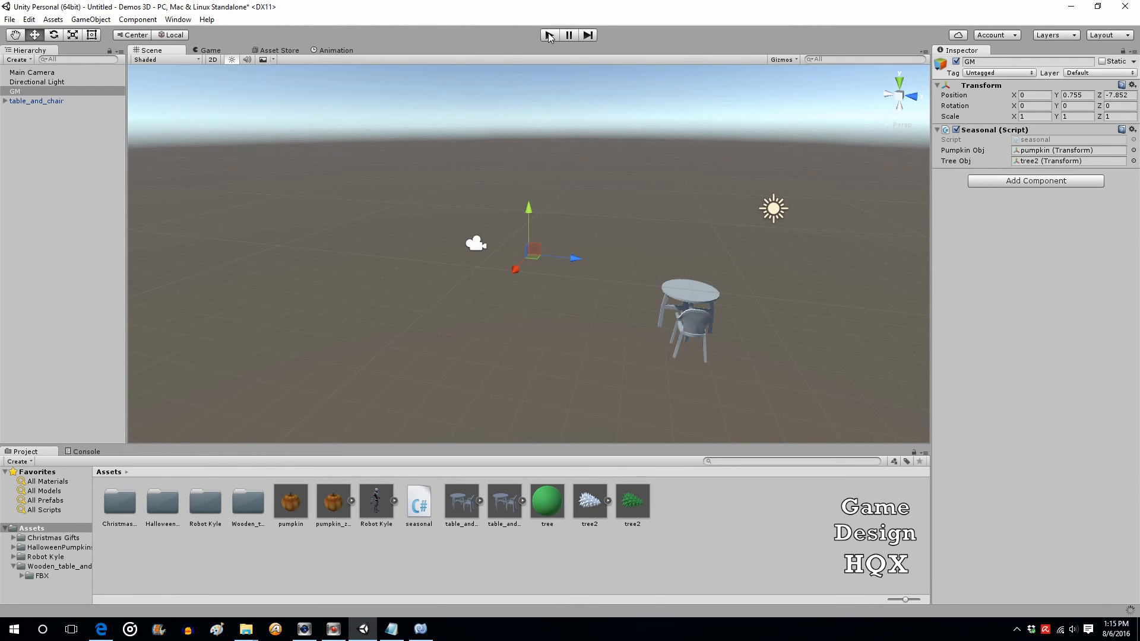
left_click(548, 34)
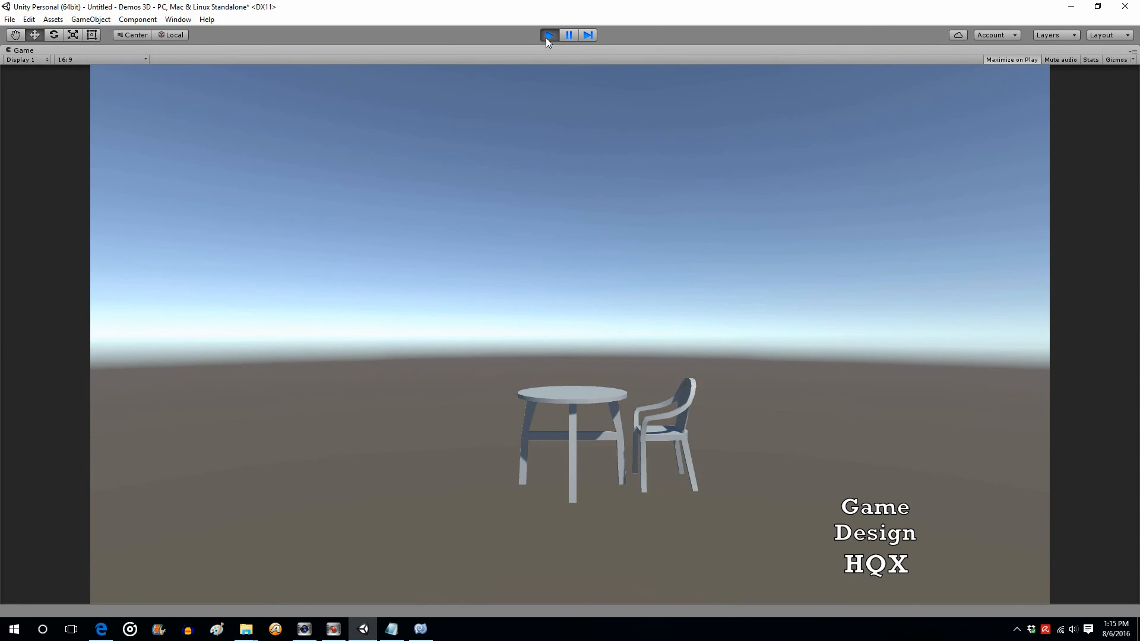
left_click(417, 630)
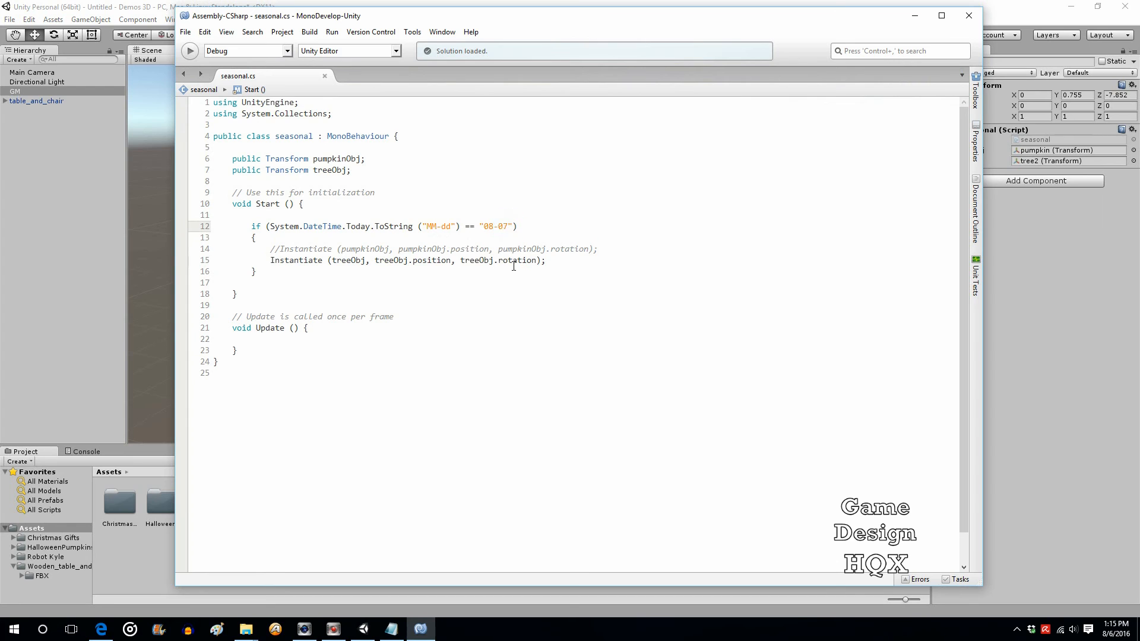
left_click(185, 32)
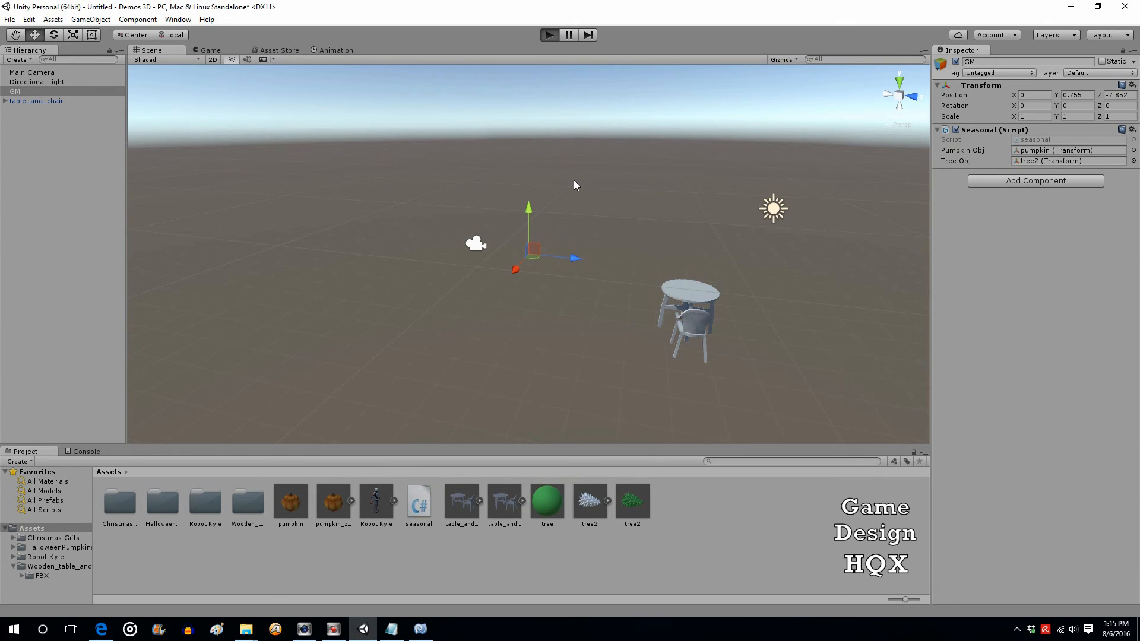
Step: Run the scene to see the pine tree spawn beside the table, then stop it
left_click(549, 35)
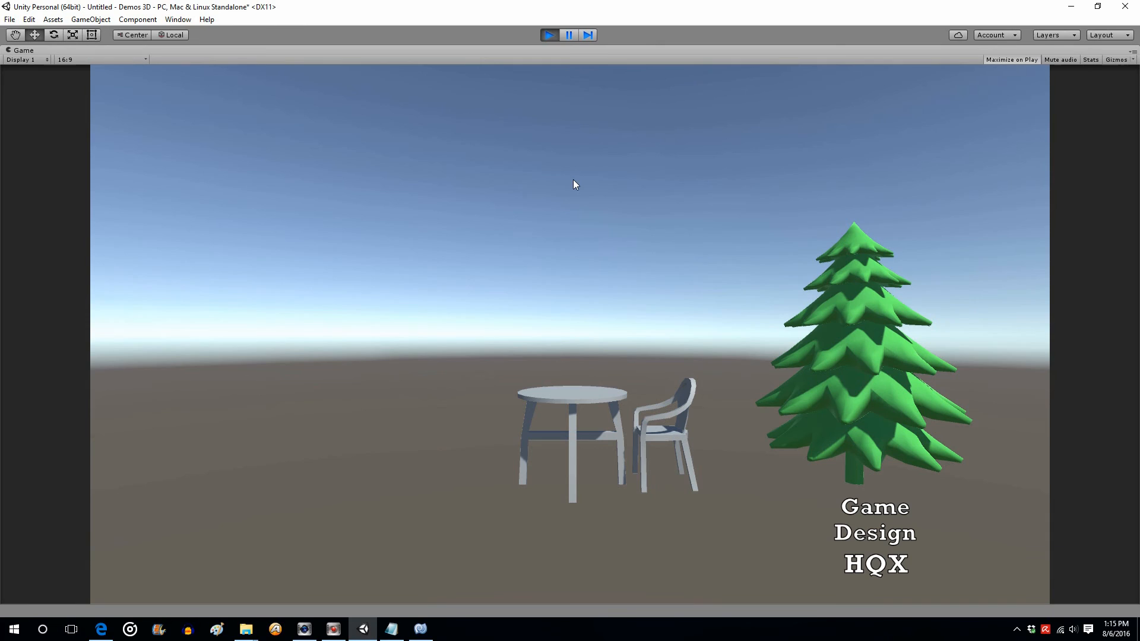
mouse_move(598, 198)
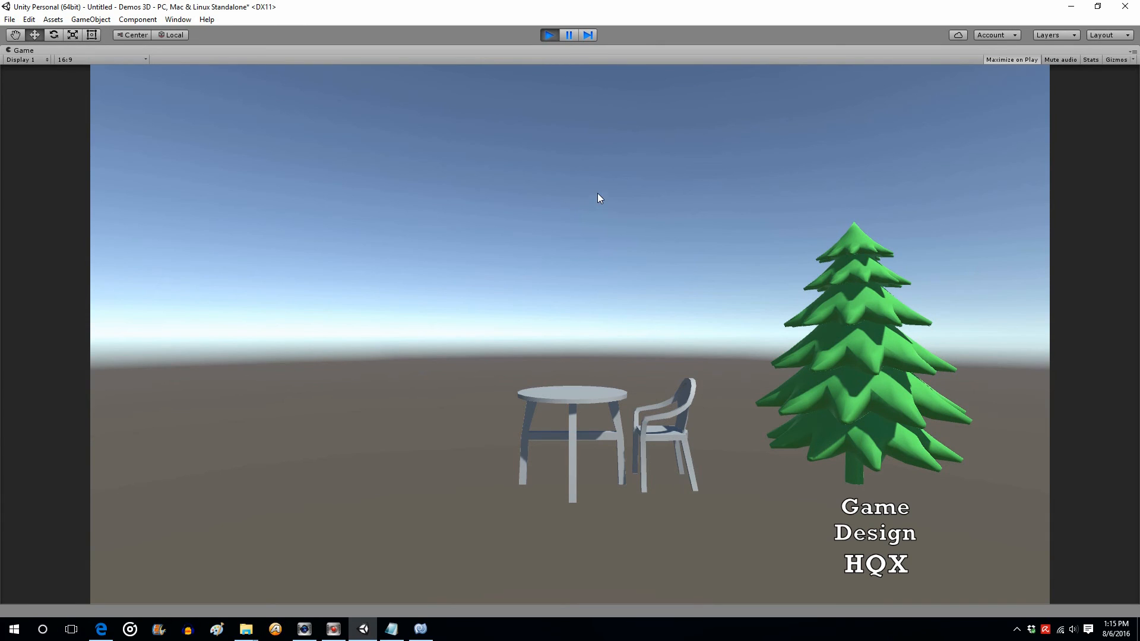
mouse_move(682, 284)
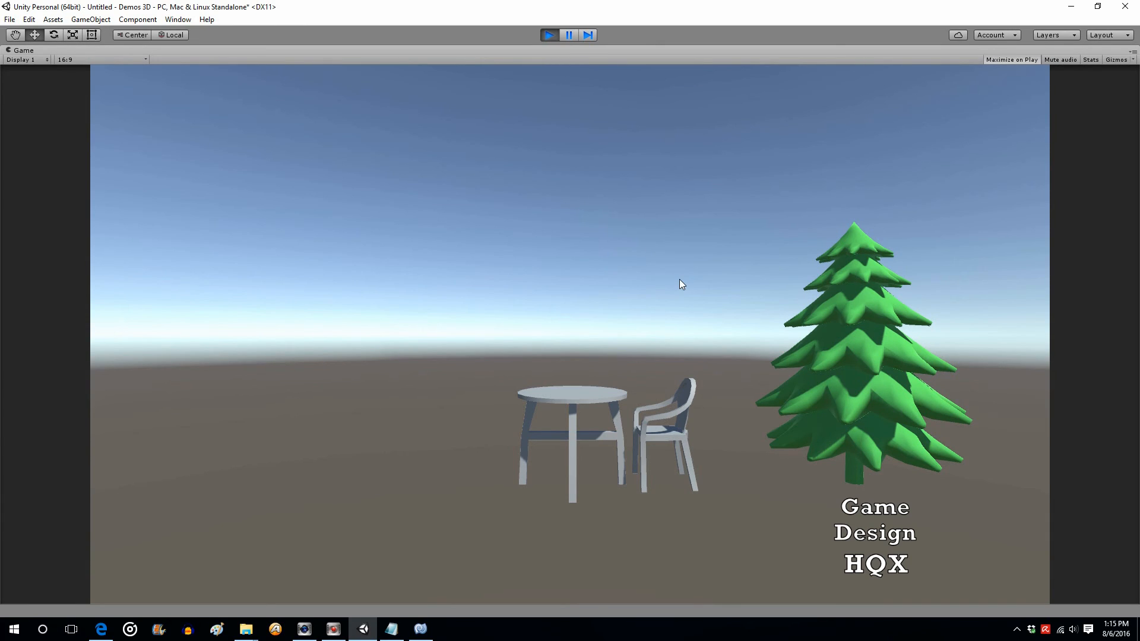
mouse_move(911, 363)
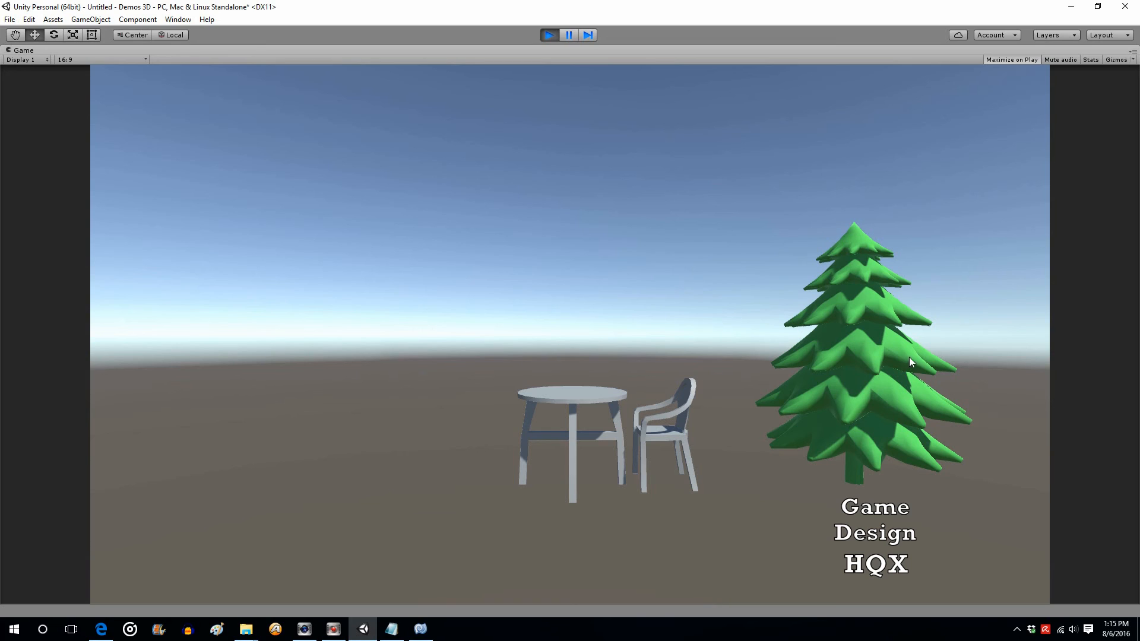
mouse_move(545, 328)
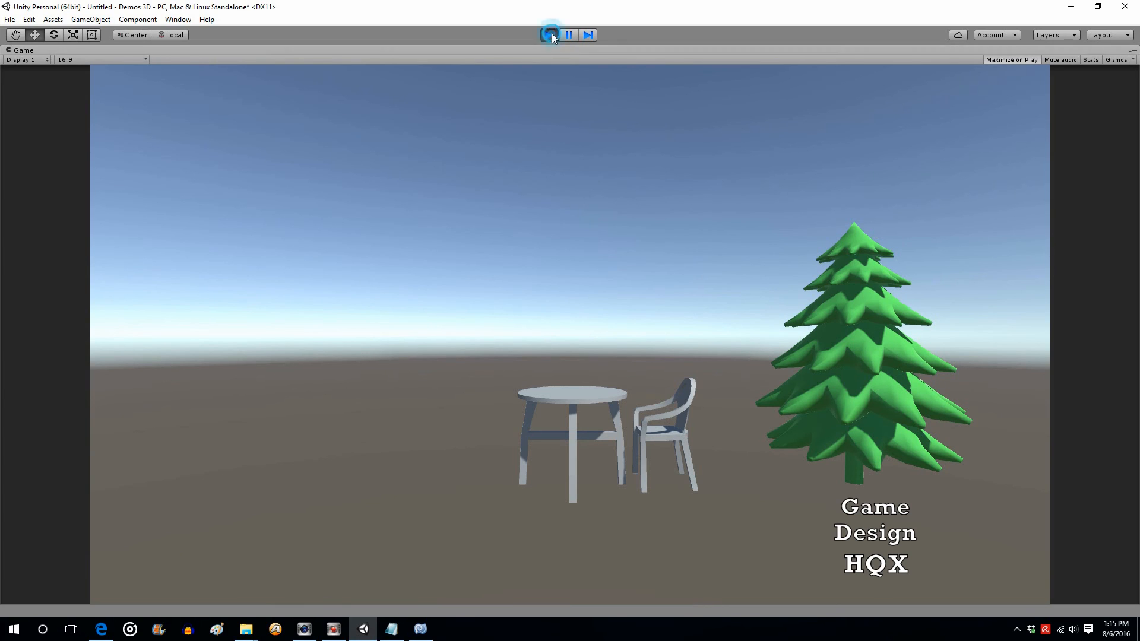
left_click(549, 35)
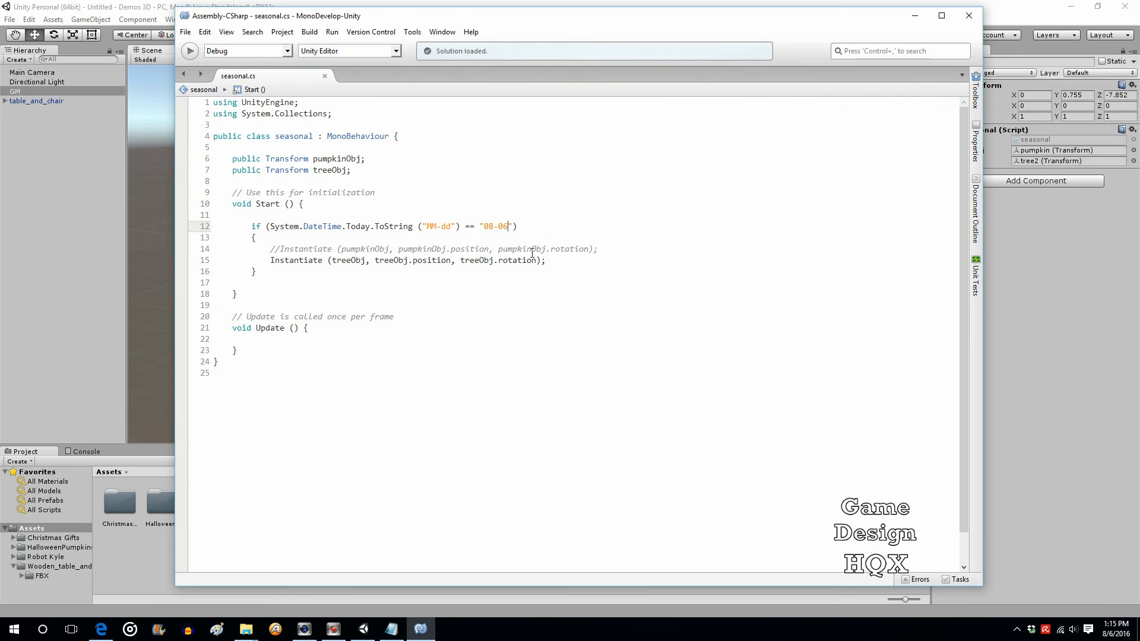
Step: Edit the if condition's date string to compare against 08-06
double_click(494, 225)
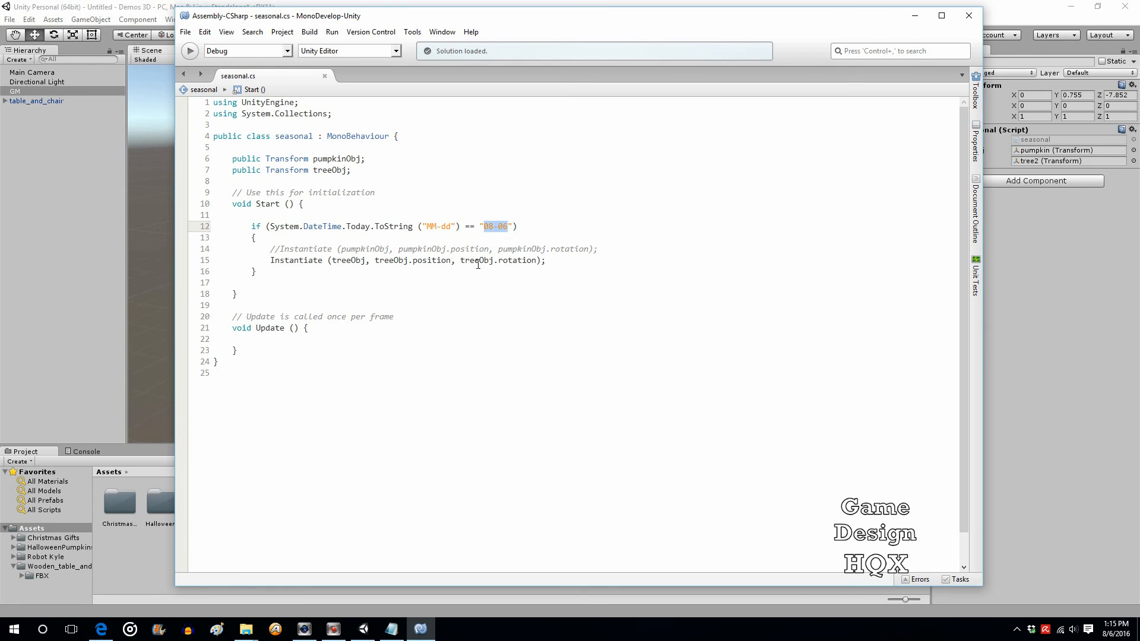
mouse_move(503, 240)
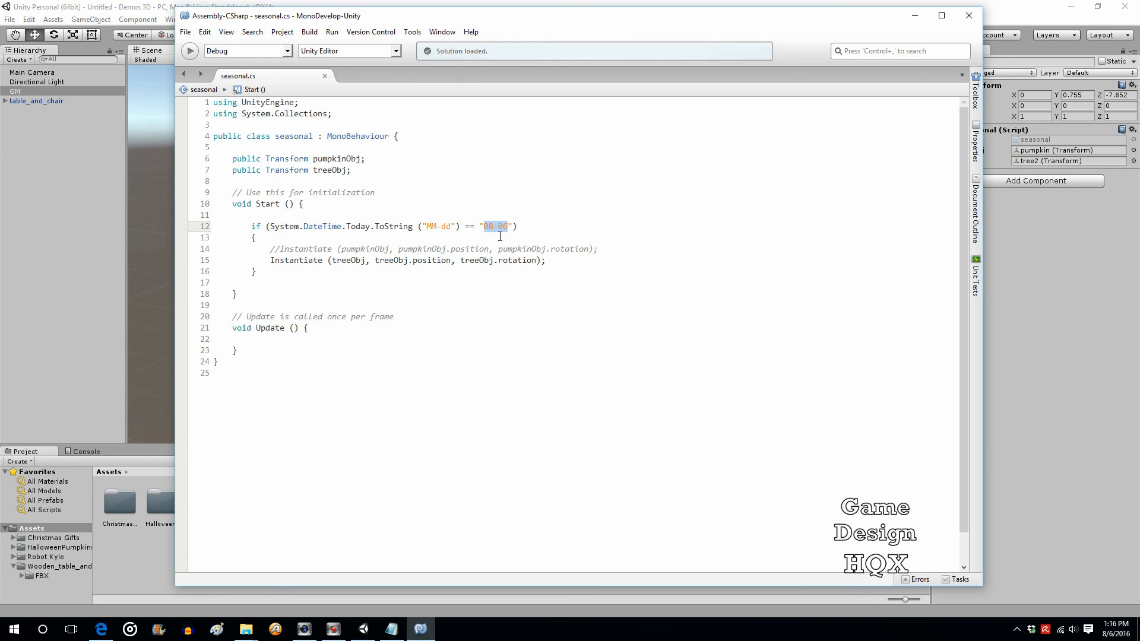
mouse_move(516, 225)
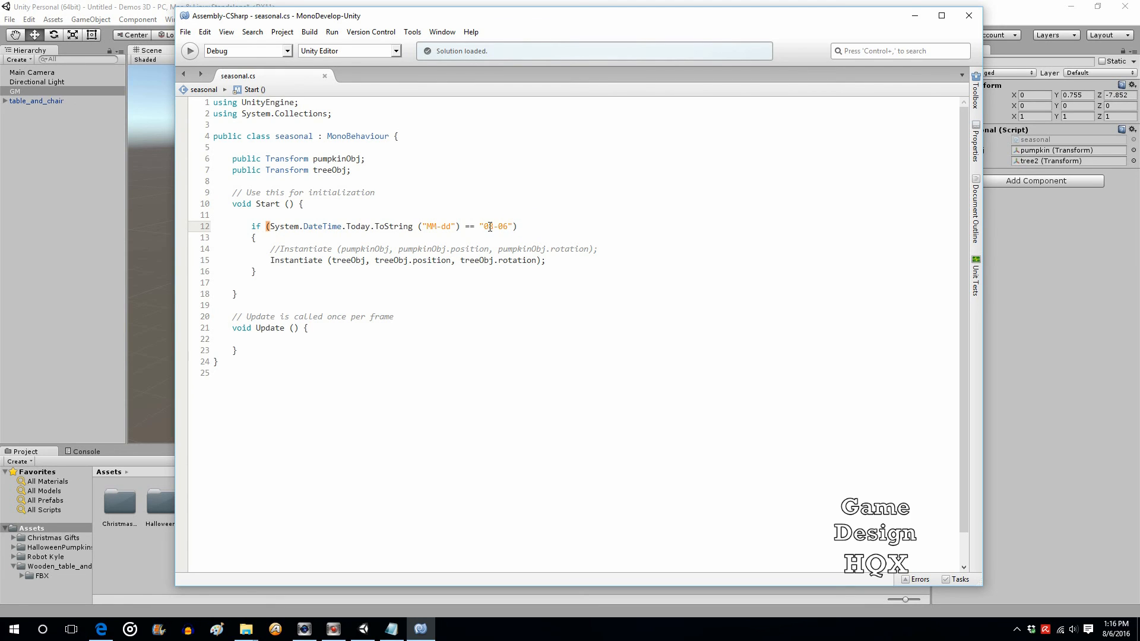
type("8")
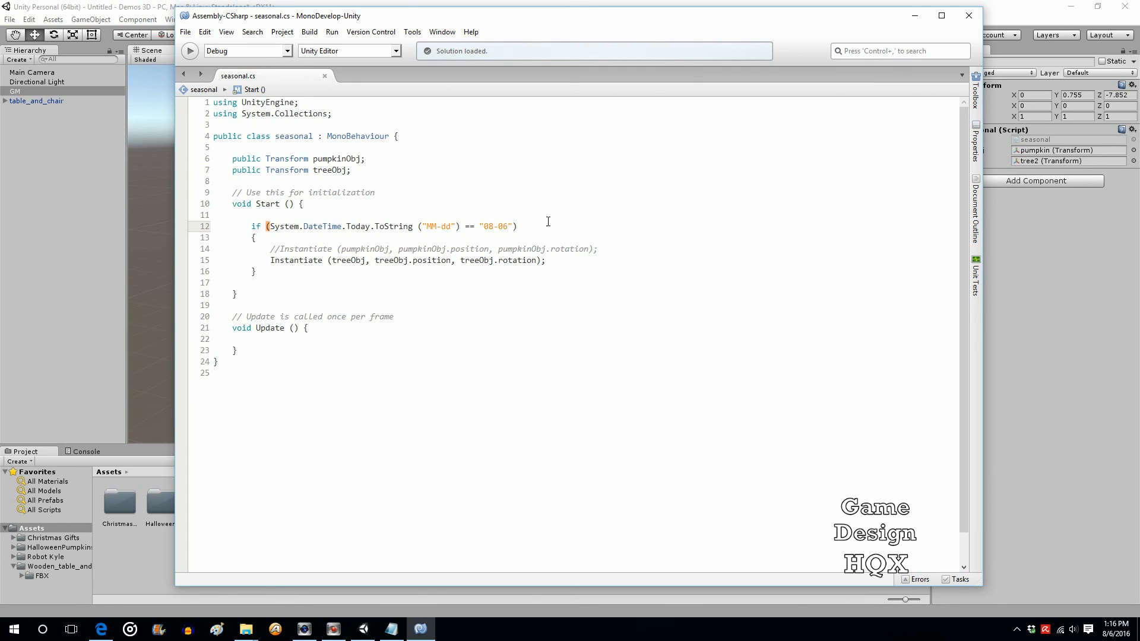
left_click(518, 225)
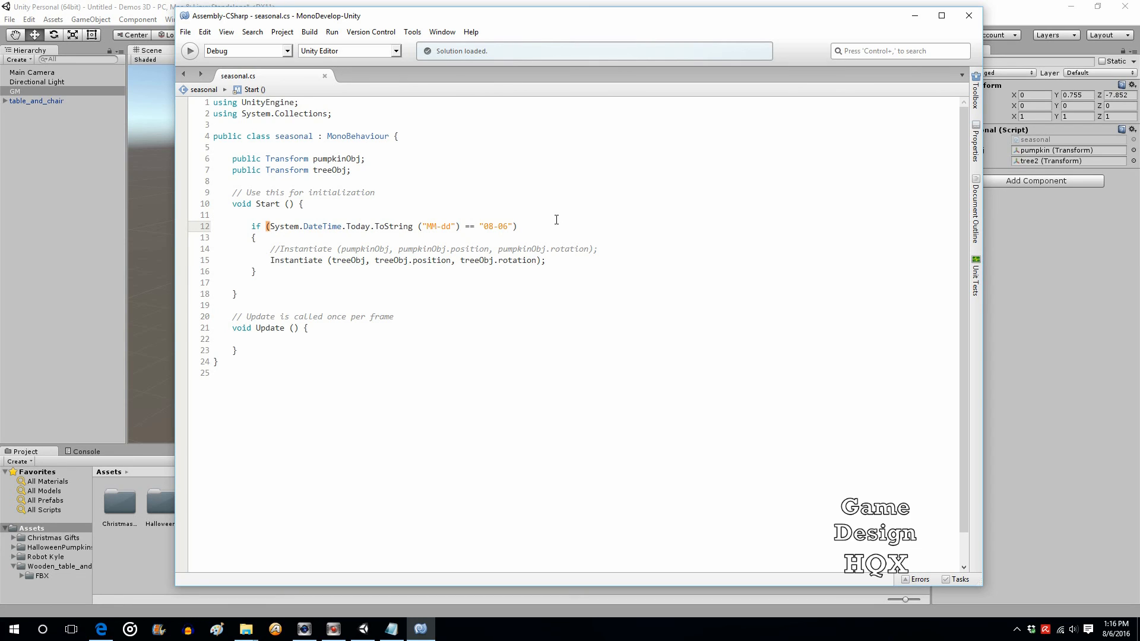
left_click(517, 226)
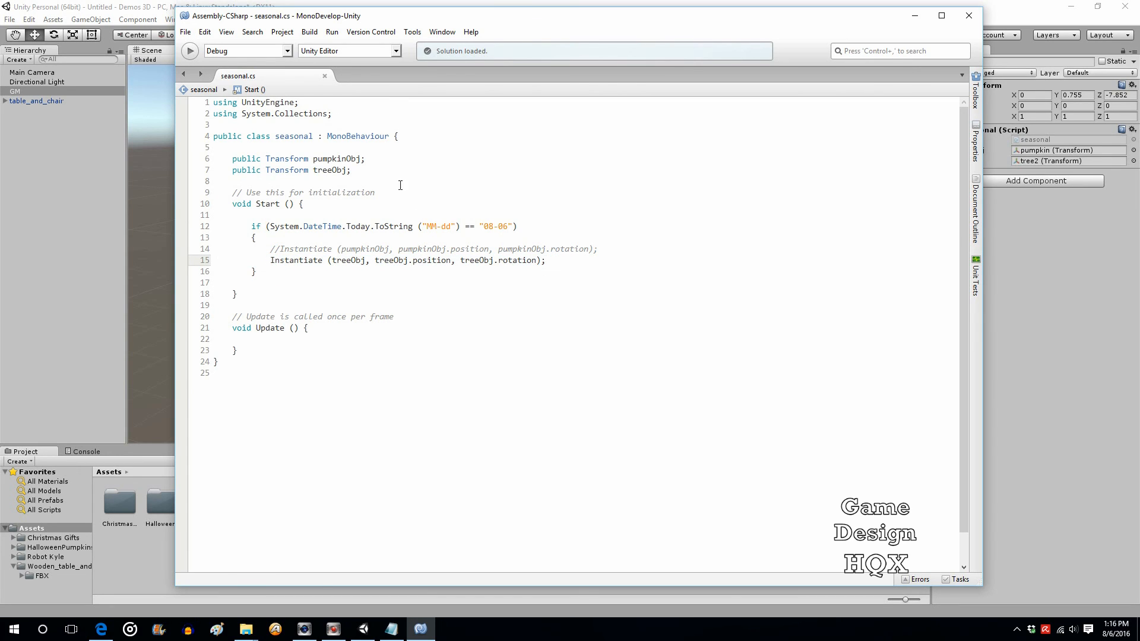
left_click(185, 31)
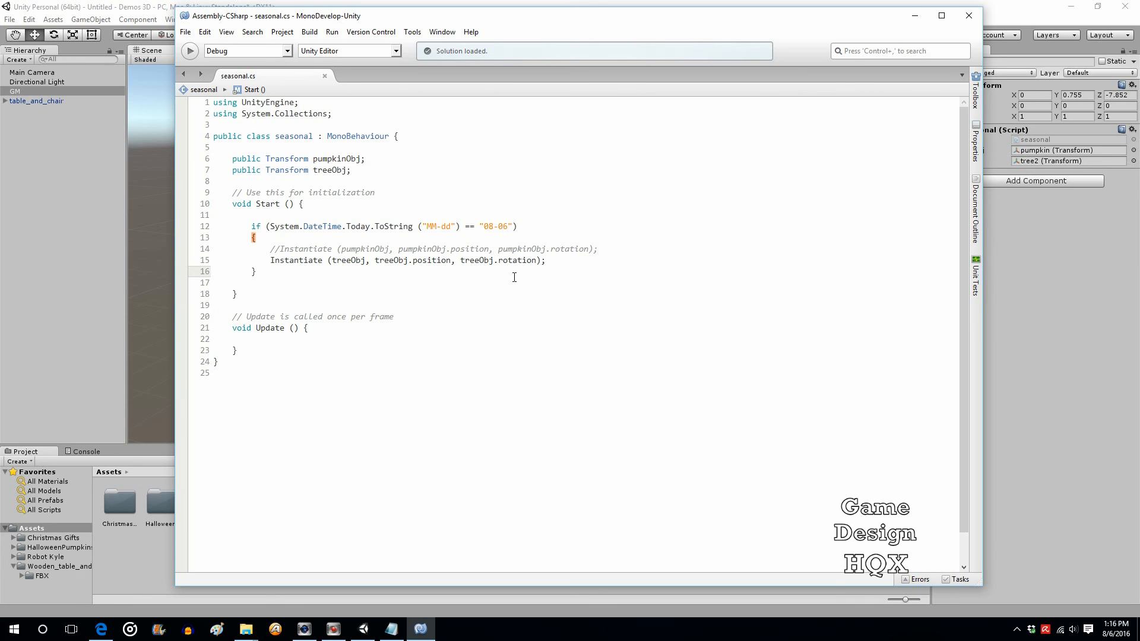
Step: Select the whole date-check if block to review it, then clear the selection
left_click(256, 271)
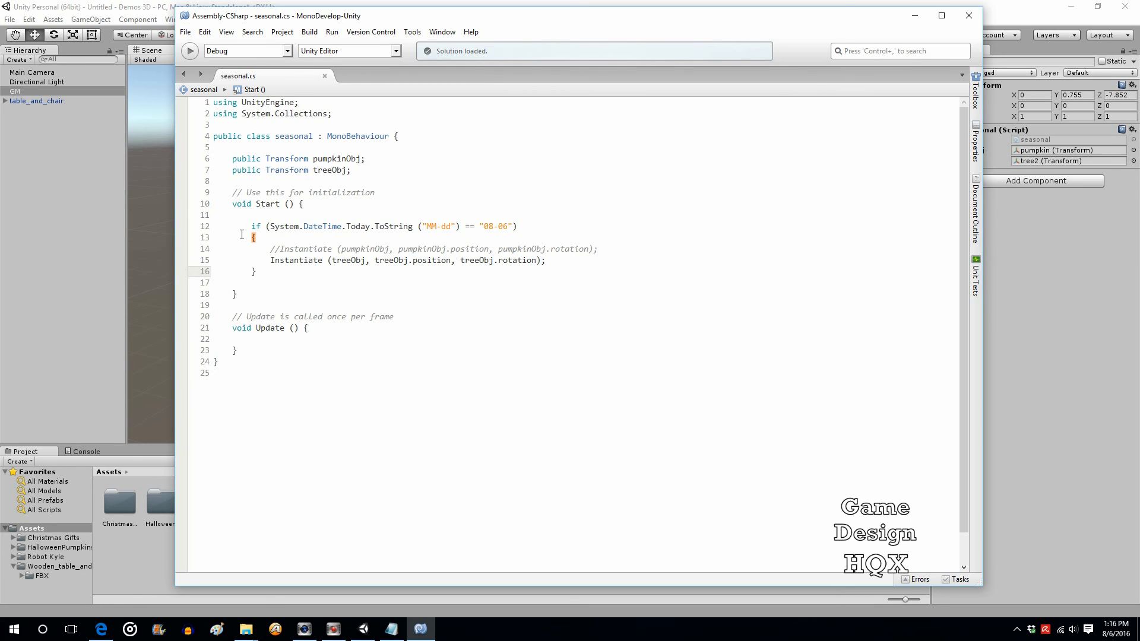
left_click_drag(252, 226, 257, 270)
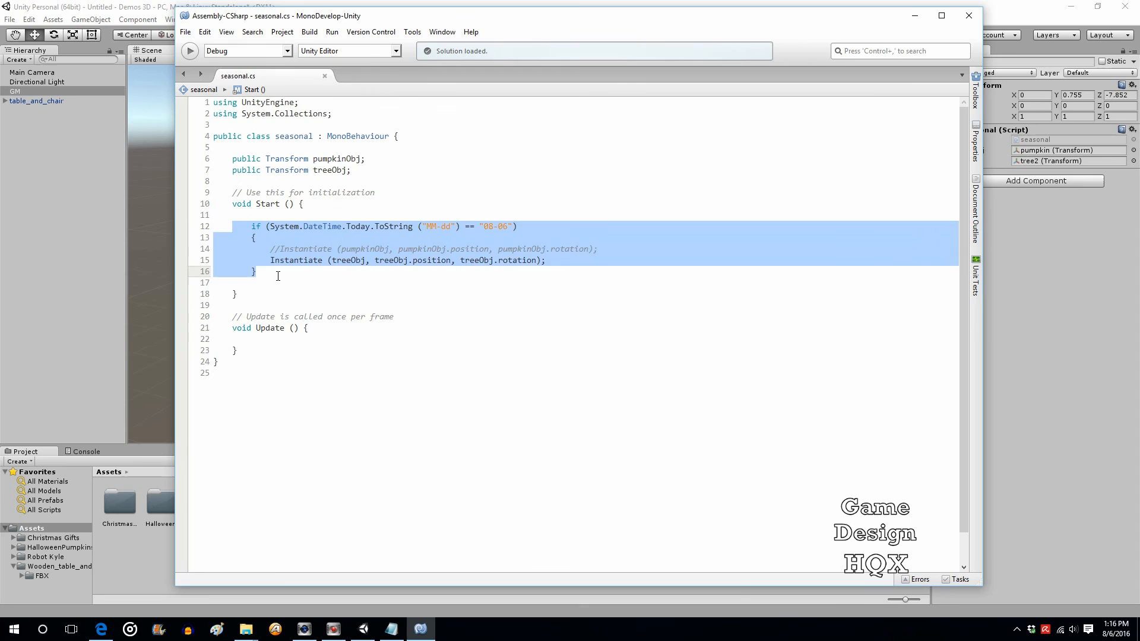
left_click(257, 271)
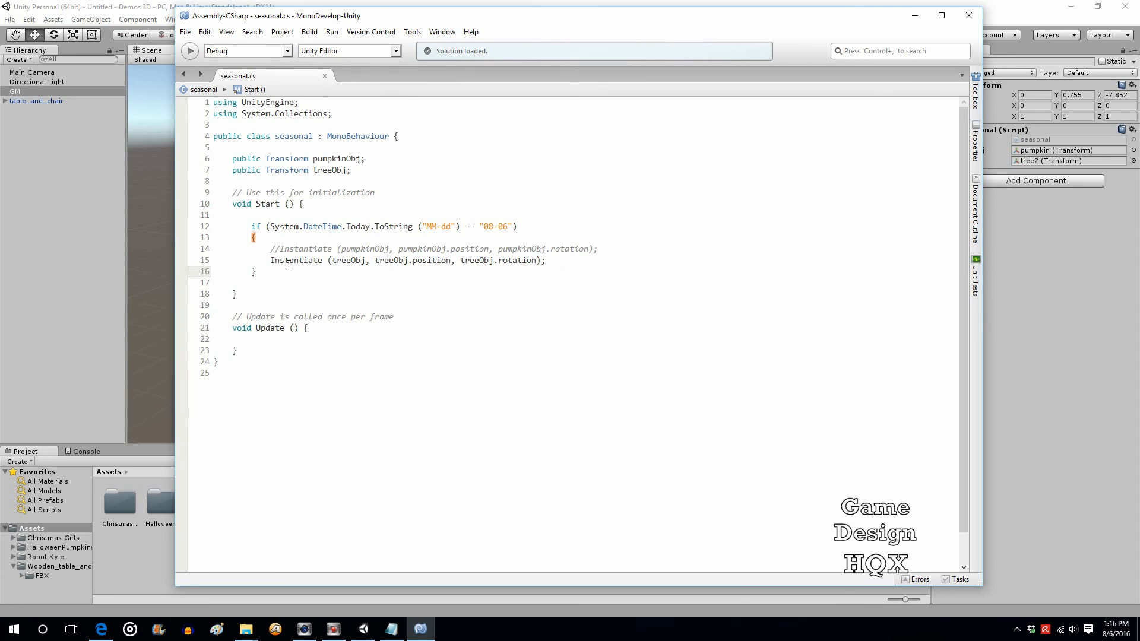
mouse_move(298, 260)
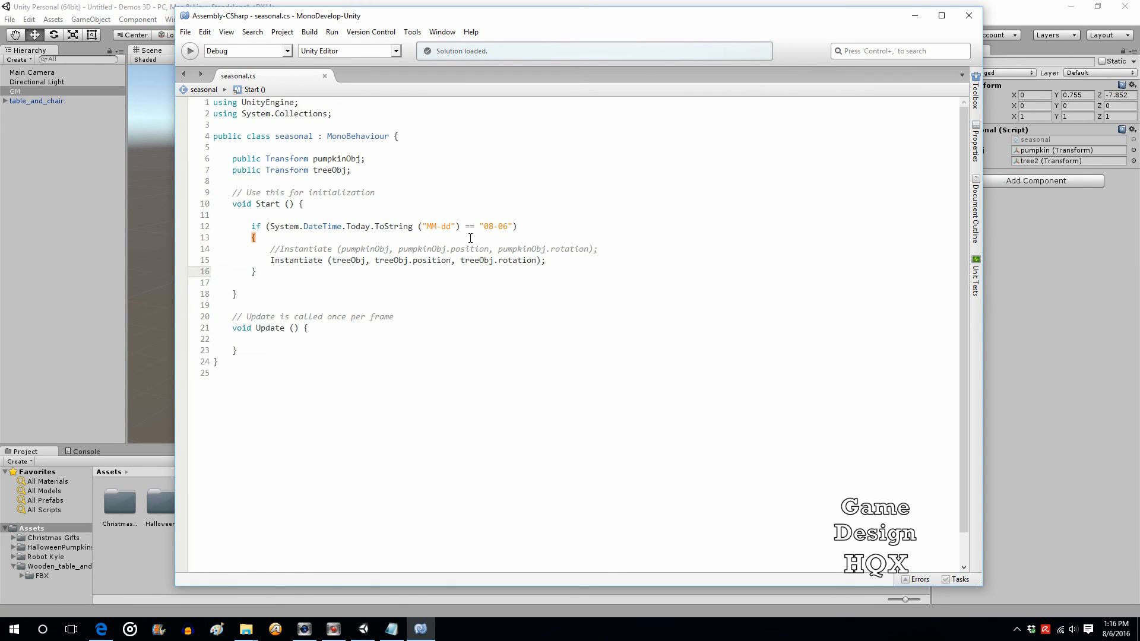
mouse_move(530, 301)
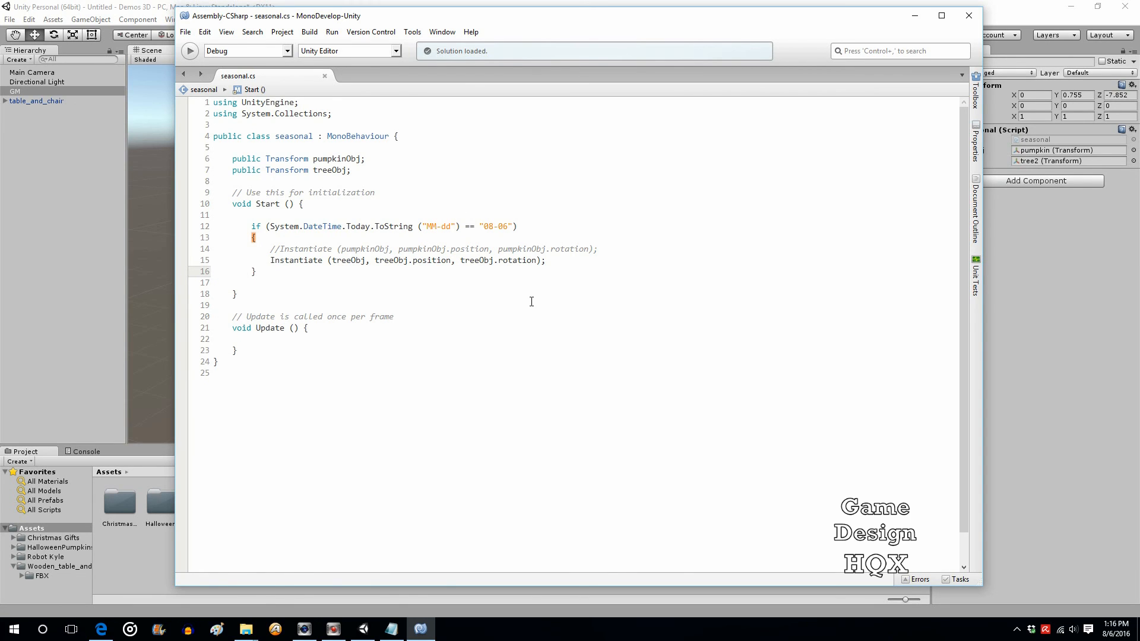